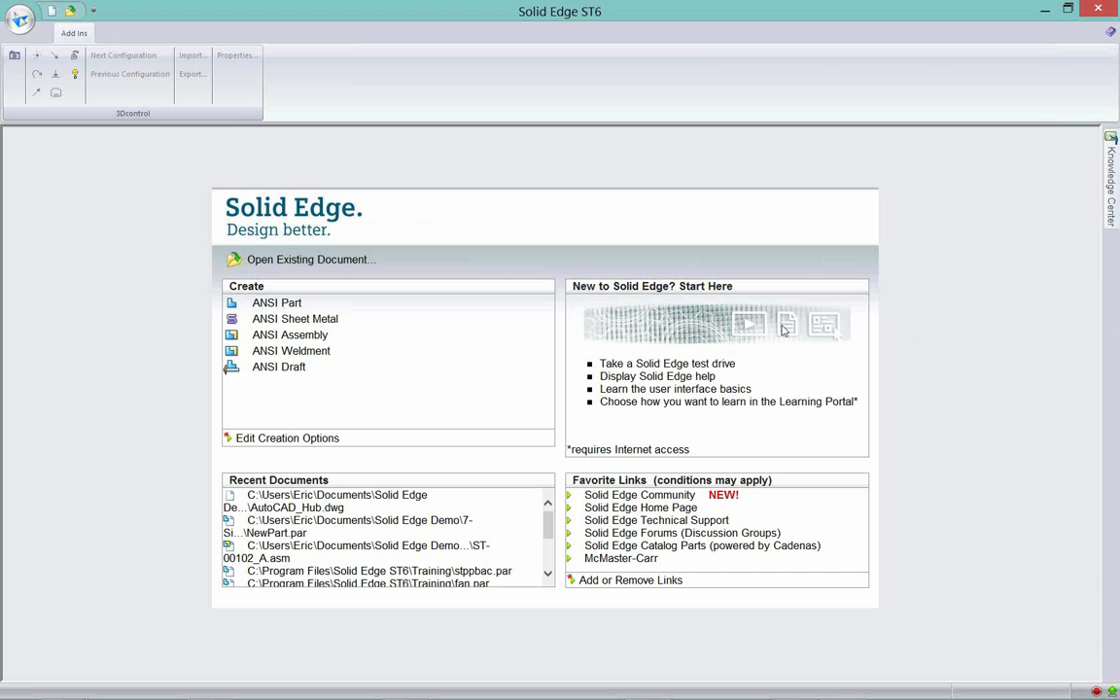
{"action": "mouse_move", "coordinate": [902, 498]}
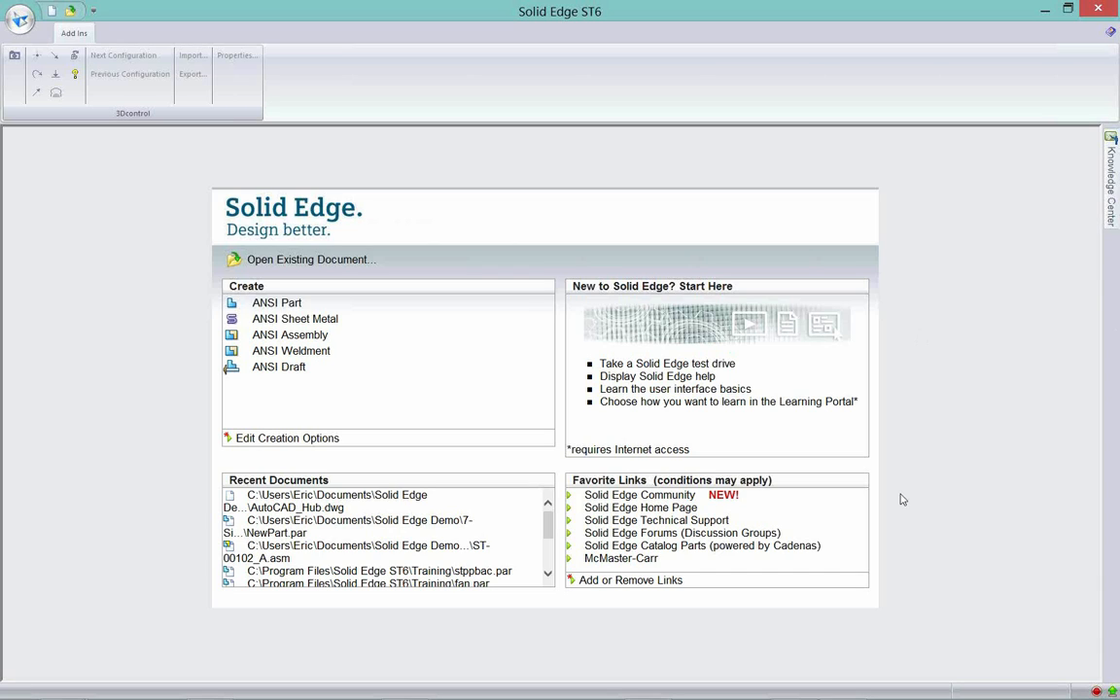
{"action": "mouse_move", "coordinate": [20, 19]}
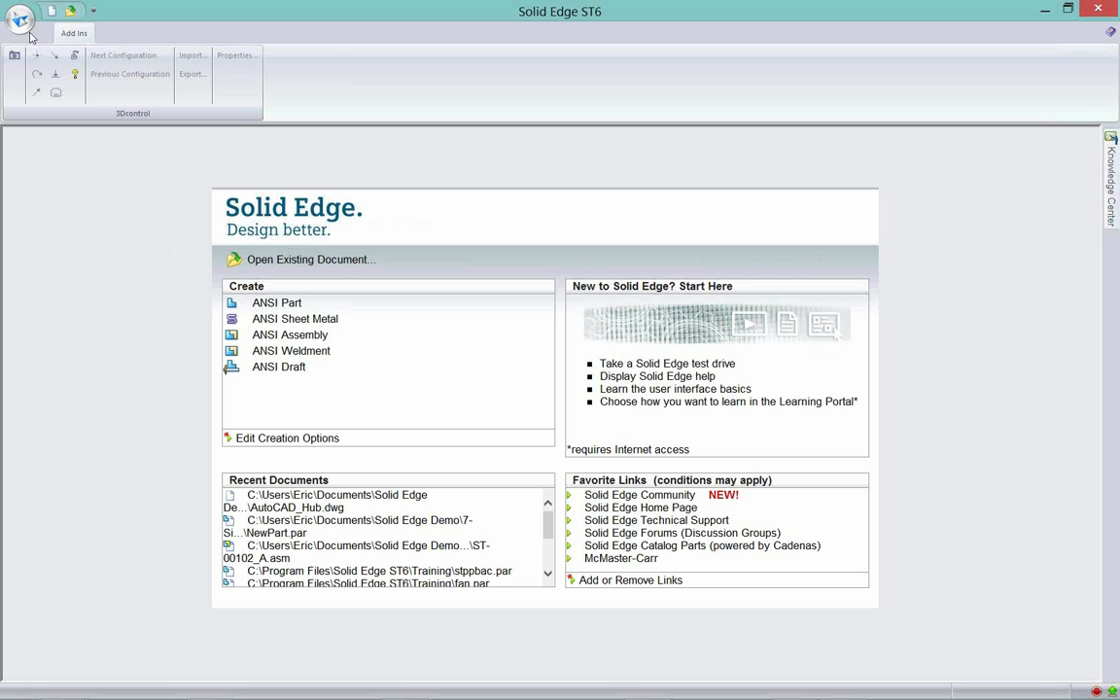
- Browse for AutoCAD documents (*.dwg) and choose AutoCAD_Hub.dwg in the Open File dialog
{"action": "left_click", "coordinate": [19, 17]}
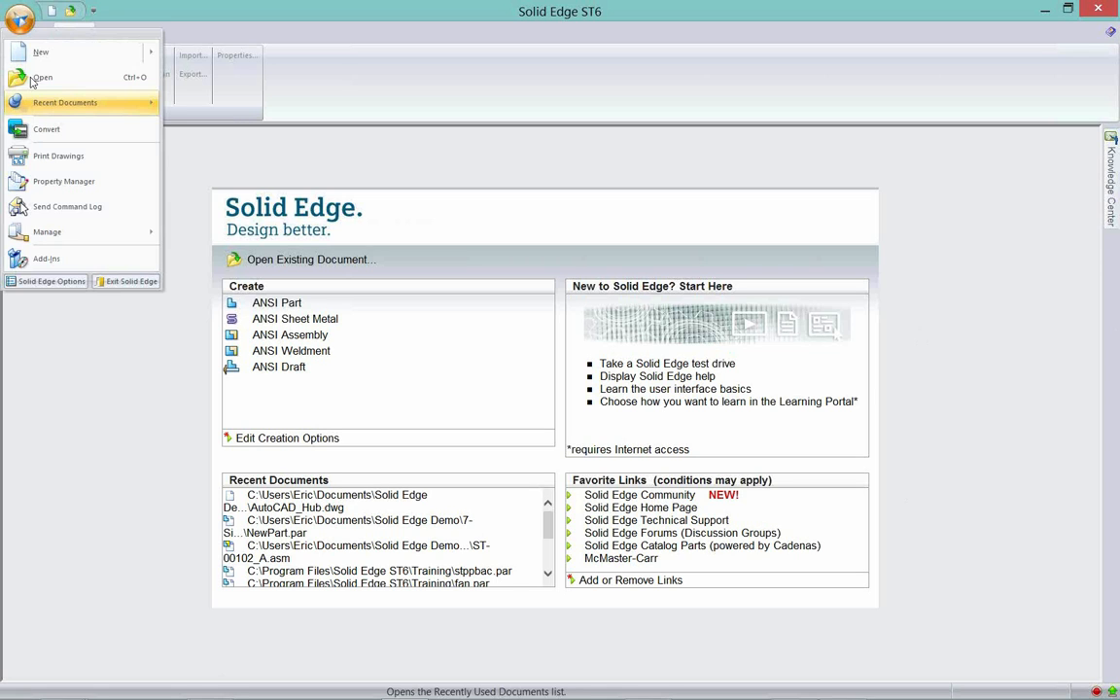
{"action": "left_click", "coordinate": [43, 78]}
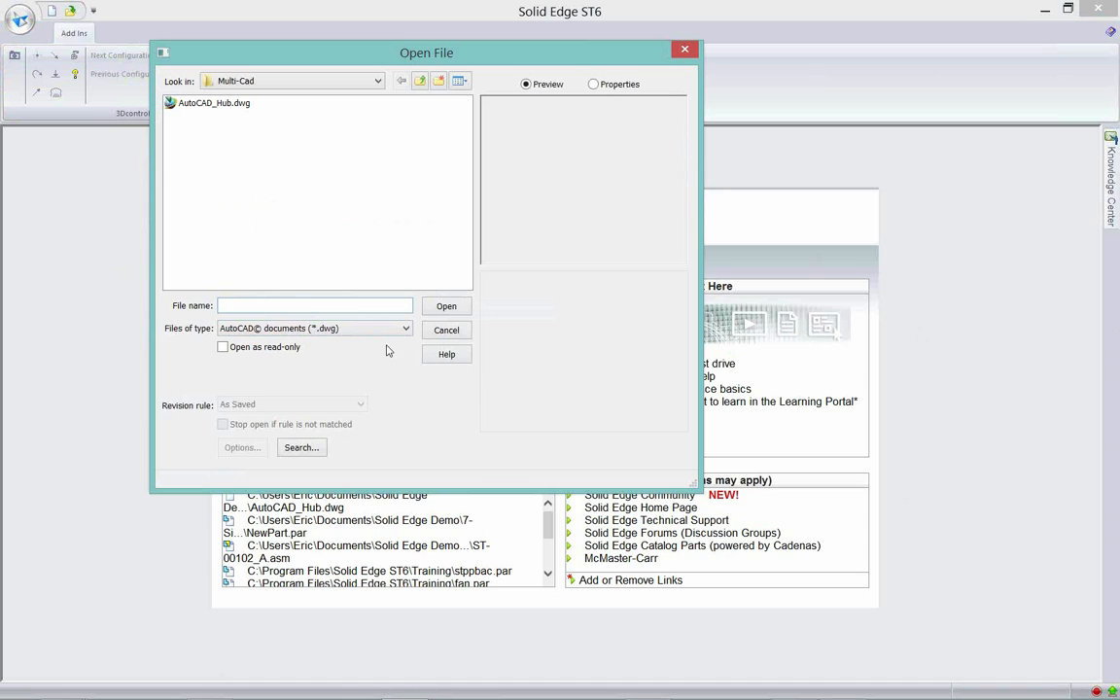
{"action": "left_click", "coordinate": [404, 327]}
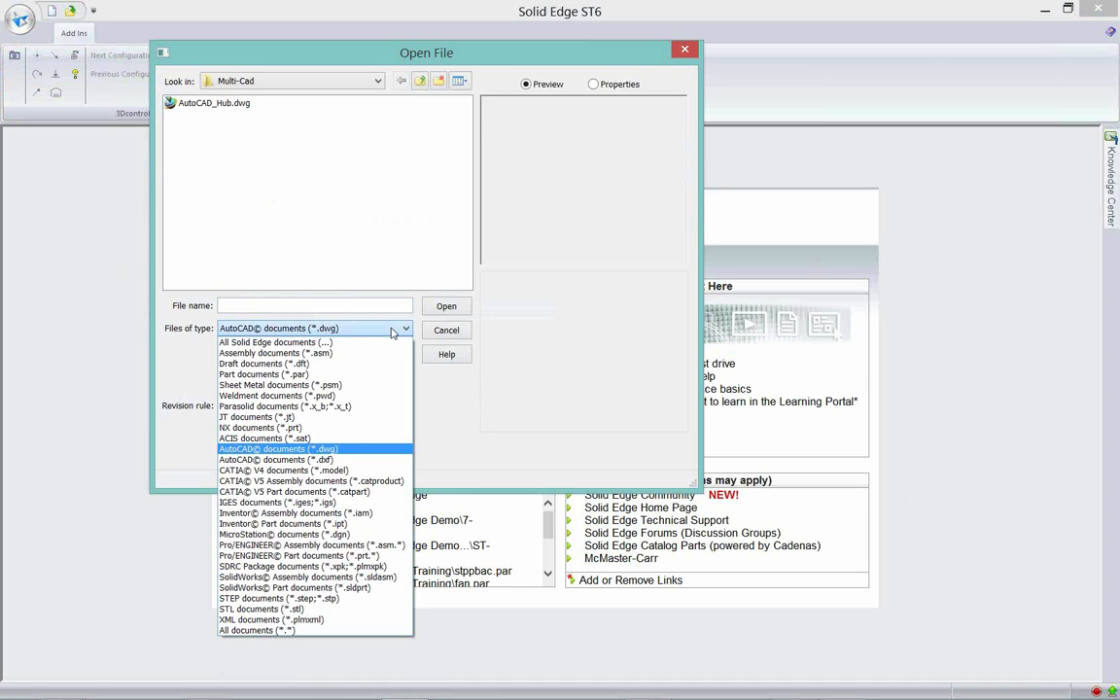
{"action": "mouse_move", "coordinate": [322, 459]}
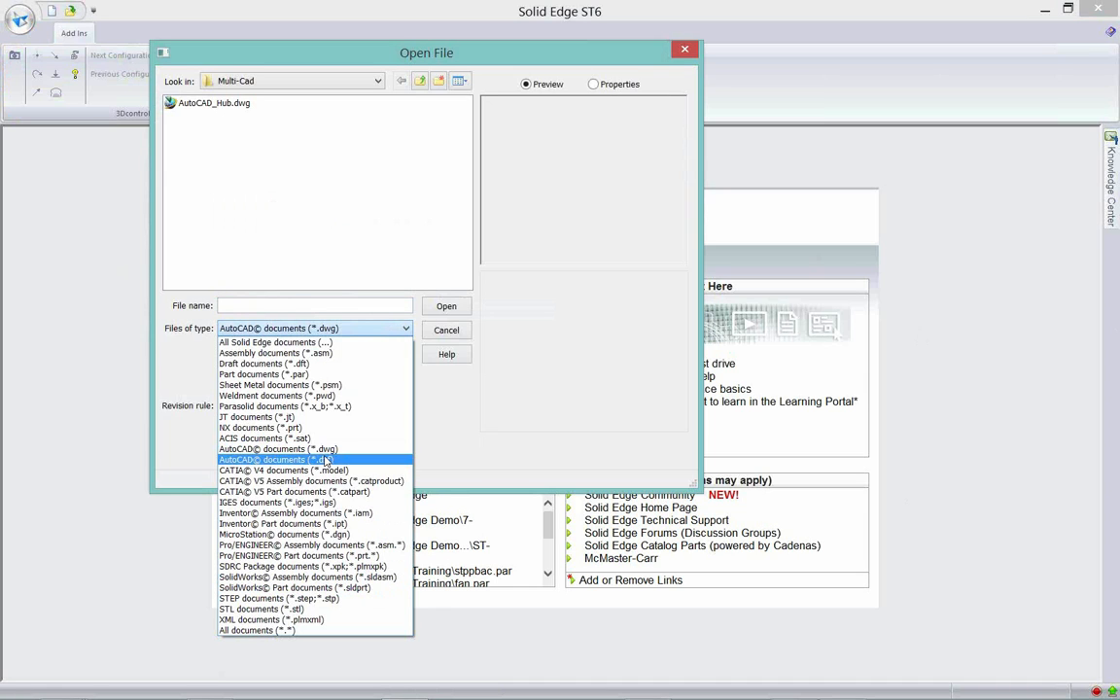
{"action": "mouse_move", "coordinate": [330, 463]}
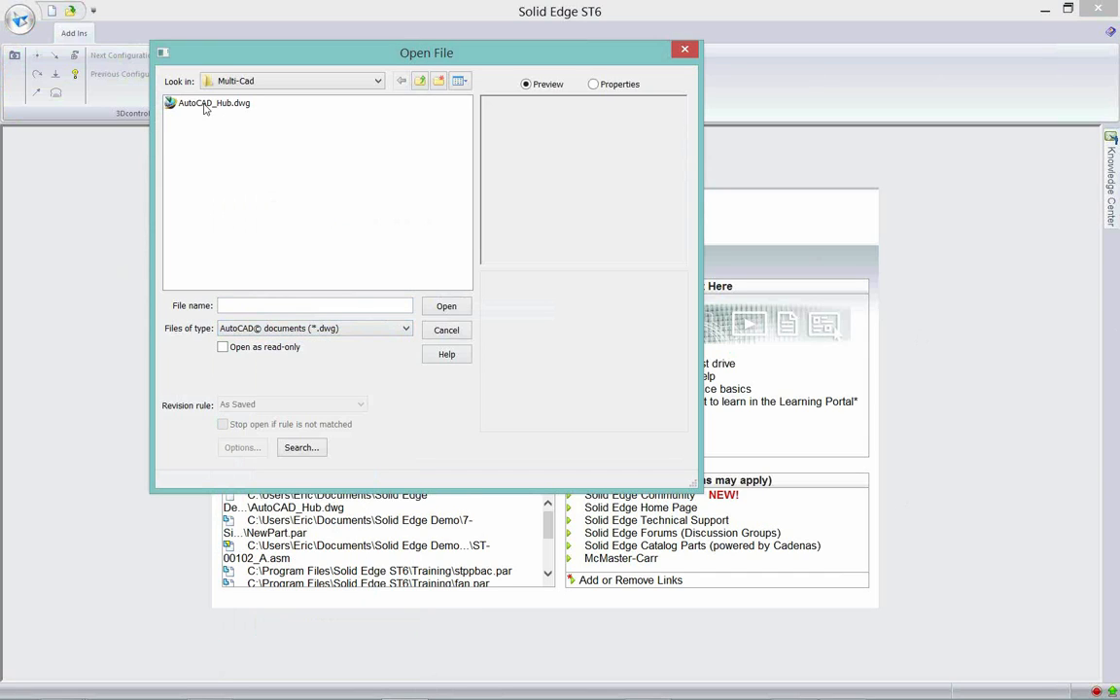
{"action": "left_click", "coordinate": [214, 103]}
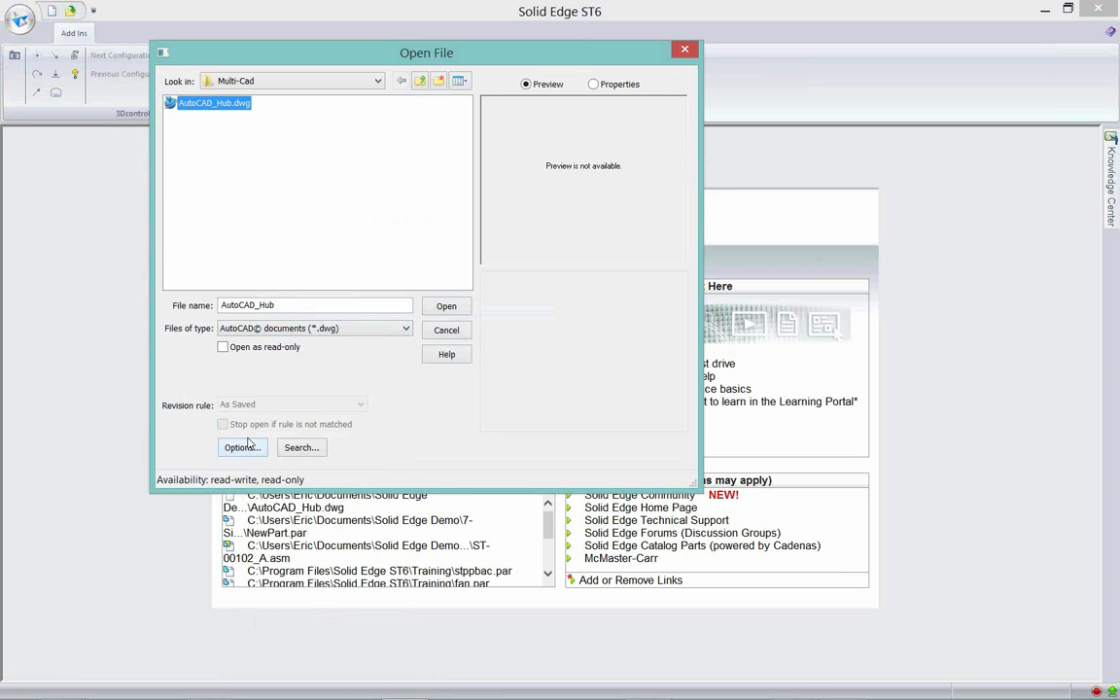
- Bring up the AutoCAD translation options and preview the hub drawing with its layer list
{"action": "left_click", "coordinate": [447, 305]}
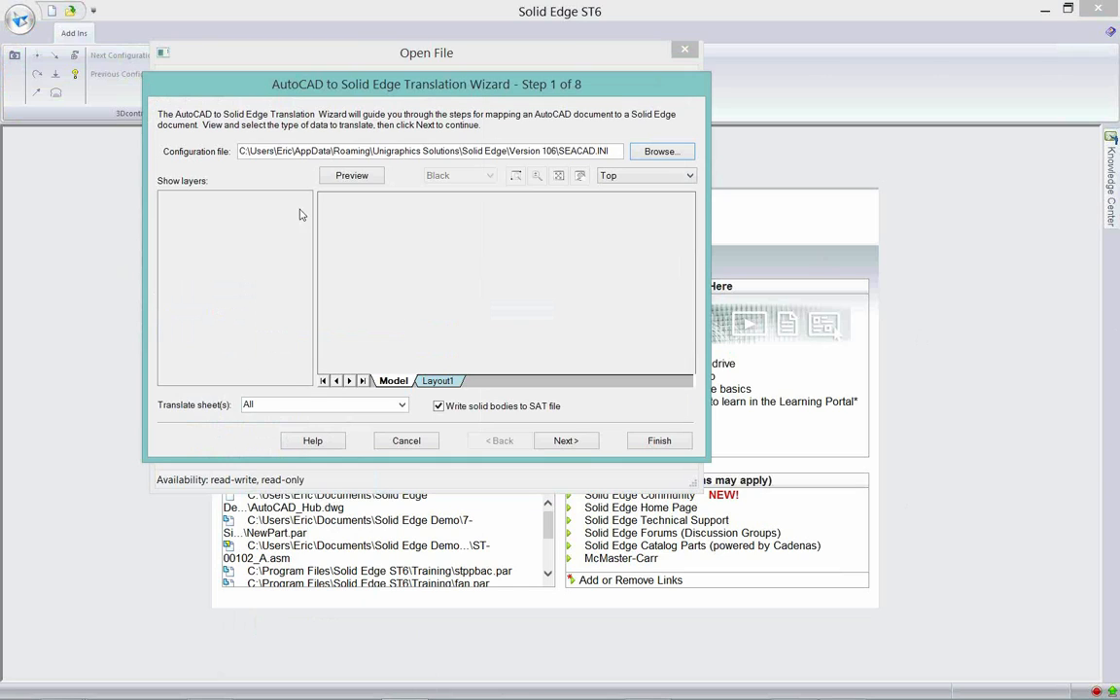
{"action": "mouse_move", "coordinate": [342, 179]}
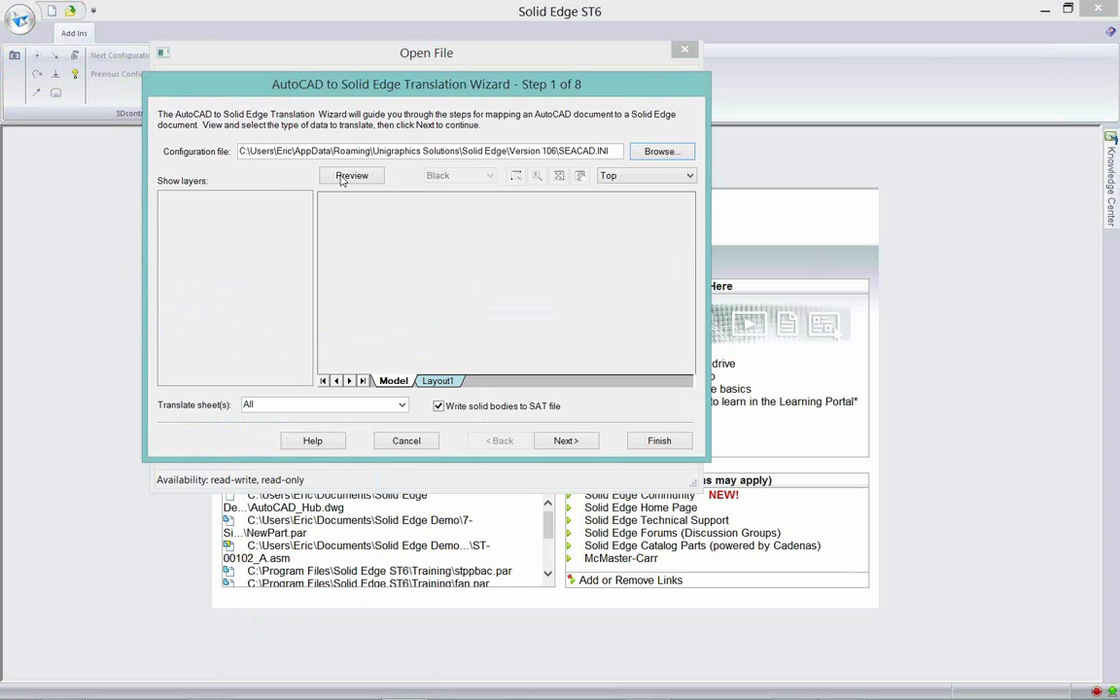
{"action": "left_click", "coordinate": [352, 175]}
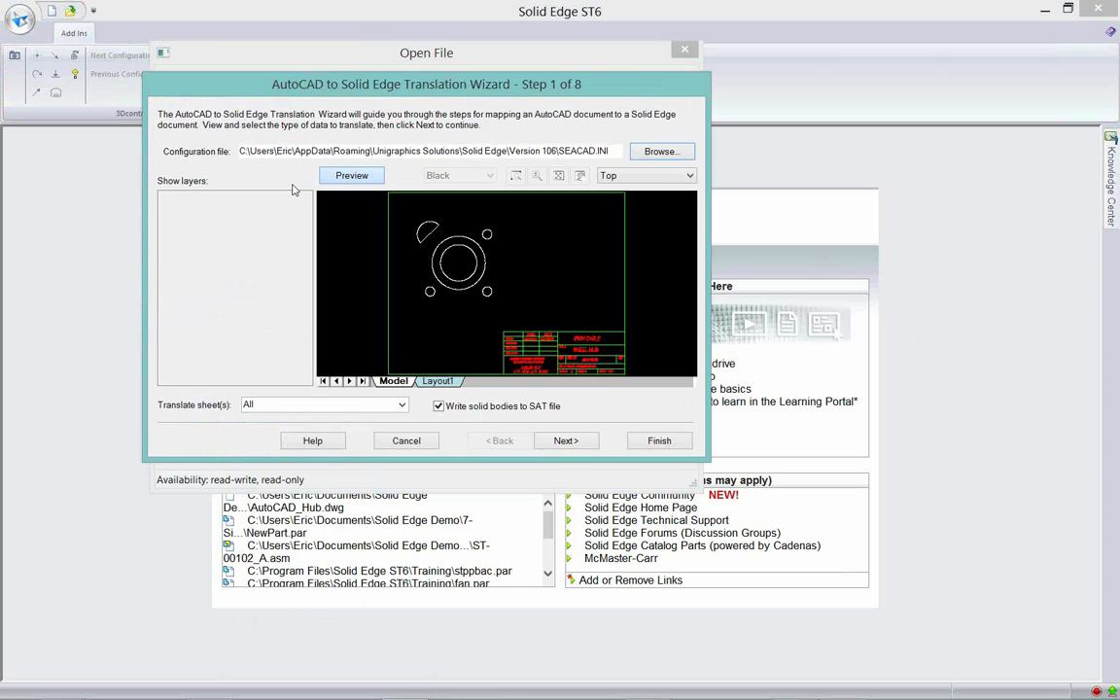
{"action": "left_click", "coordinate": [350, 175]}
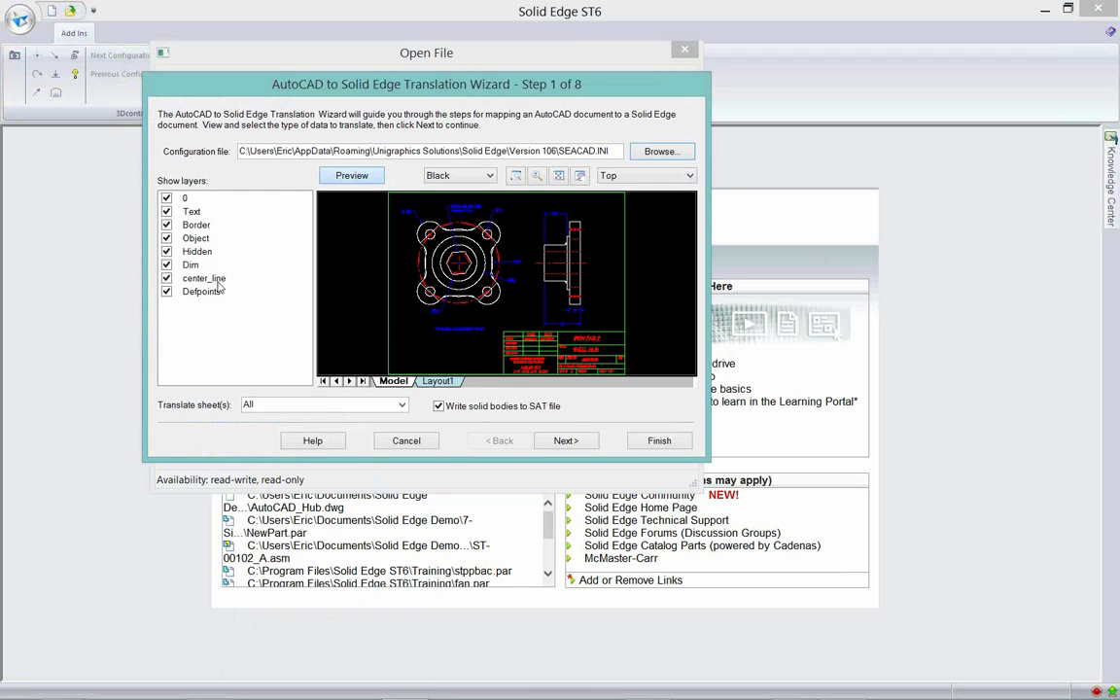
{"action": "mouse_move", "coordinate": [225, 284]}
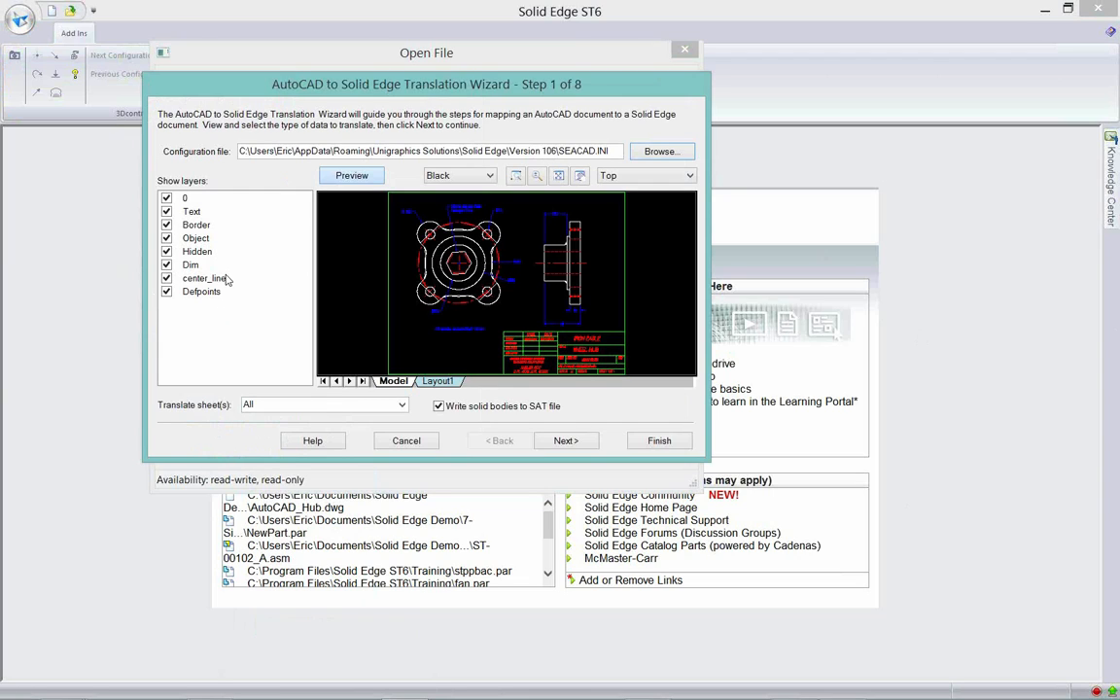
{"action": "mouse_move", "coordinate": [463, 420]}
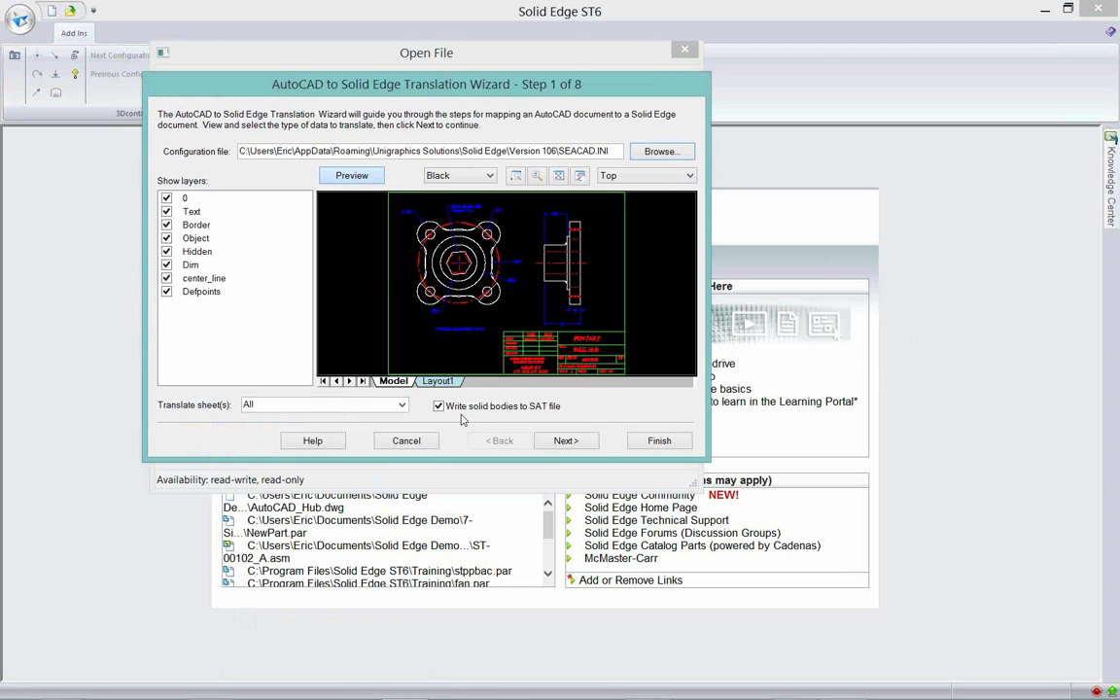
{"action": "mouse_move", "coordinate": [412, 393]}
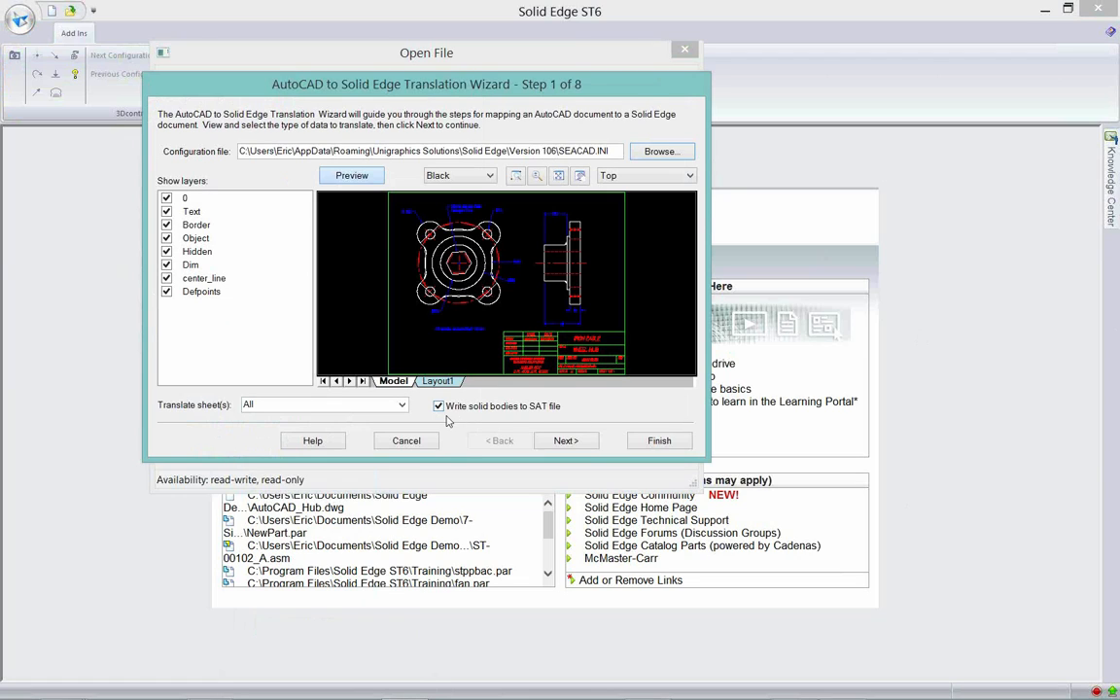
{"action": "mouse_move", "coordinate": [560, 420]}
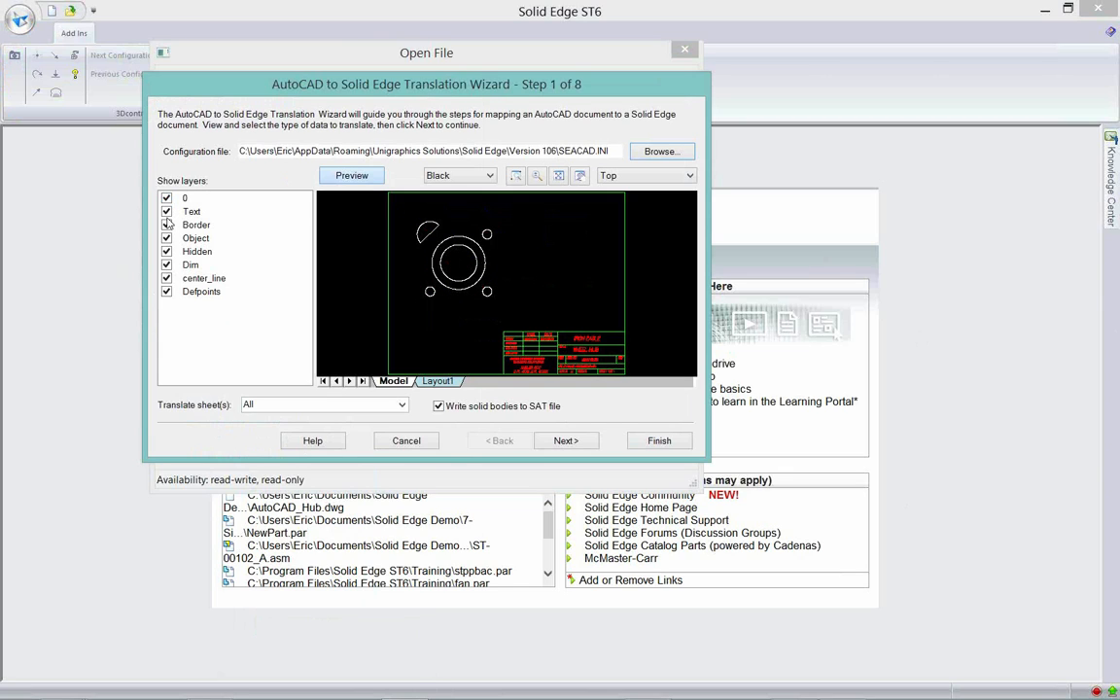
- Exclude layers 0, Text, Border, Hidden and Dim, keeping Object, center_line and Defpoints, and continue
{"action": "left_click", "coordinate": [167, 198]}
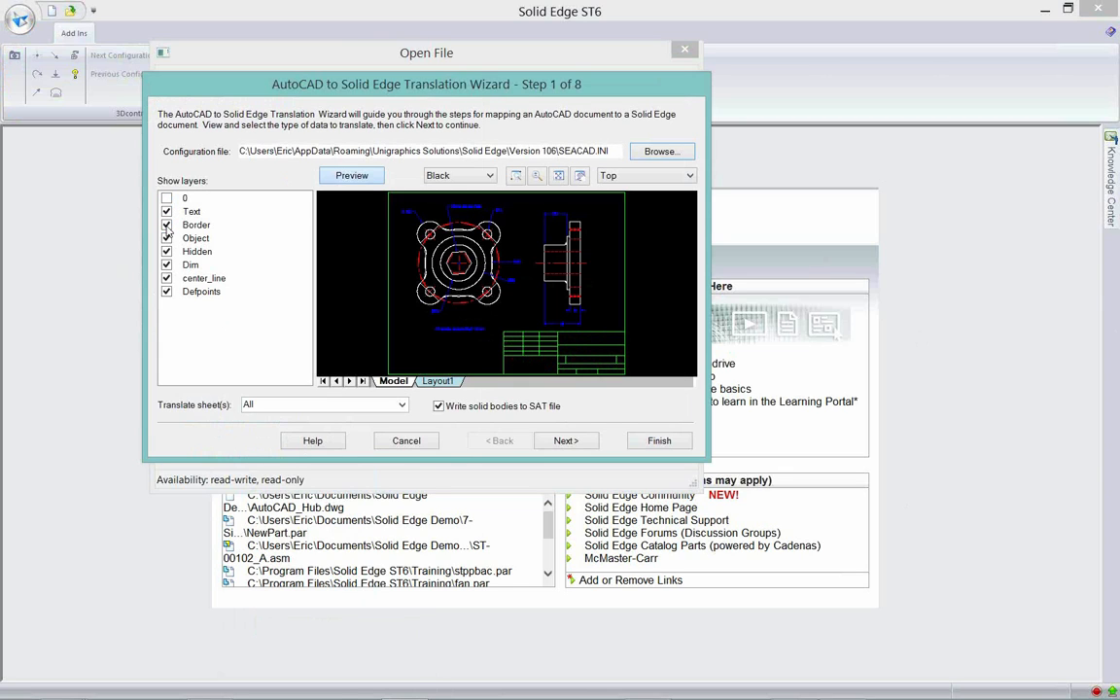
{"action": "left_click", "coordinate": [168, 226]}
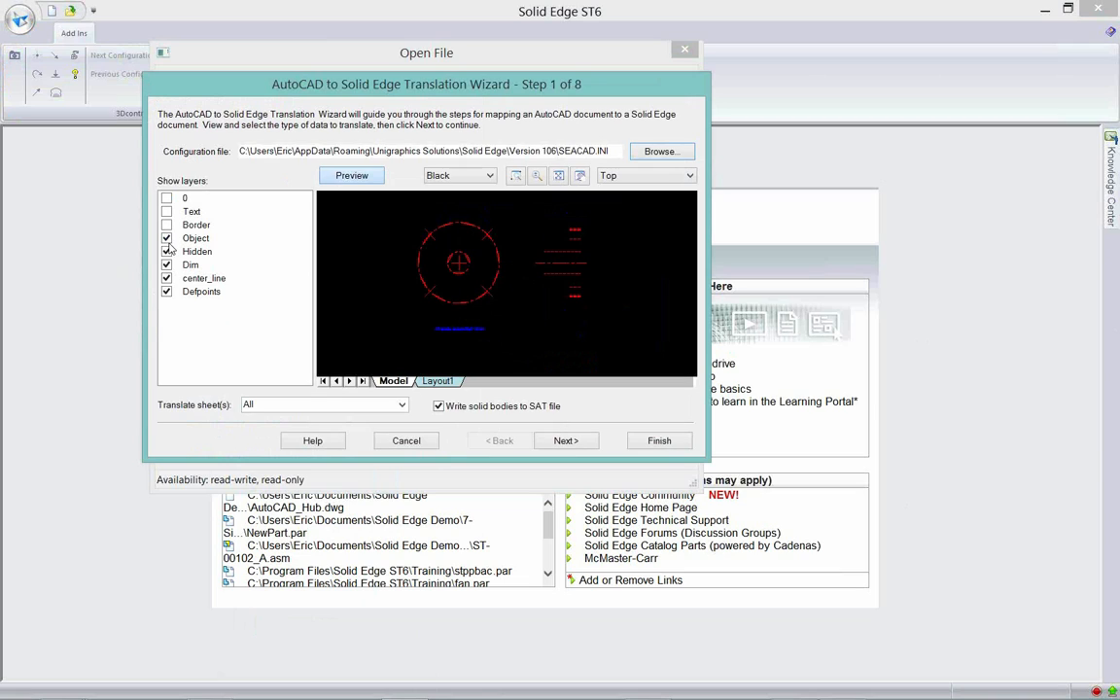
{"action": "left_click", "coordinate": [167, 251]}
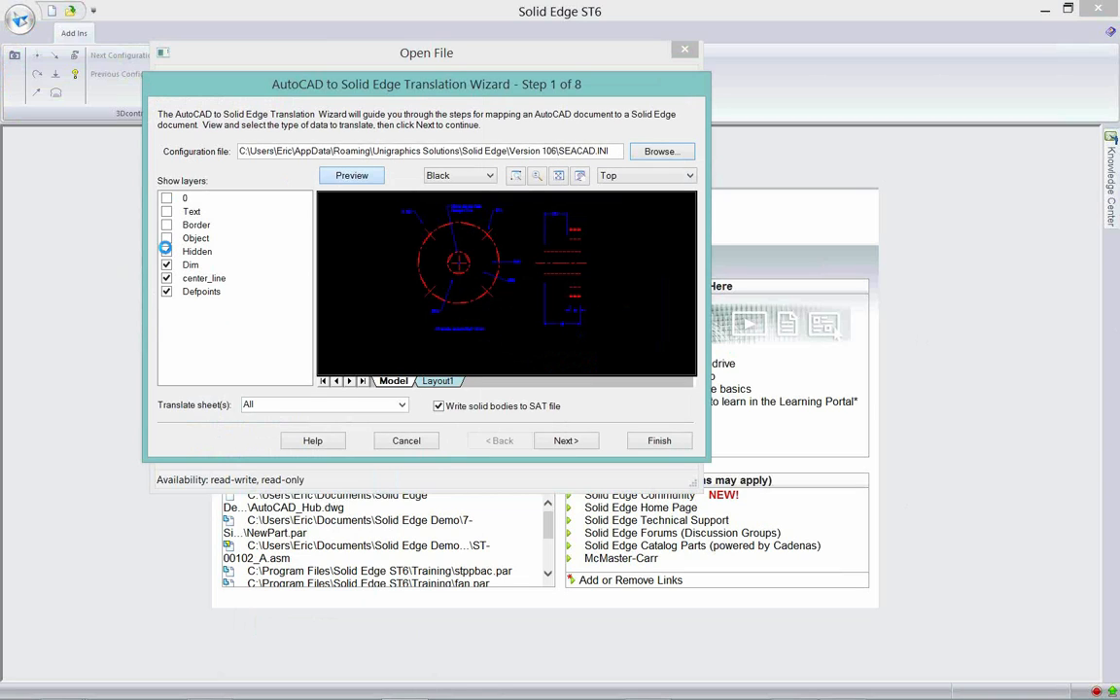
{"action": "left_click", "coordinate": [167, 251]}
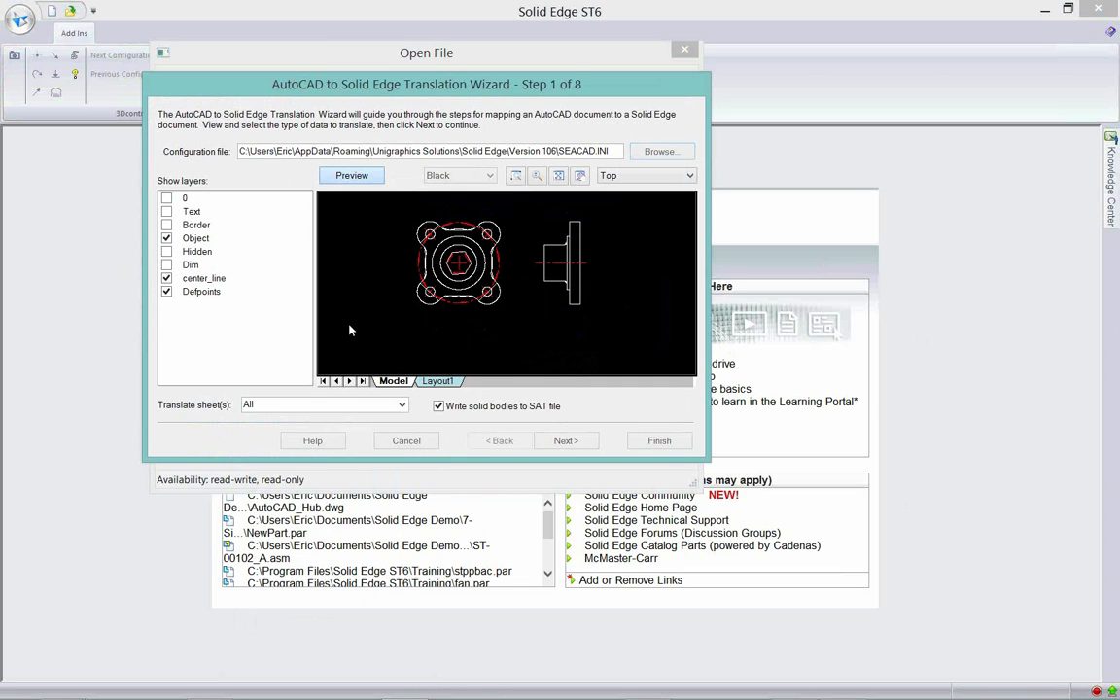
{"action": "left_click", "coordinate": [457, 175]}
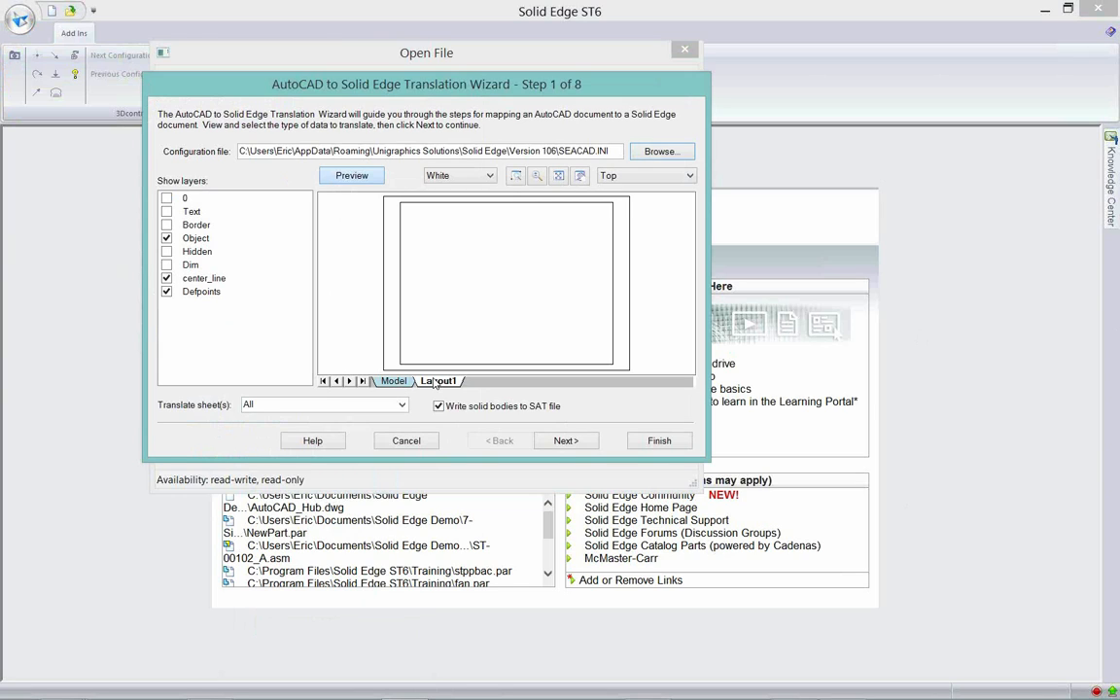
{"action": "left_click", "coordinate": [350, 175]}
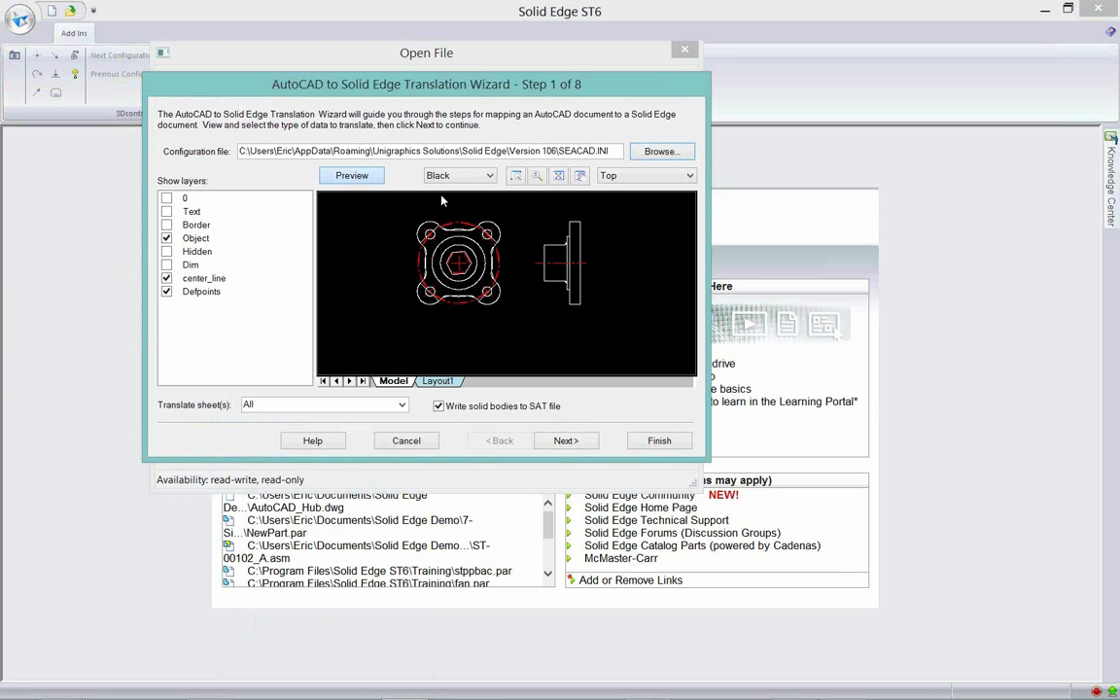
{"action": "mouse_move", "coordinate": [459, 175]}
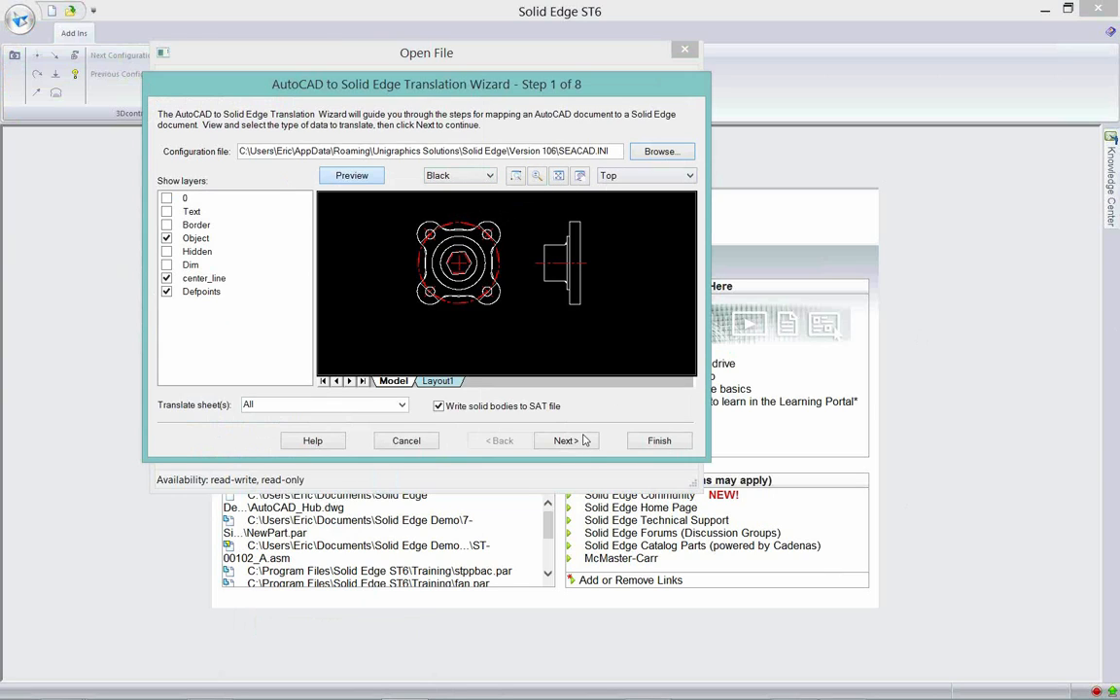
{"action": "left_click", "coordinate": [562, 439]}
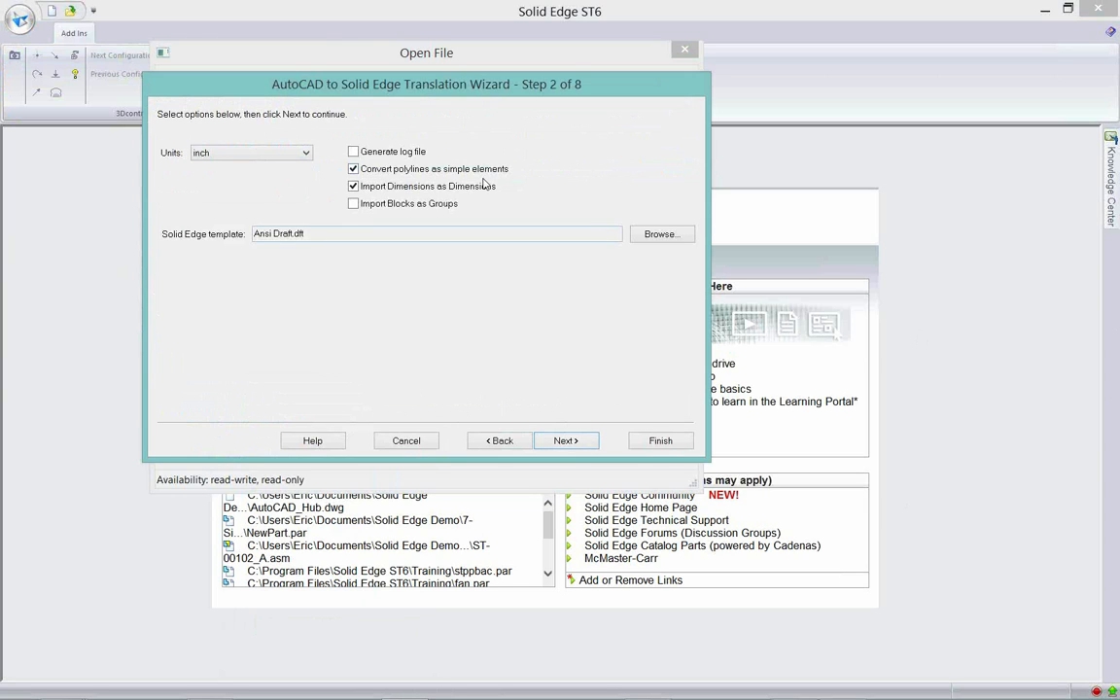
{"action": "mouse_move", "coordinate": [472, 212]}
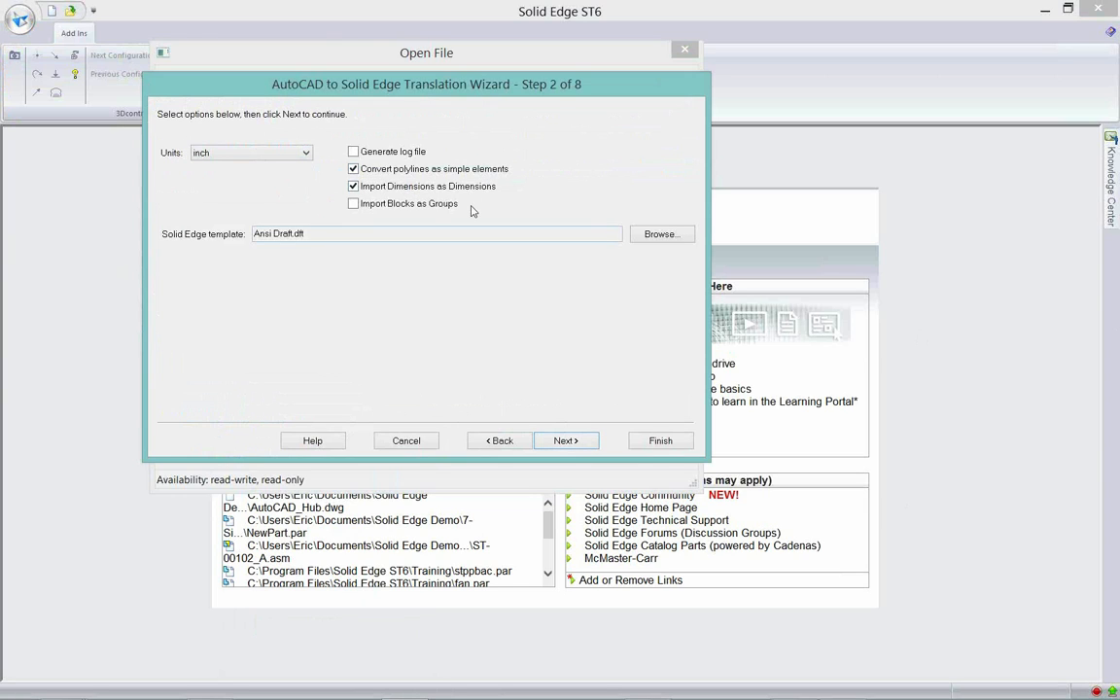
{"action": "mouse_move", "coordinate": [566, 440]}
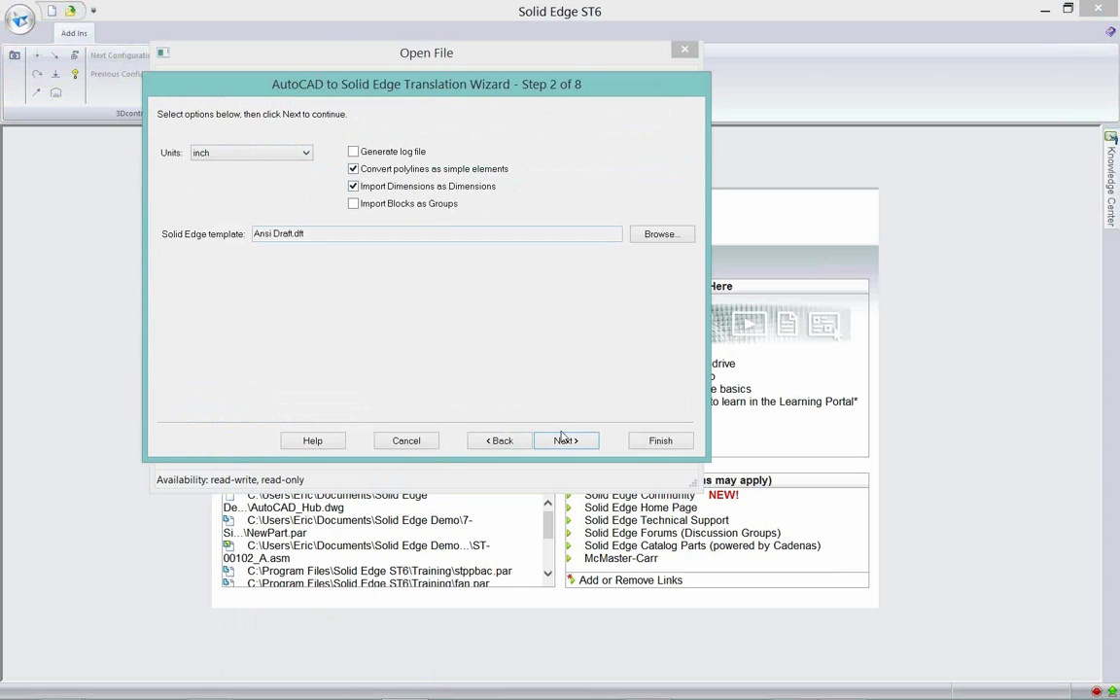
- Accept default sheet size, line type, colour and font mappings through the wizard steps
{"action": "left_click", "coordinate": [566, 440]}
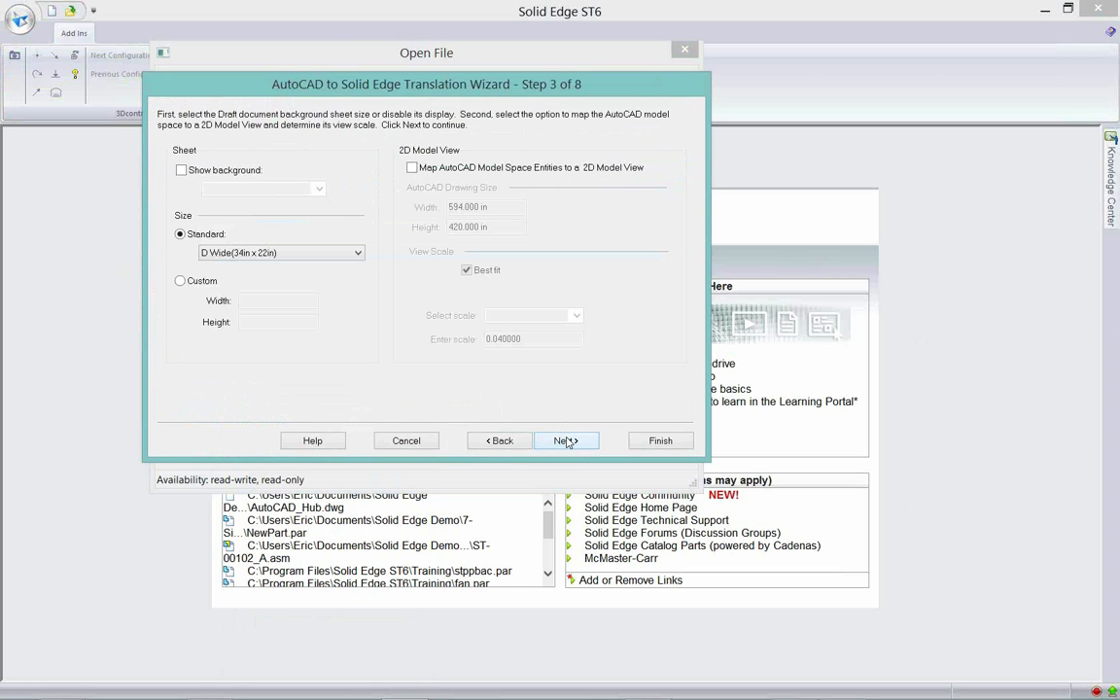
{"action": "mouse_move", "coordinate": [449, 194]}
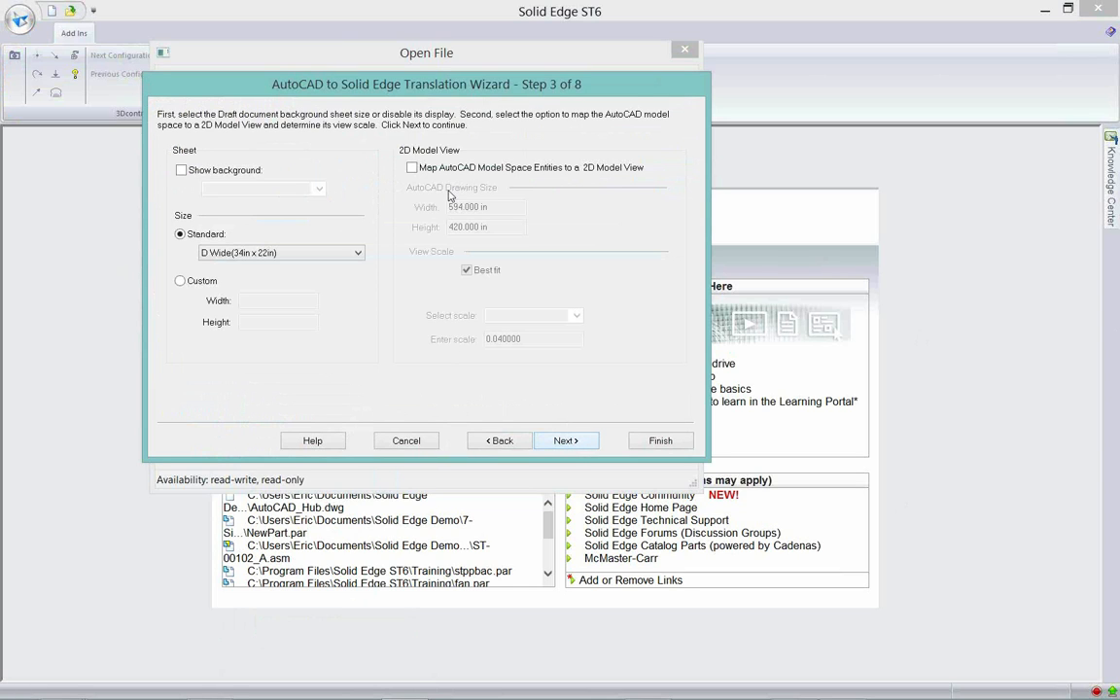
{"action": "mouse_move", "coordinate": [587, 182]}
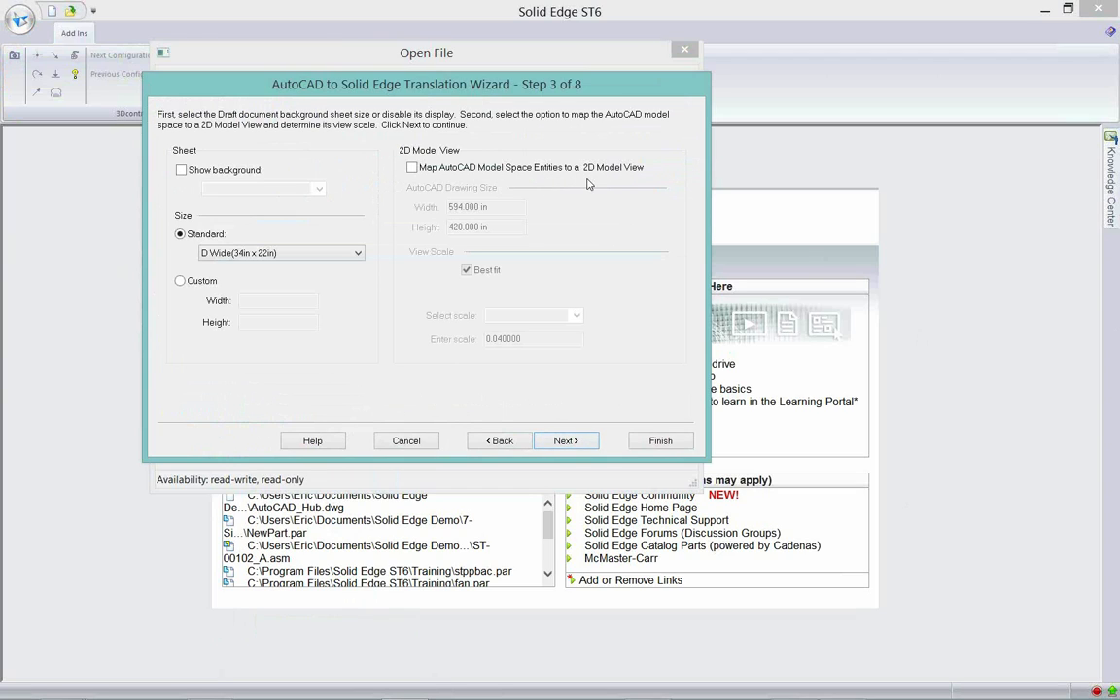
{"action": "mouse_move", "coordinate": [373, 234]}
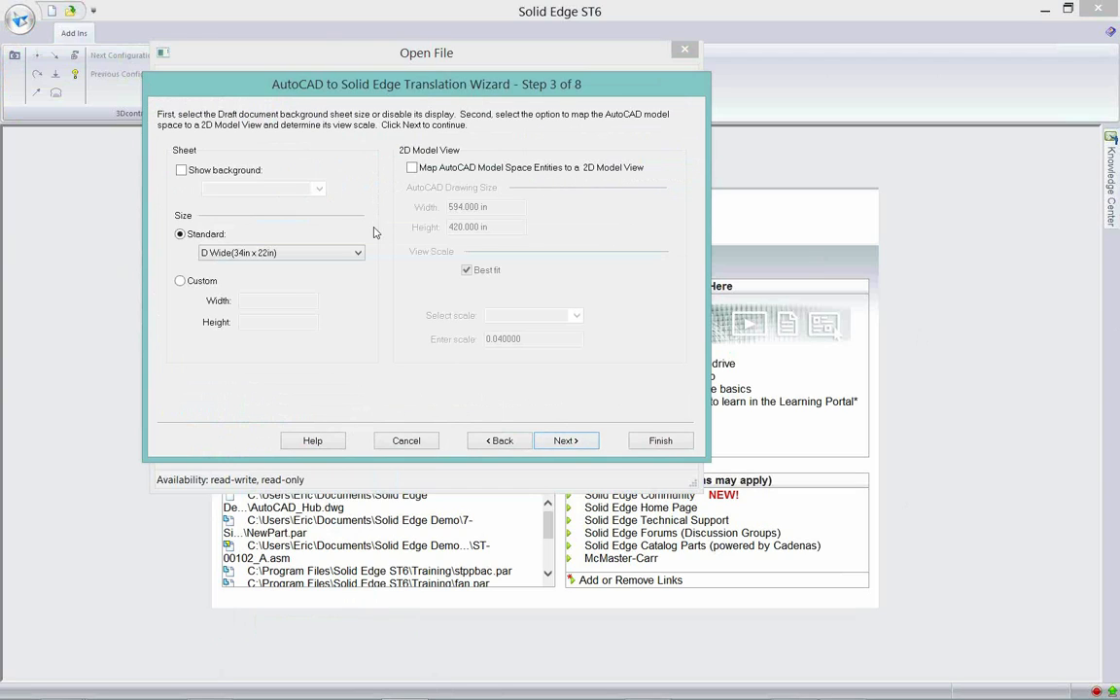
{"action": "mouse_move", "coordinate": [295, 280]}
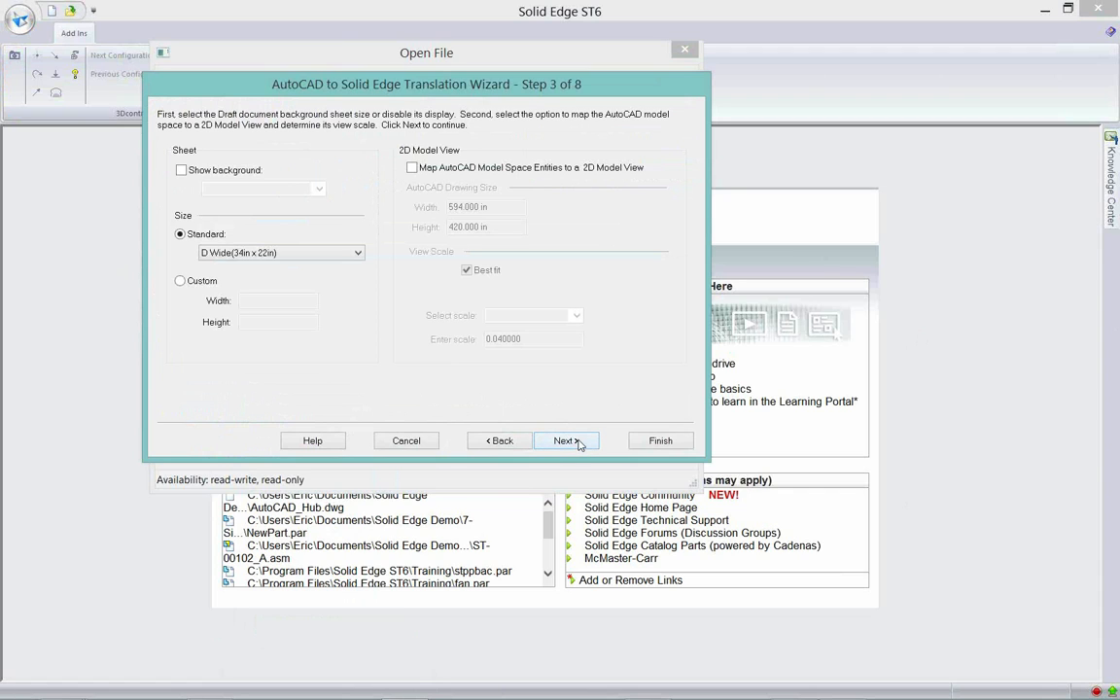
{"action": "left_click", "coordinate": [564, 439]}
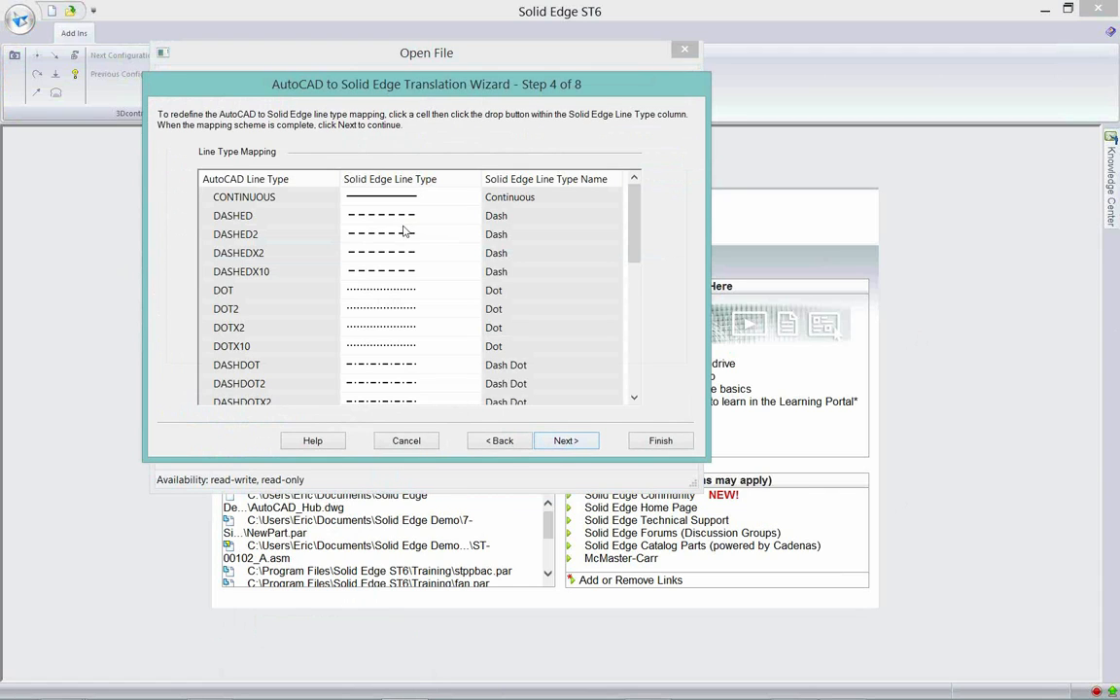
{"action": "mouse_move", "coordinate": [296, 241]}
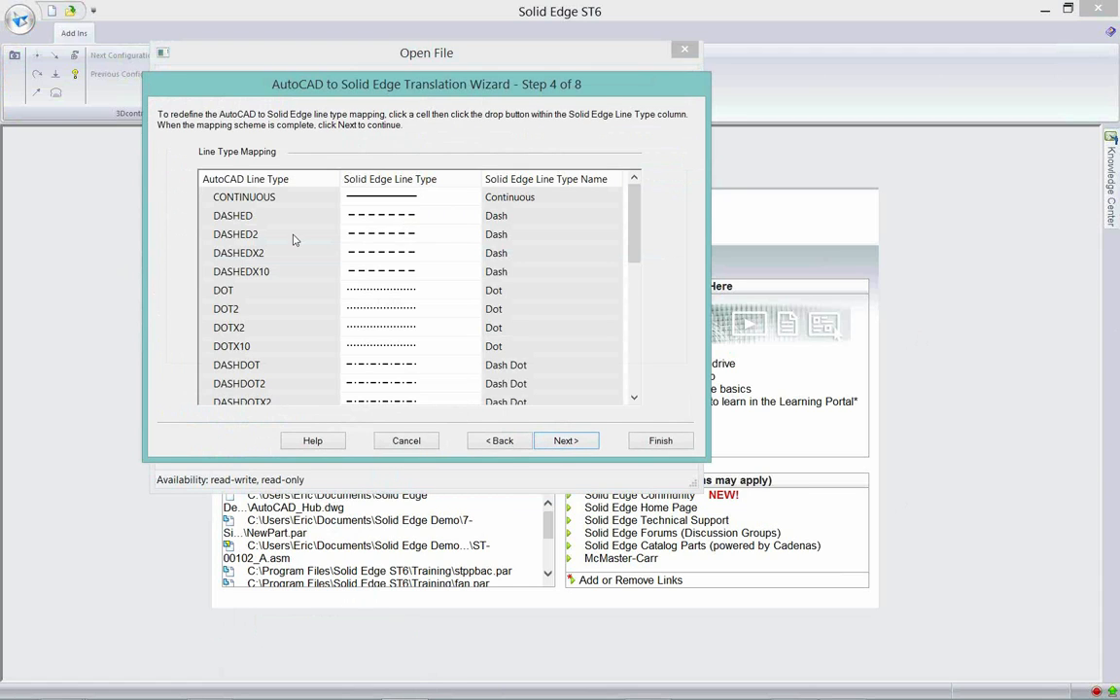
{"action": "left_click", "coordinate": [566, 440]}
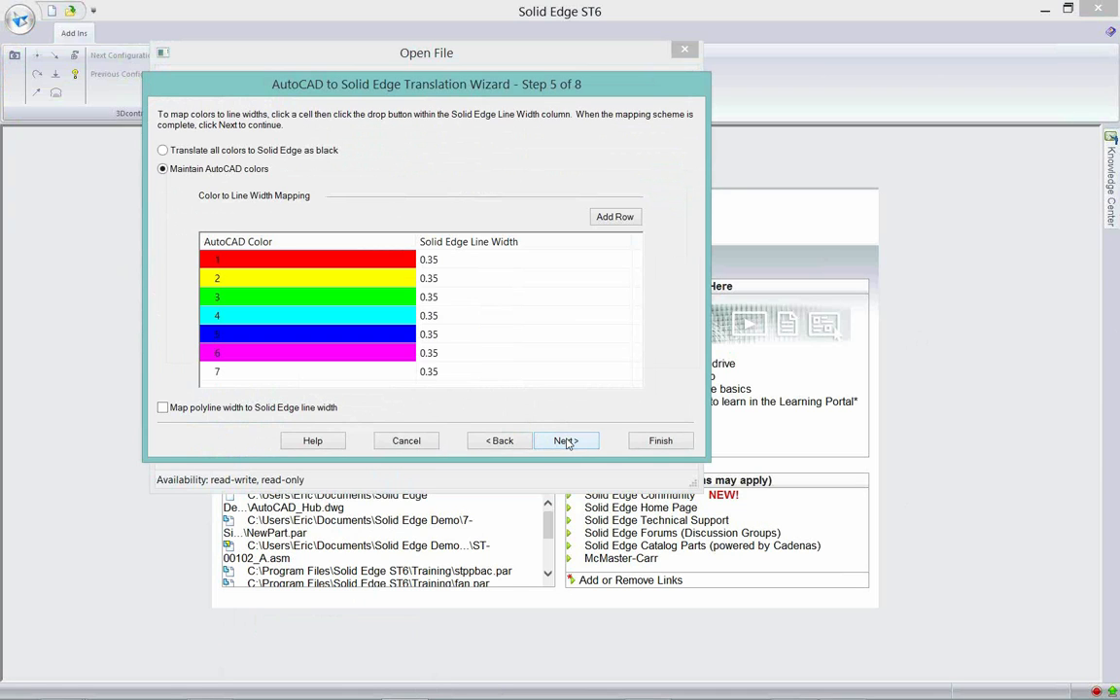
{"action": "left_click", "coordinate": [564, 439]}
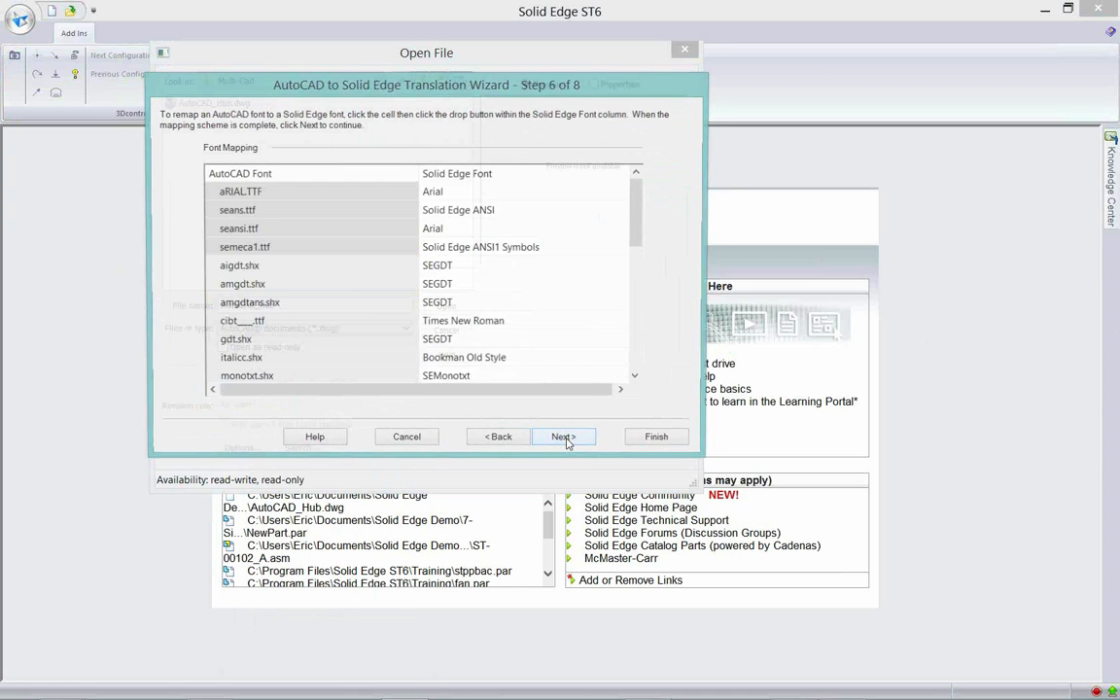
{"action": "left_click", "coordinate": [564, 436]}
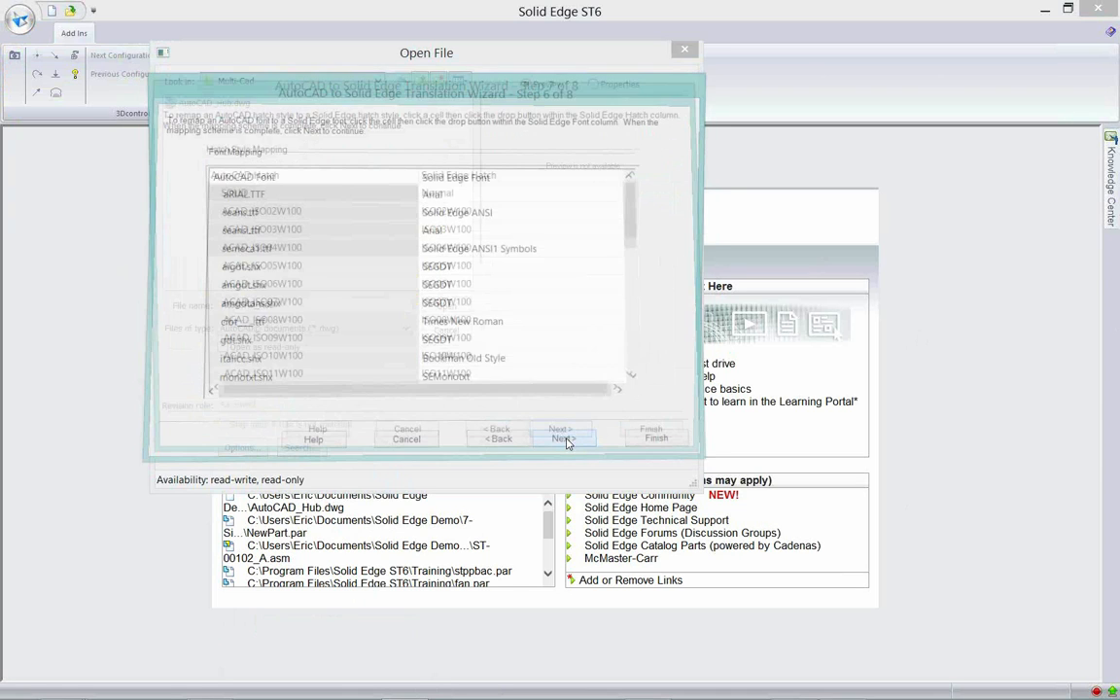
- Finish the wizard, acknowledge the configuration file warning and dismiss the wizard
{"action": "left_click", "coordinate": [560, 439]}
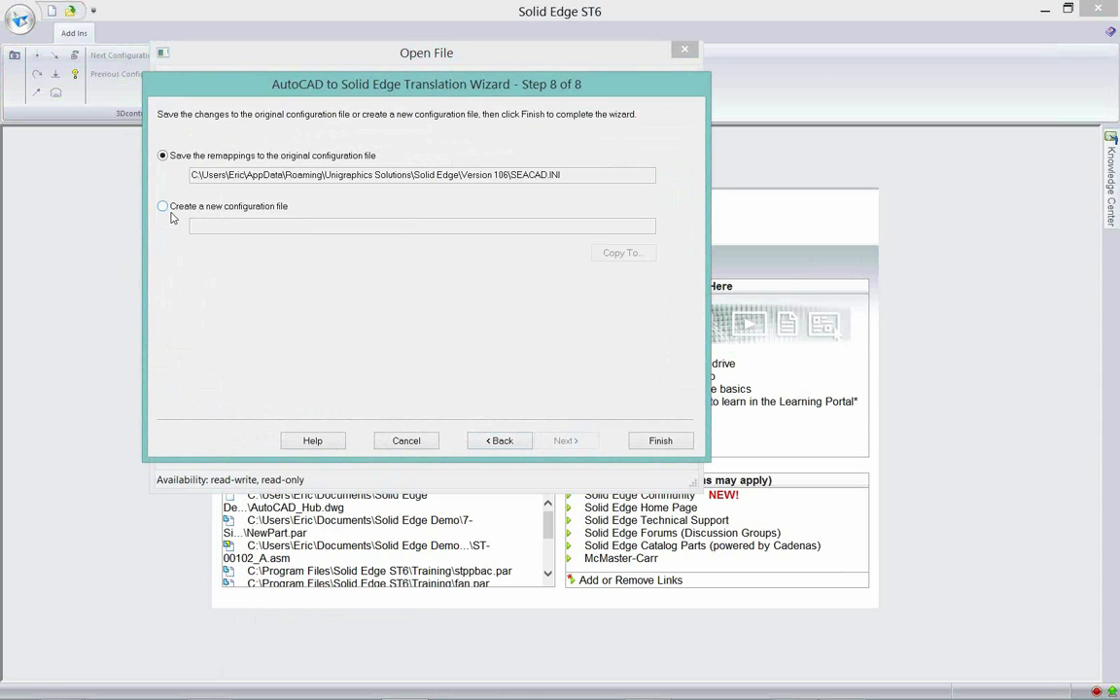
{"action": "mouse_move", "coordinate": [525, 175]}
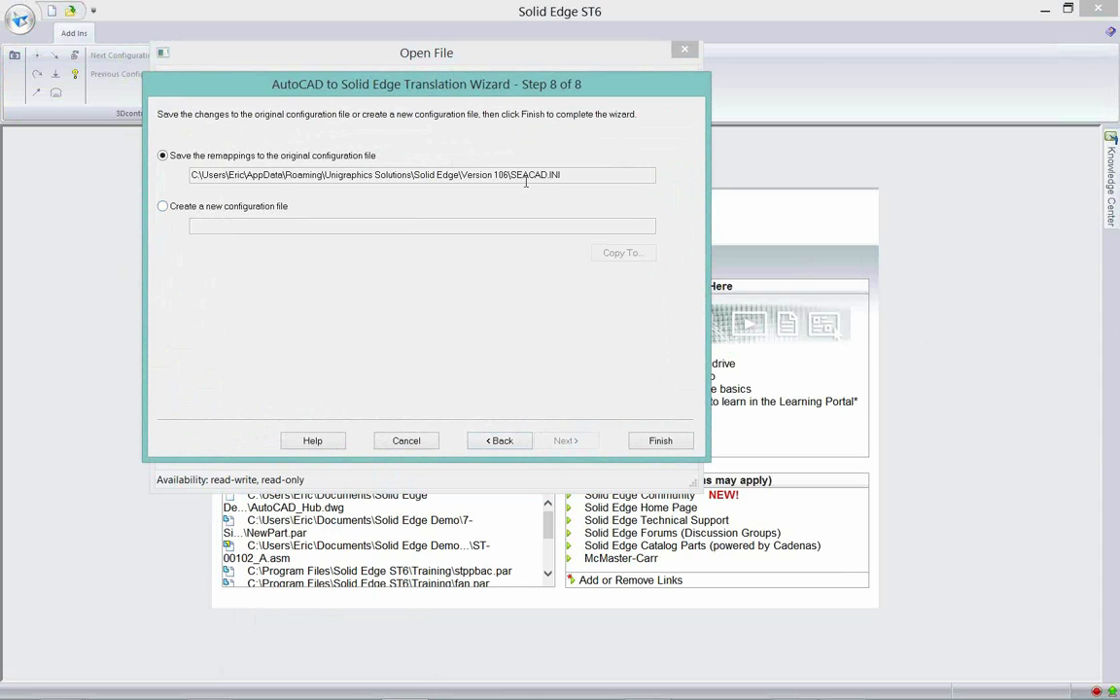
{"action": "mouse_move", "coordinate": [525, 187]}
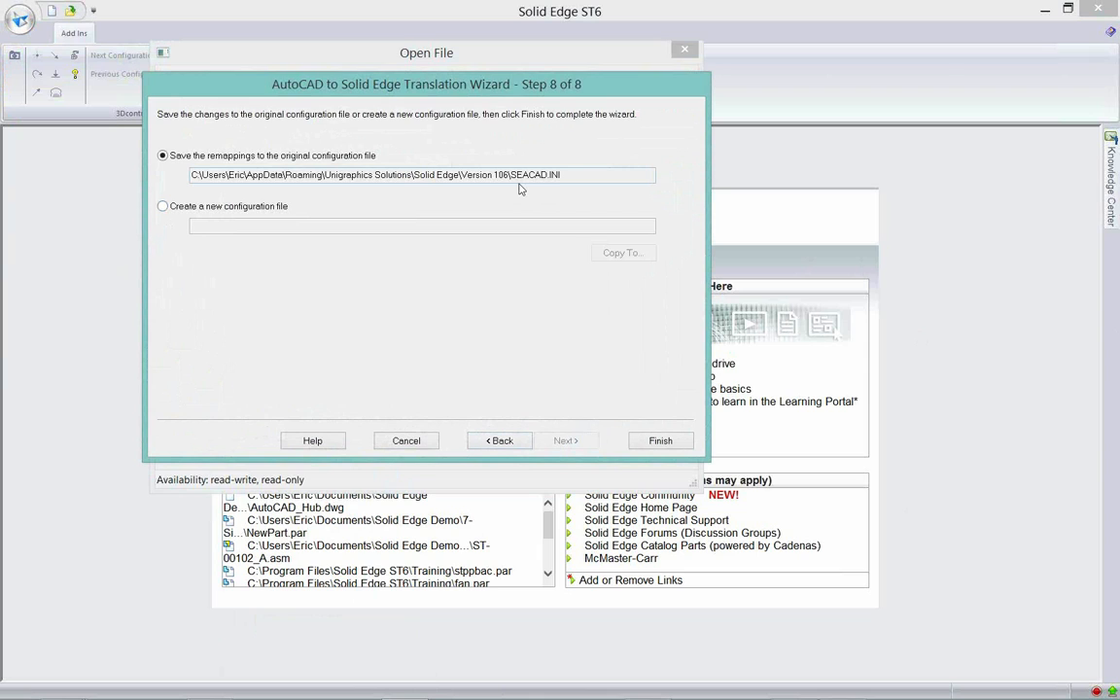
{"action": "mouse_move", "coordinate": [552, 189]}
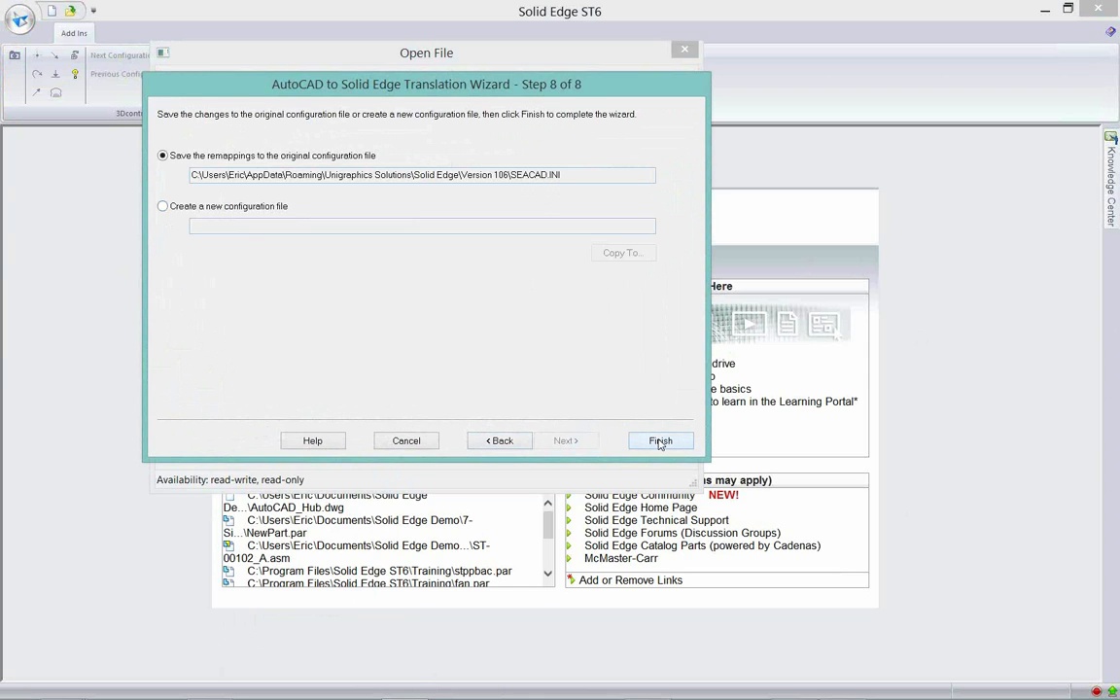
{"action": "left_click", "coordinate": [662, 439]}
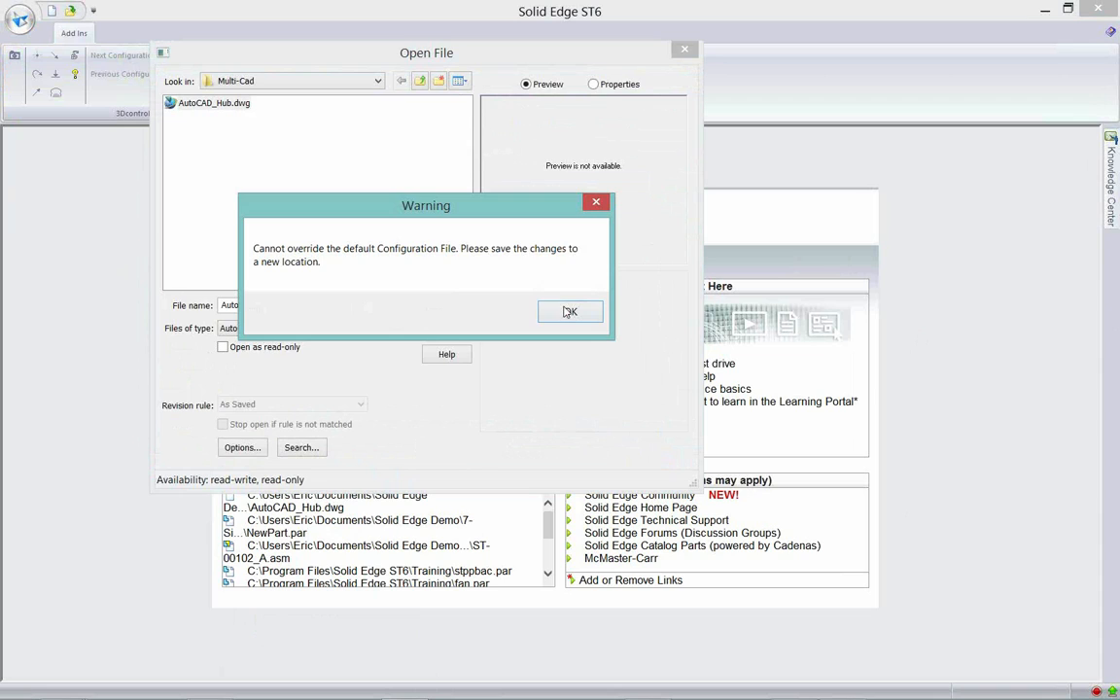
{"action": "left_click", "coordinate": [569, 311]}
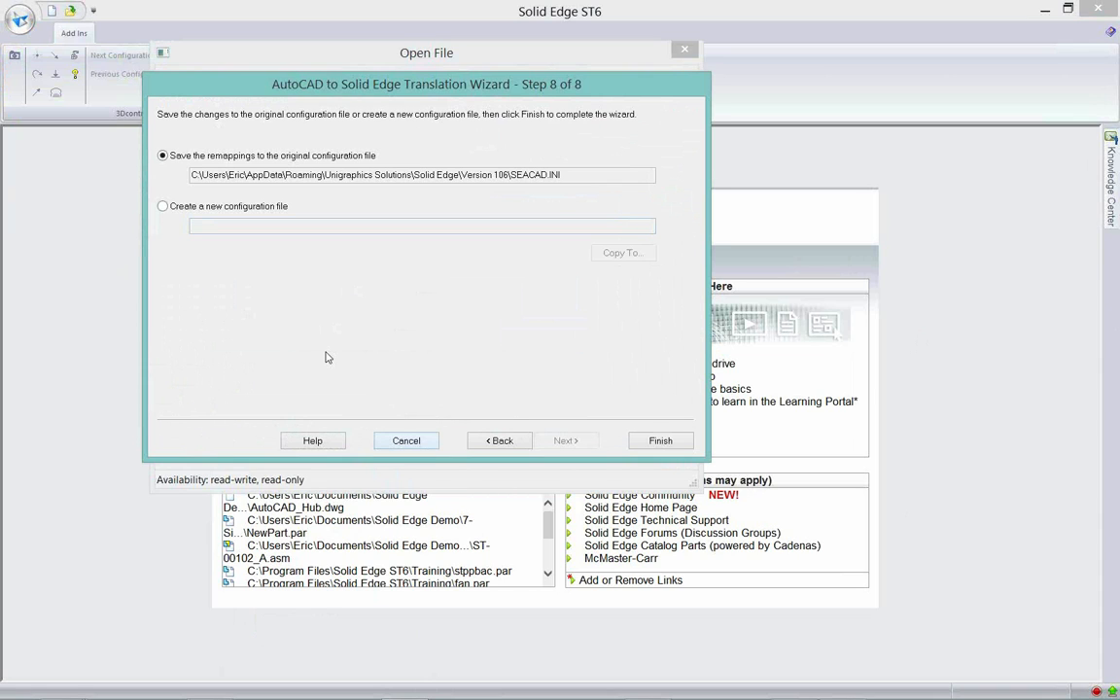
{"action": "left_click", "coordinate": [661, 439]}
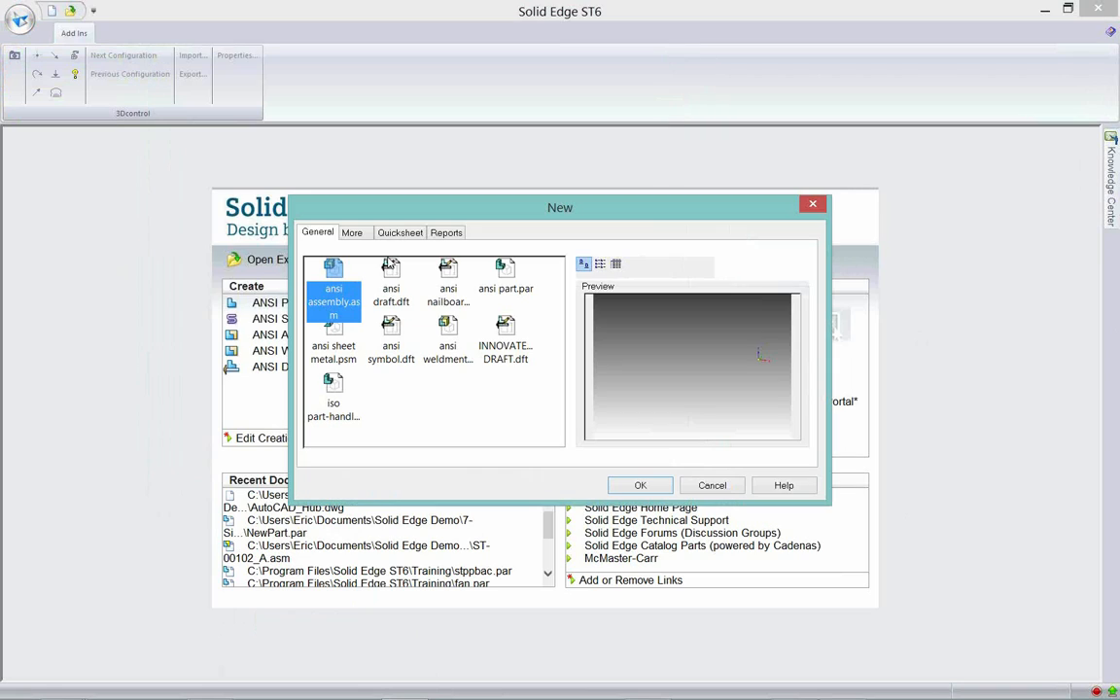
{"action": "mouse_move", "coordinate": [362, 288]}
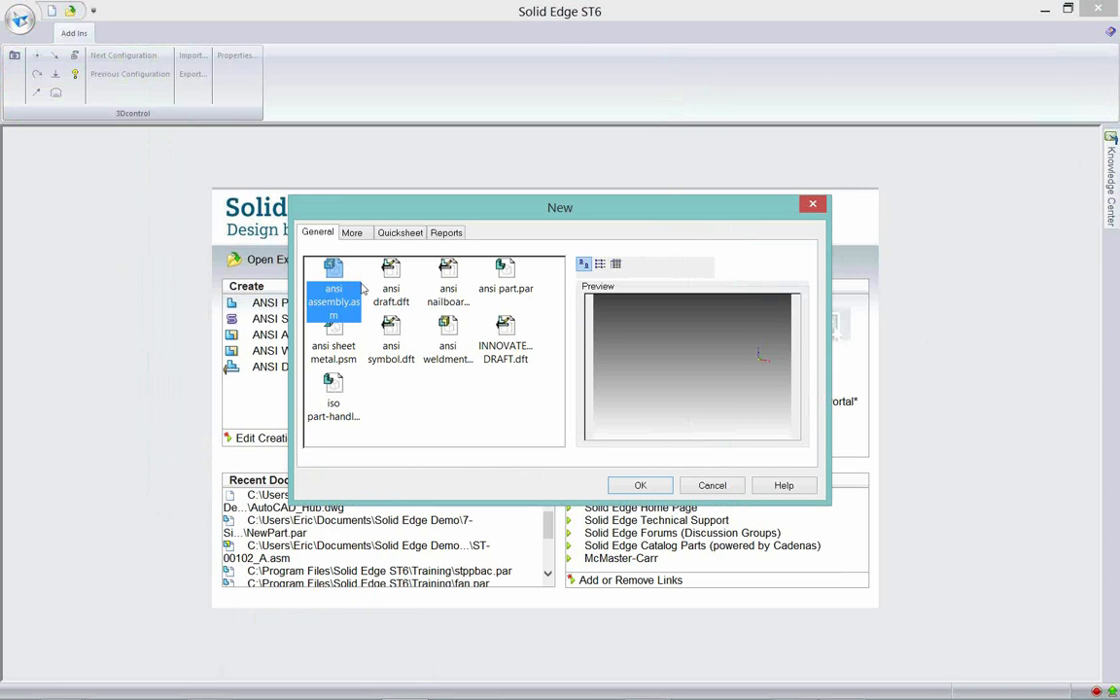
{"action": "mouse_move", "coordinate": [366, 352]}
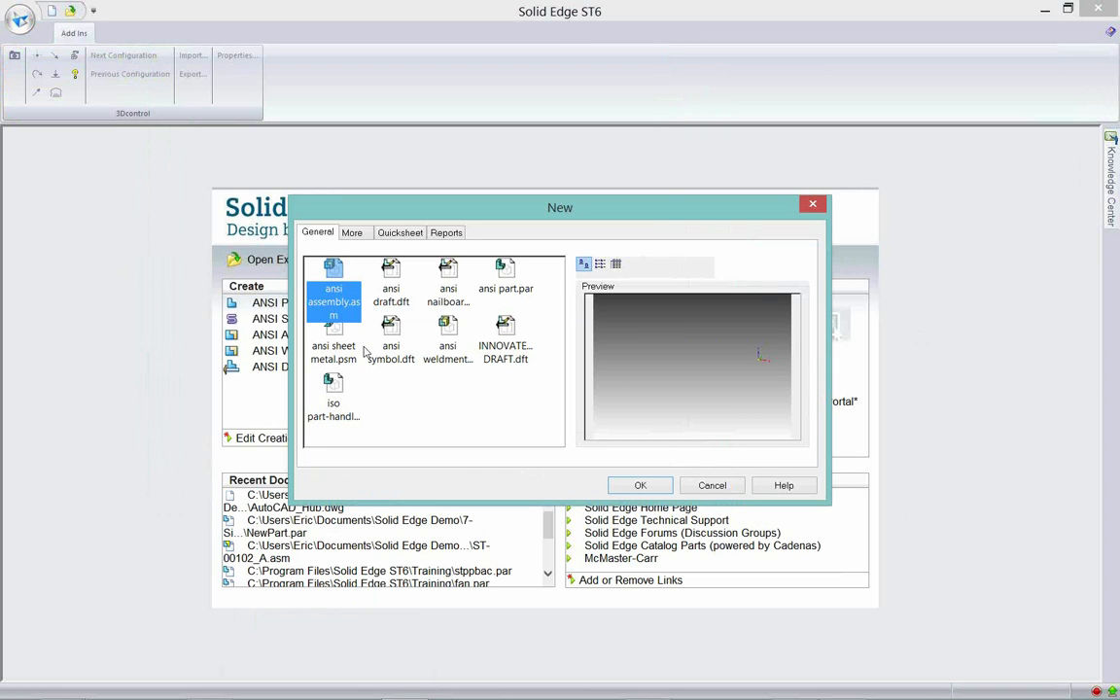
{"action": "mouse_move", "coordinate": [523, 313]}
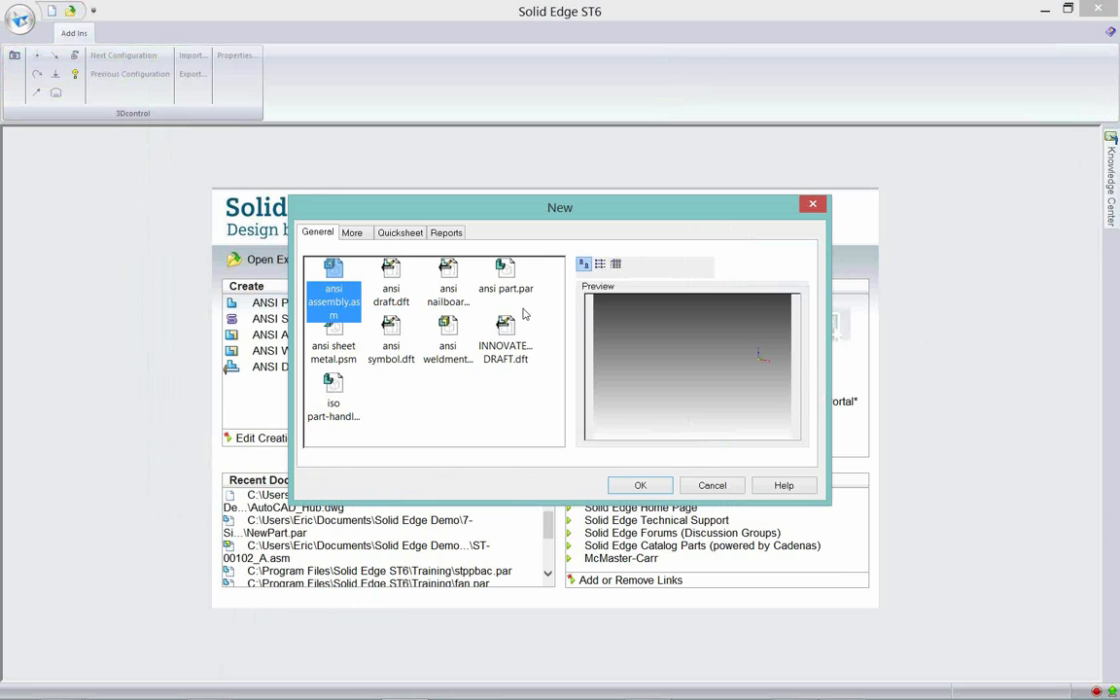
{"action": "mouse_move", "coordinate": [409, 299]}
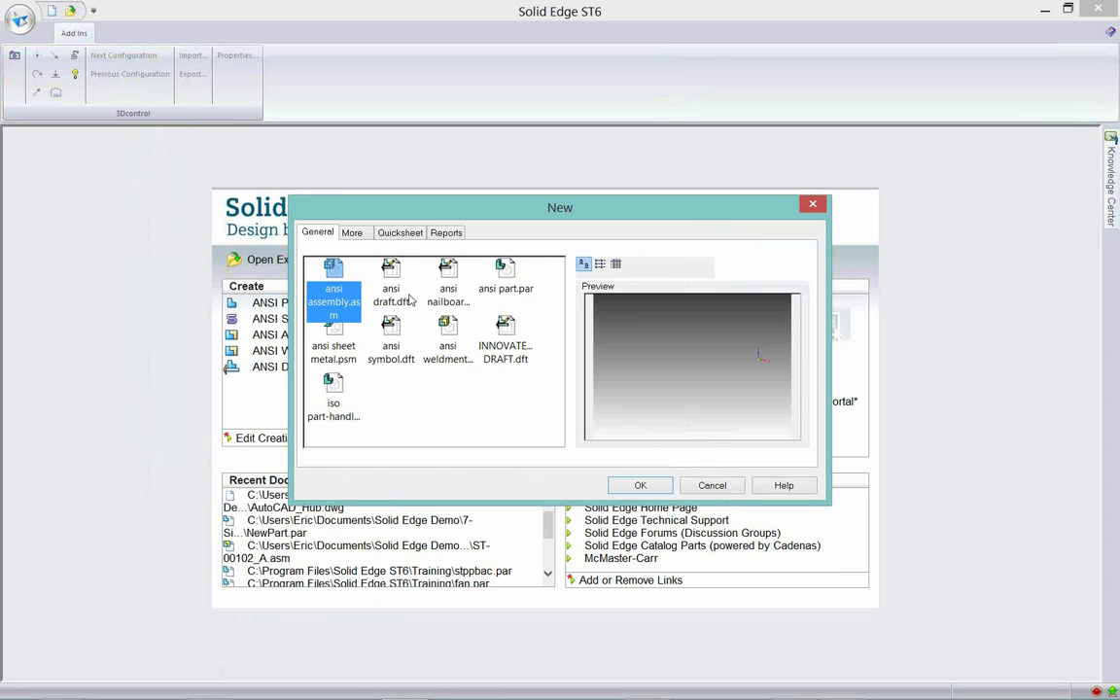
- Create the draft document from the ansi draft.dft template to load the hub drawing
{"action": "left_click", "coordinate": [391, 282]}
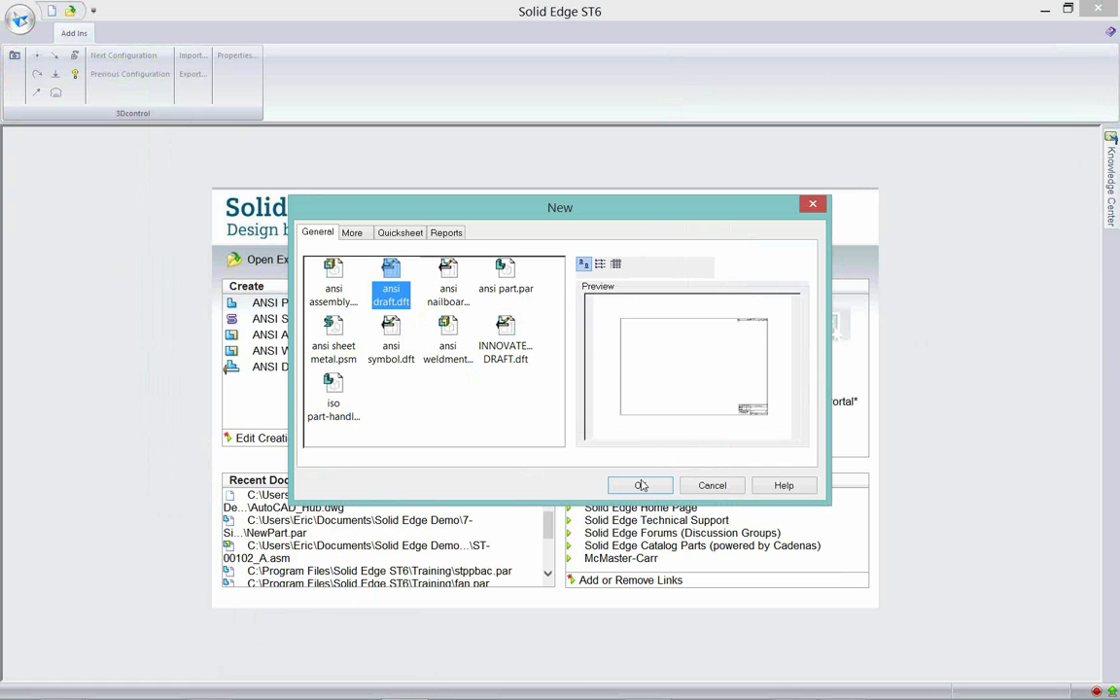
{"action": "left_click", "coordinate": [640, 486]}
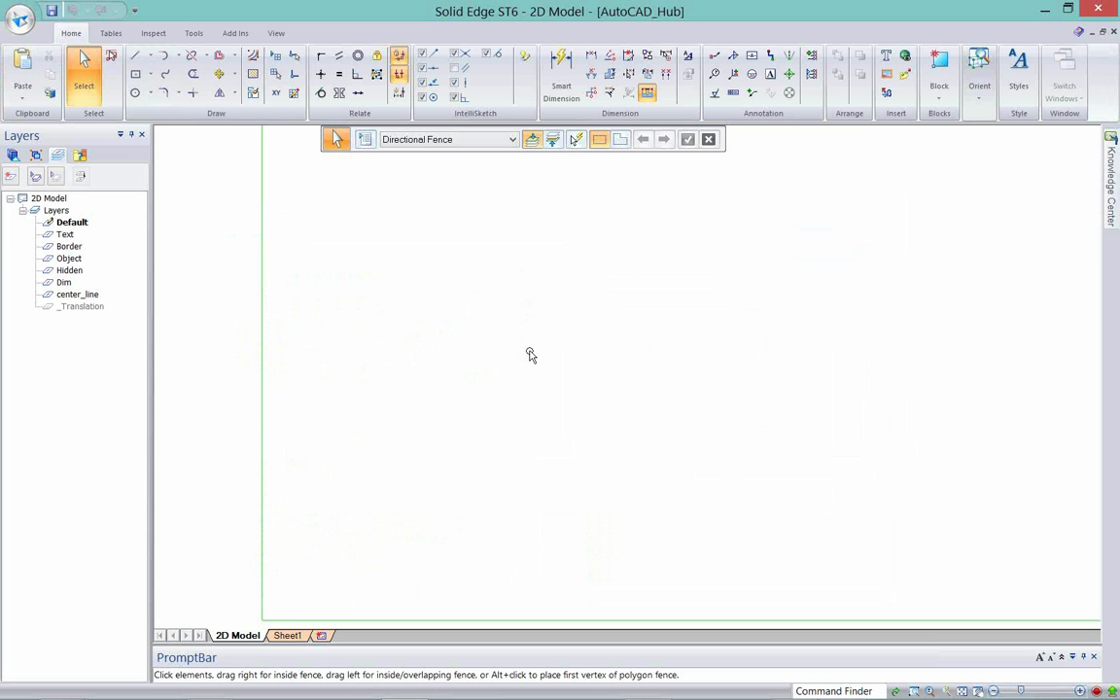
{"action": "mouse_move", "coordinate": [541, 359]}
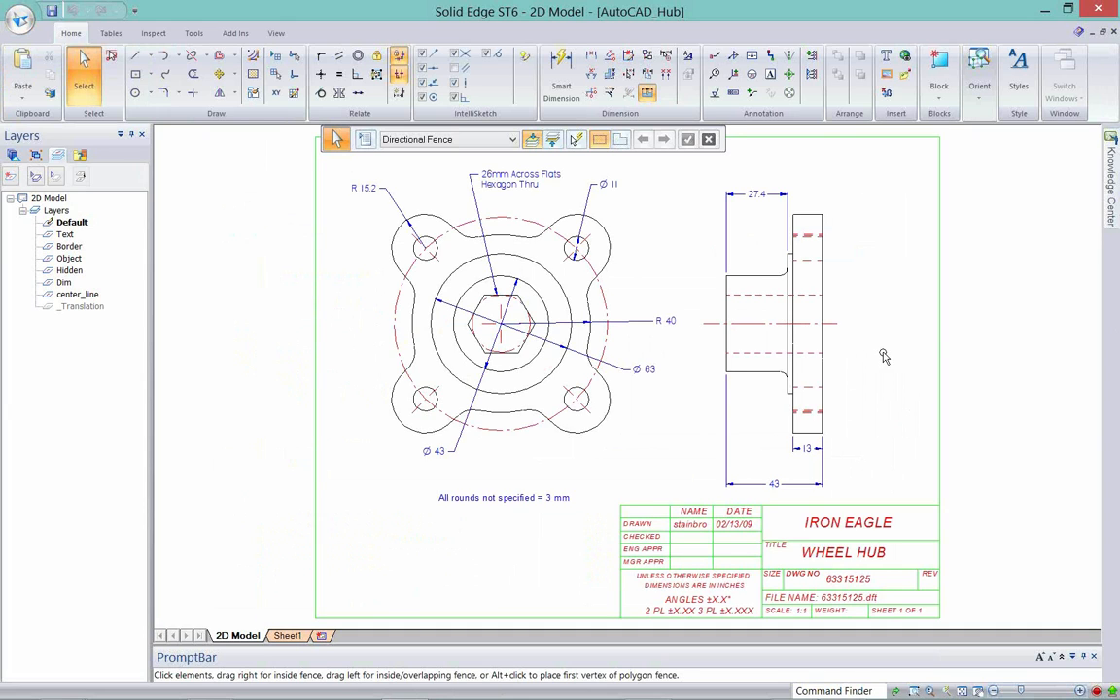
{"action": "mouse_move", "coordinate": [846, 183]}
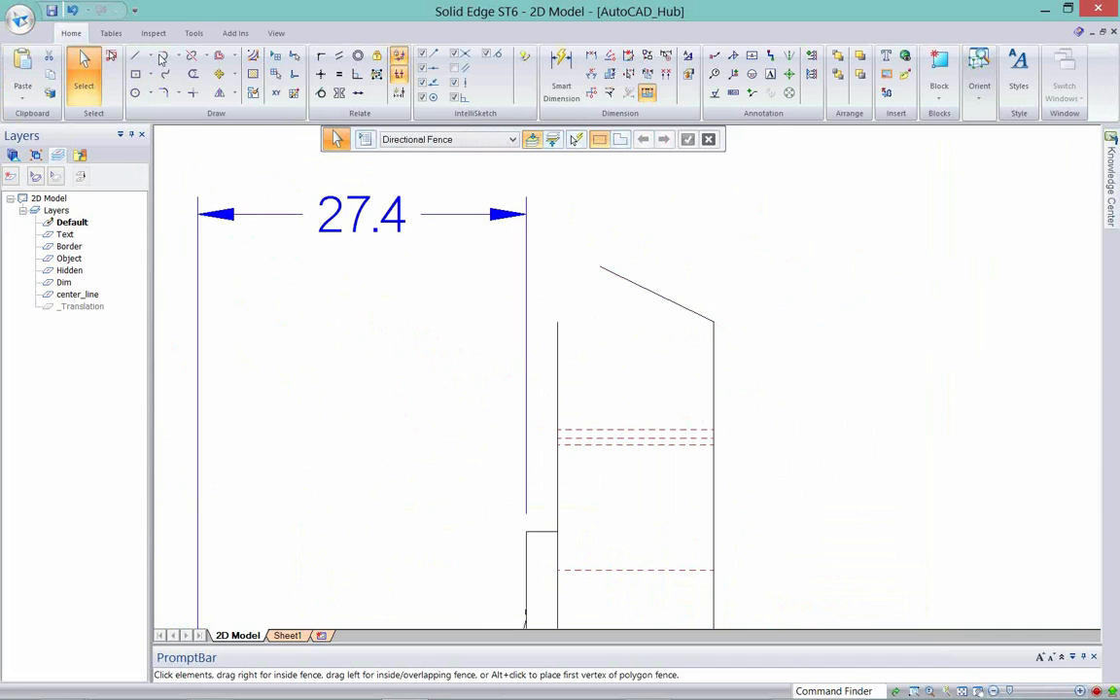
{"action": "left_click", "coordinate": [136, 55]}
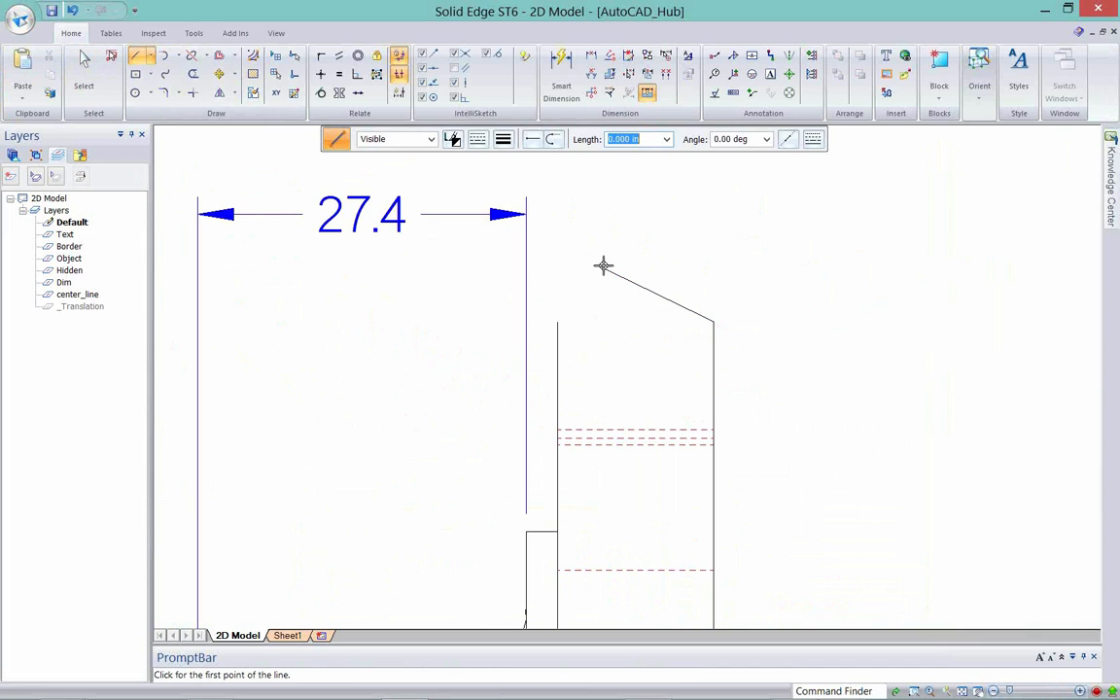
{"action": "left_click", "coordinate": [603, 265]}
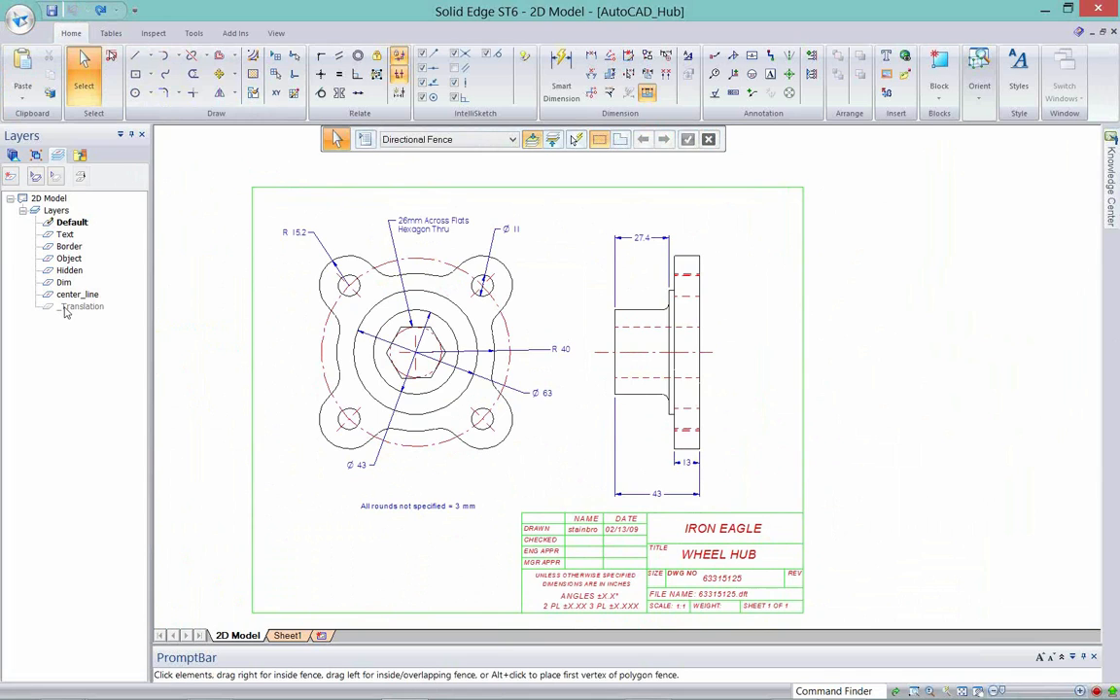
- Show only the Object layer, then turn the Dim layer back on
{"action": "right_click", "coordinate": [68, 259]}
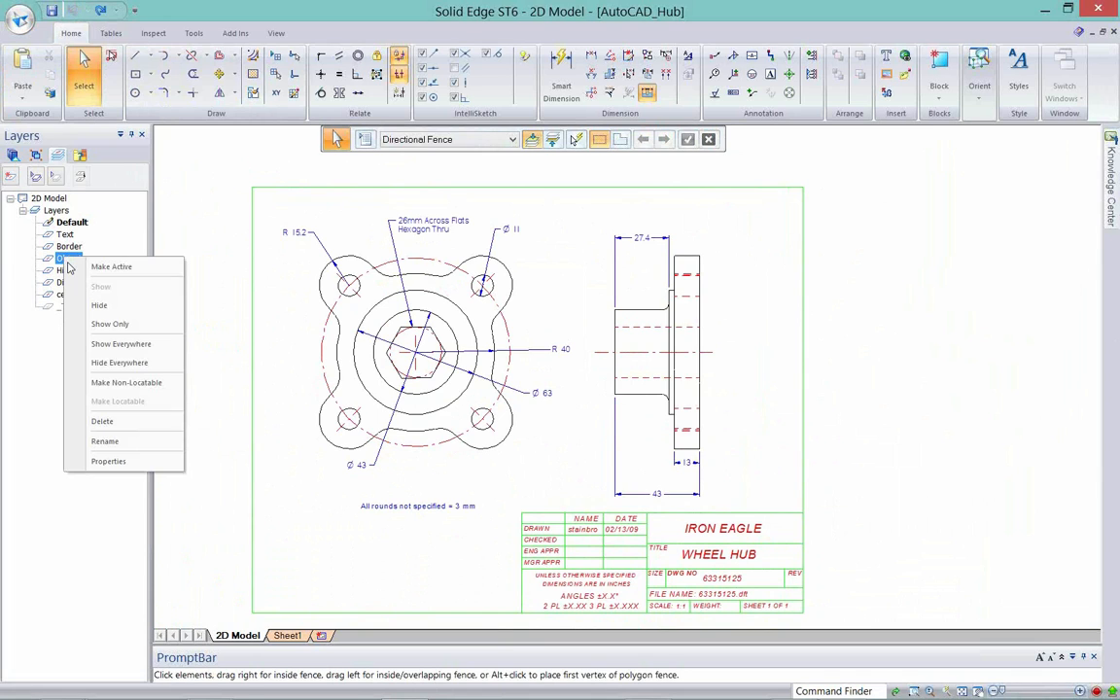
{"action": "left_click", "coordinate": [109, 322]}
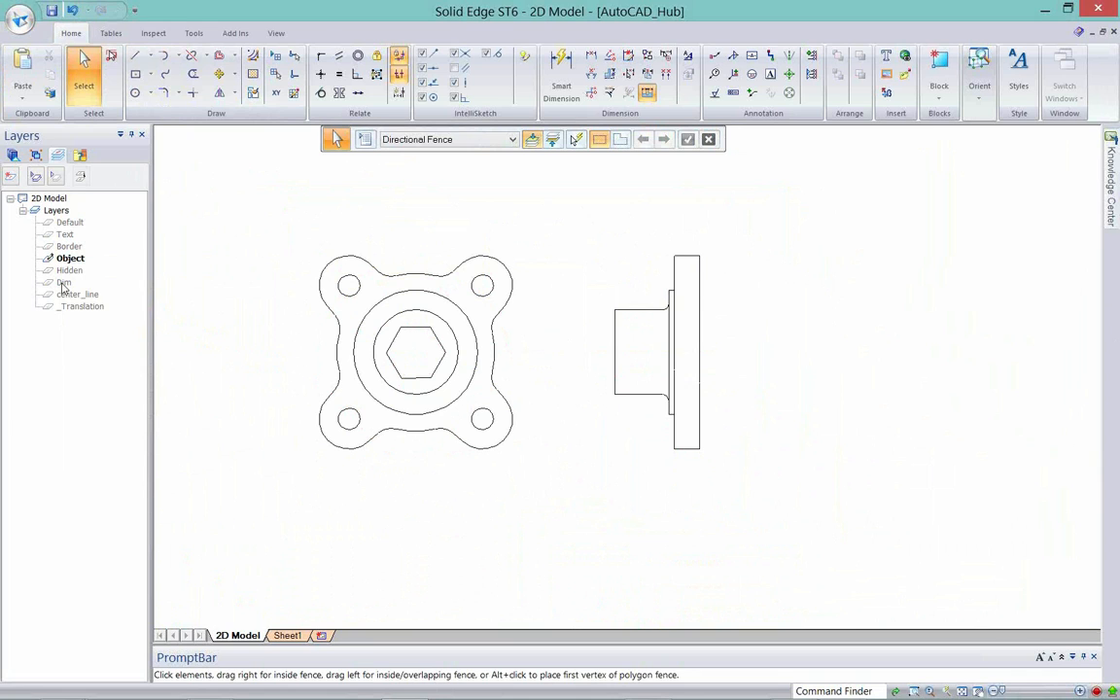
{"action": "left_click", "coordinate": [64, 282]}
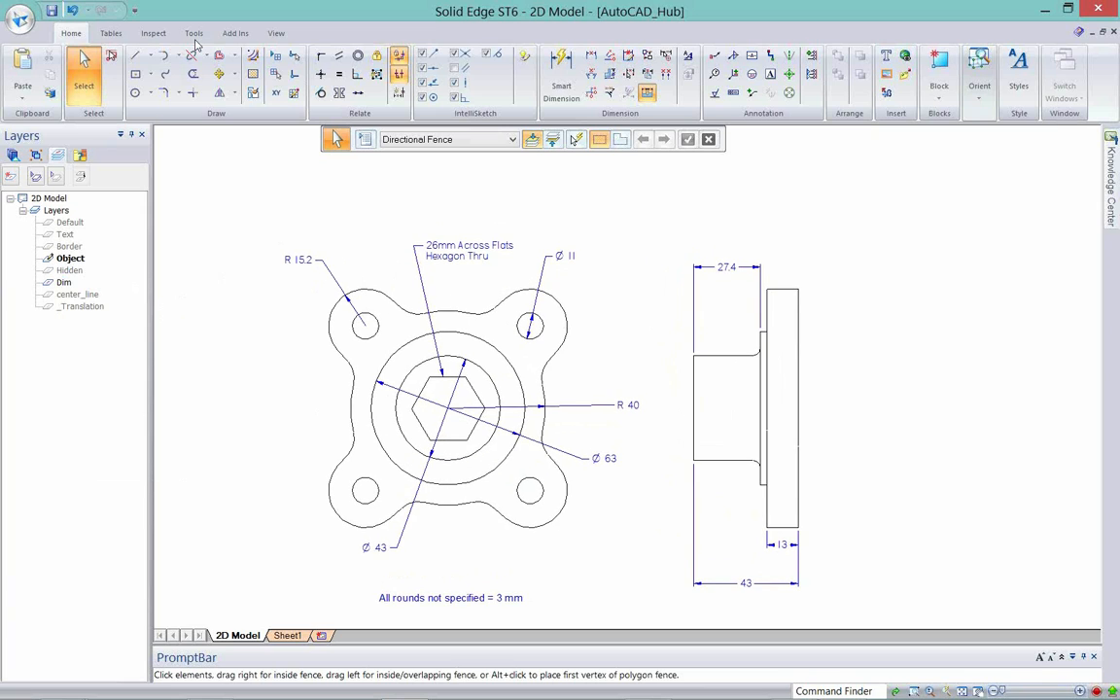
- Start Create 3D targeting a new ansi part.par file and view its projection options
{"action": "left_click", "coordinate": [195, 31]}
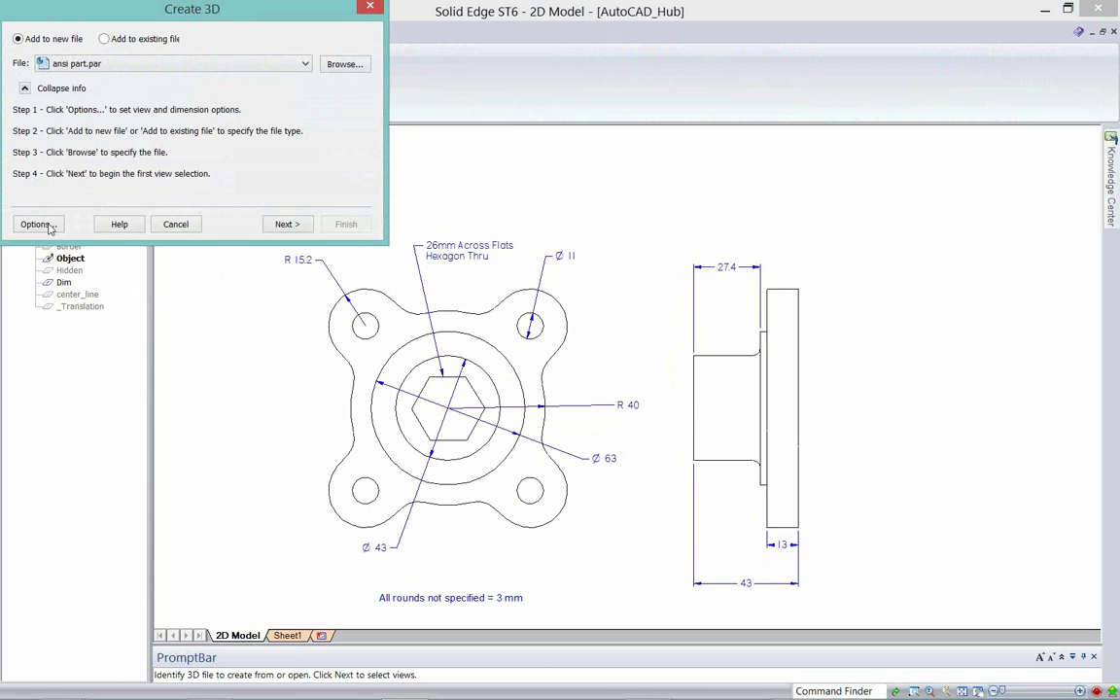
{"action": "mouse_move", "coordinate": [121, 88]}
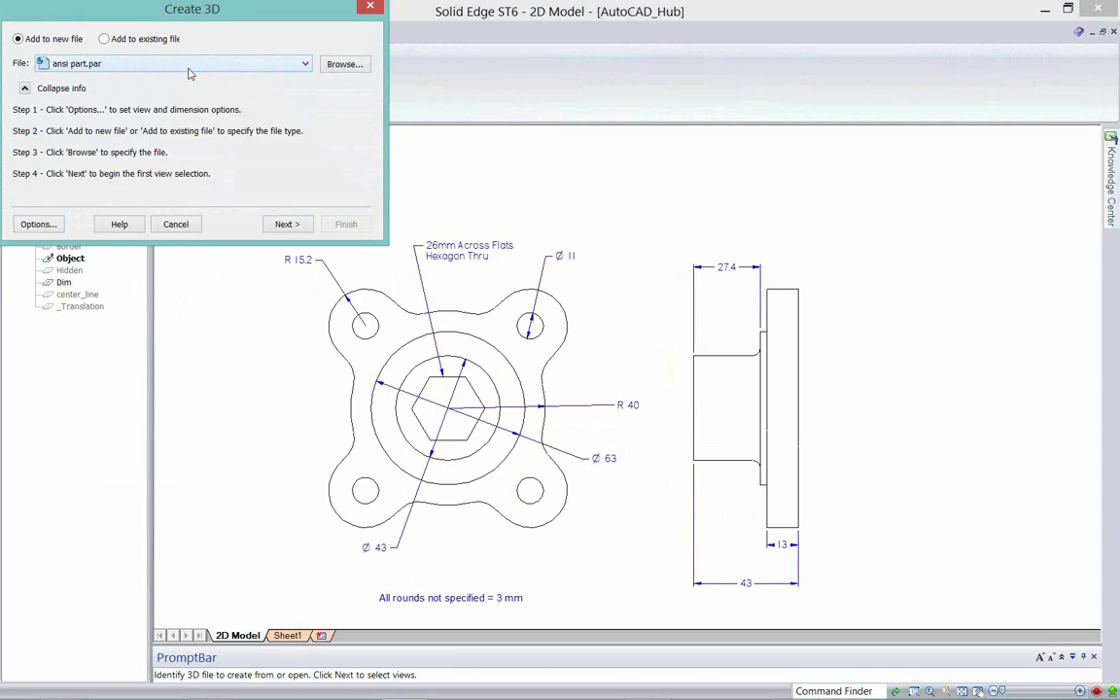
{"action": "mouse_move", "coordinate": [307, 66]}
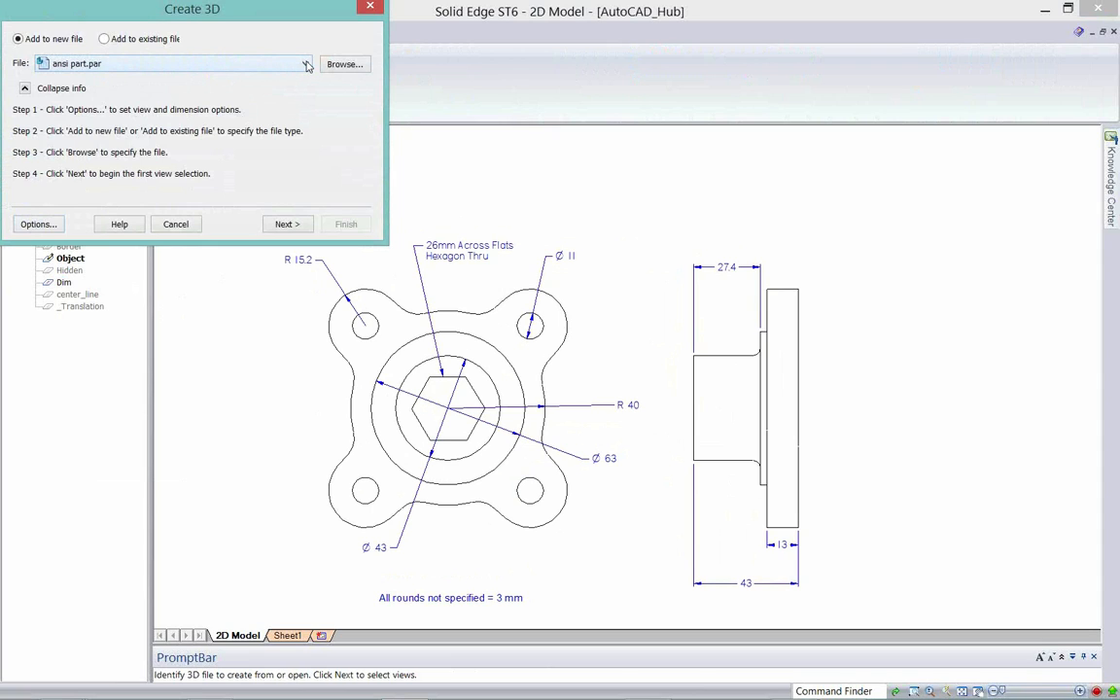
{"action": "mouse_move", "coordinate": [263, 101]}
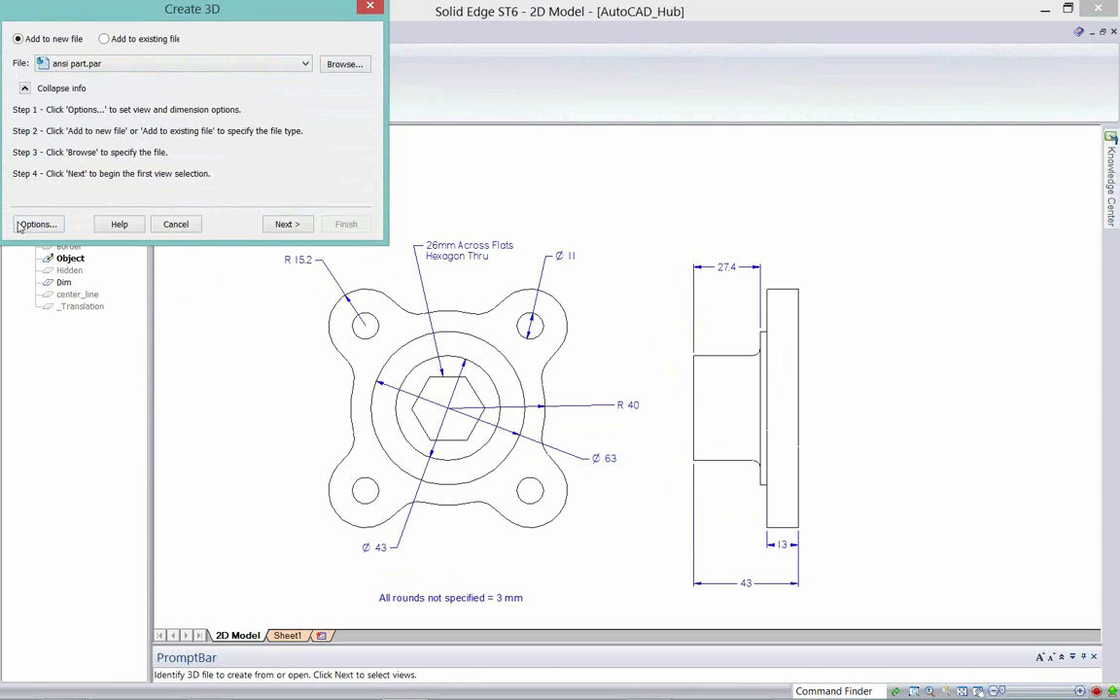
{"action": "left_click", "coordinate": [39, 223]}
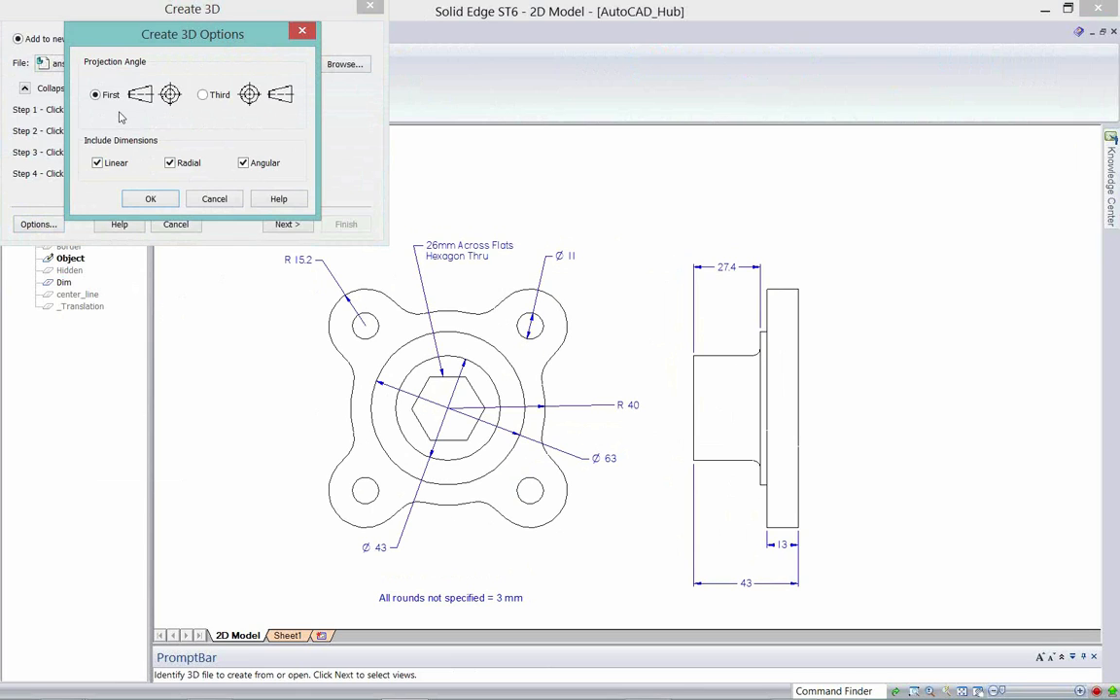
{"action": "mouse_move", "coordinate": [163, 117]}
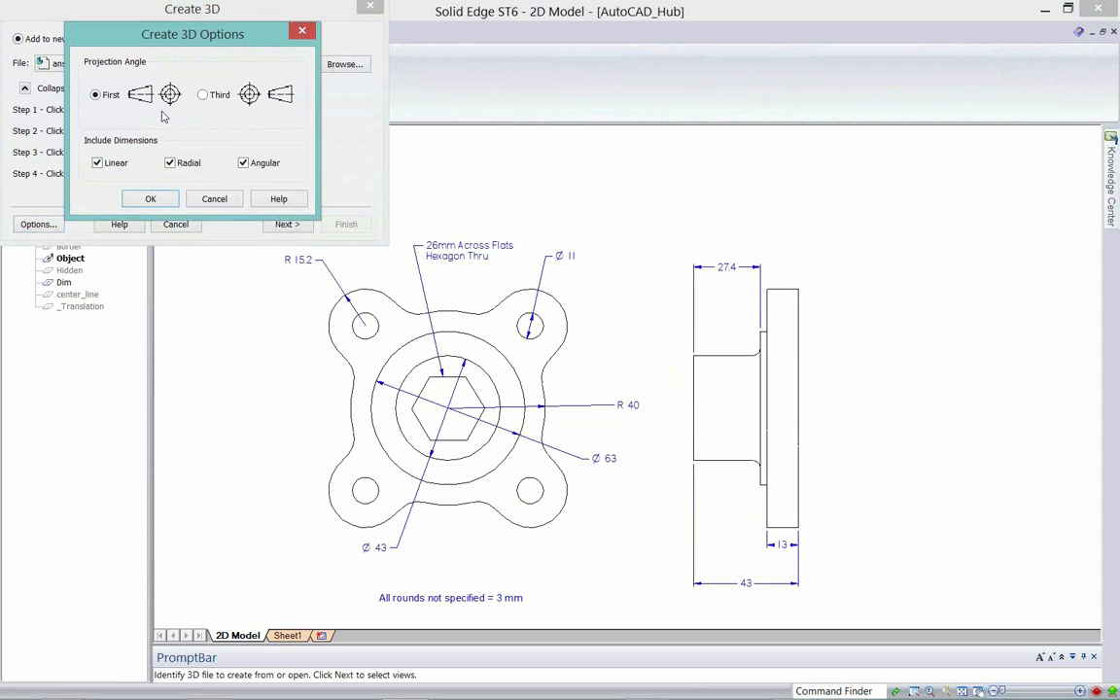
{"action": "mouse_move", "coordinate": [159, 210]}
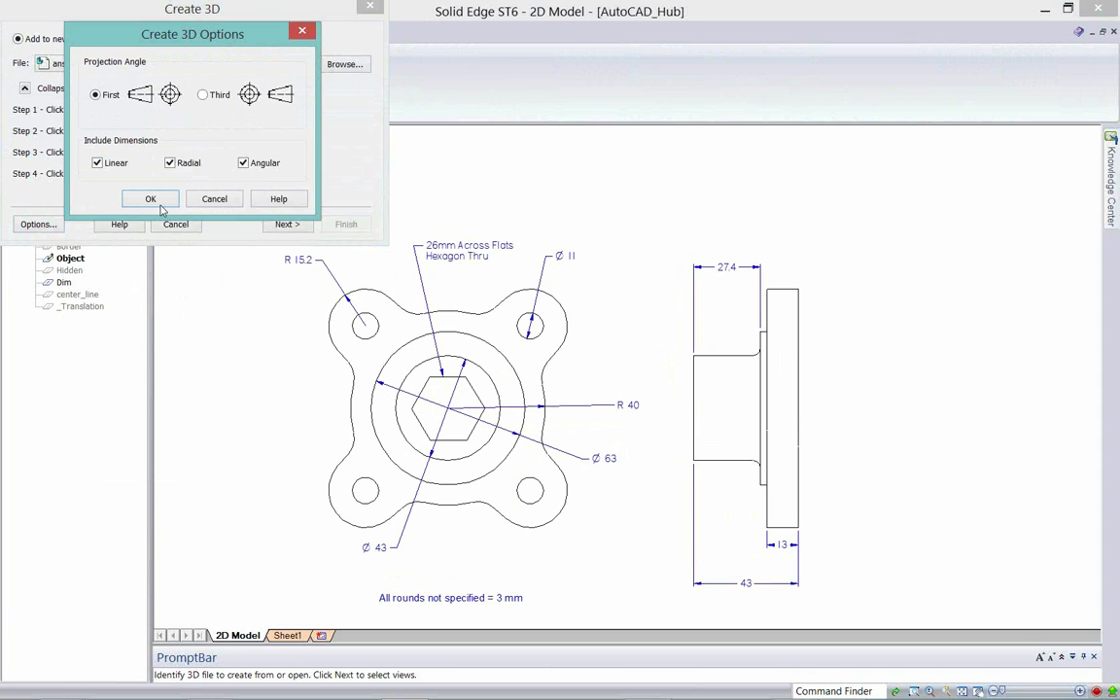
- Proceed to view definition and keep Front View as the primary view
{"action": "left_click", "coordinate": [150, 198]}
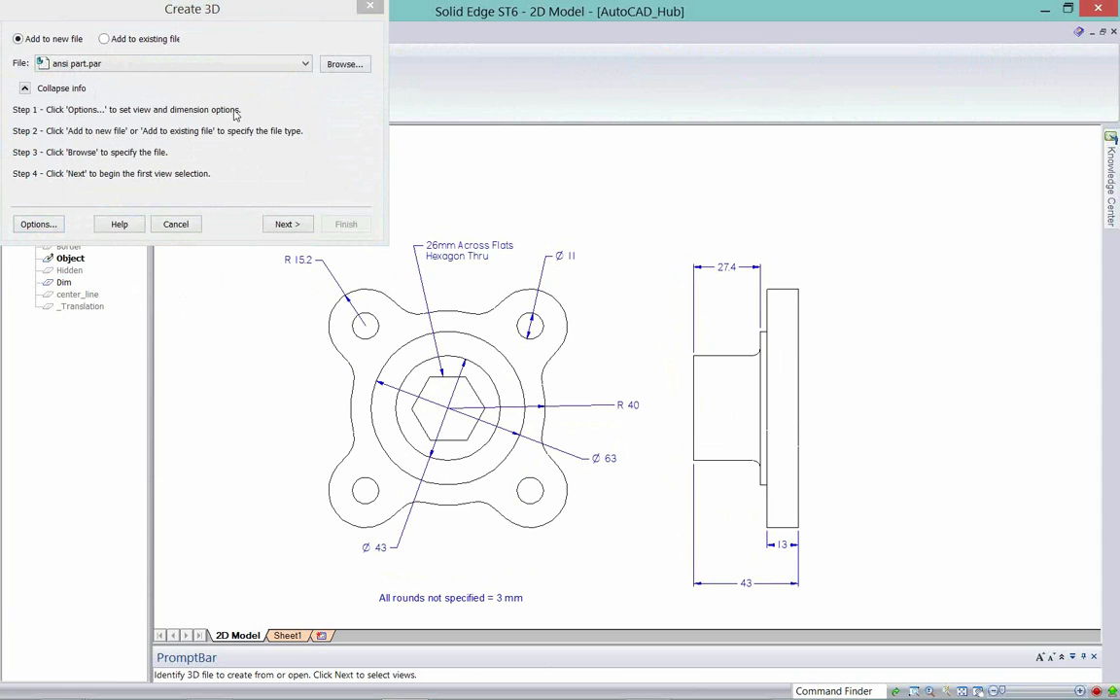
{"action": "left_click", "coordinate": [288, 223]}
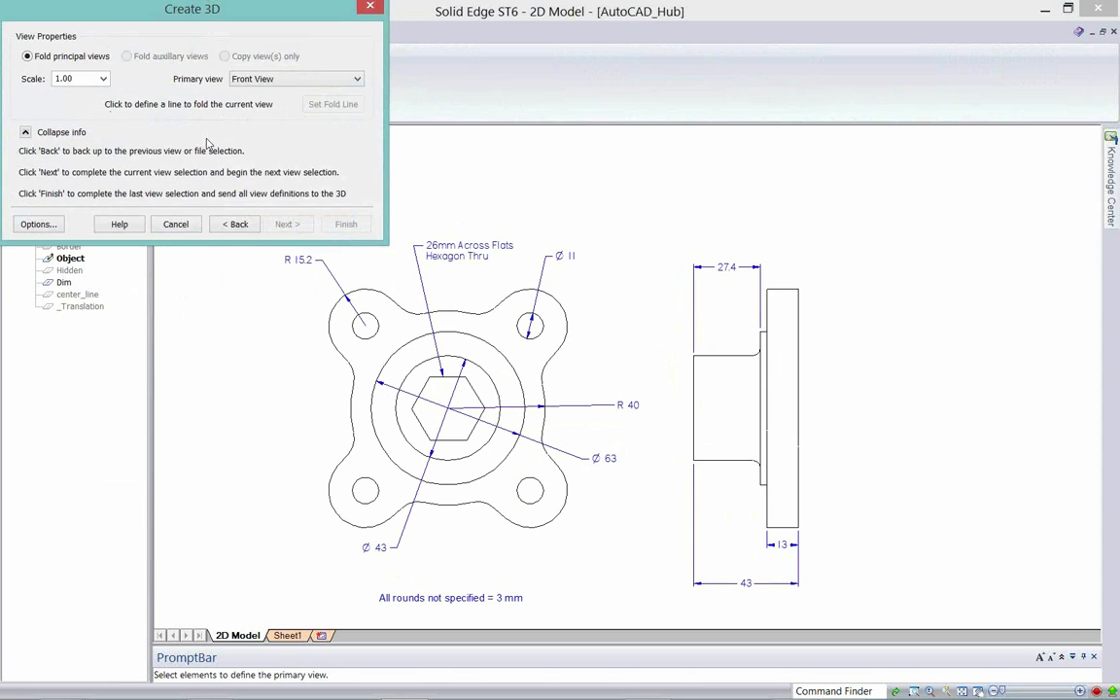
{"action": "mouse_move", "coordinate": [94, 105]}
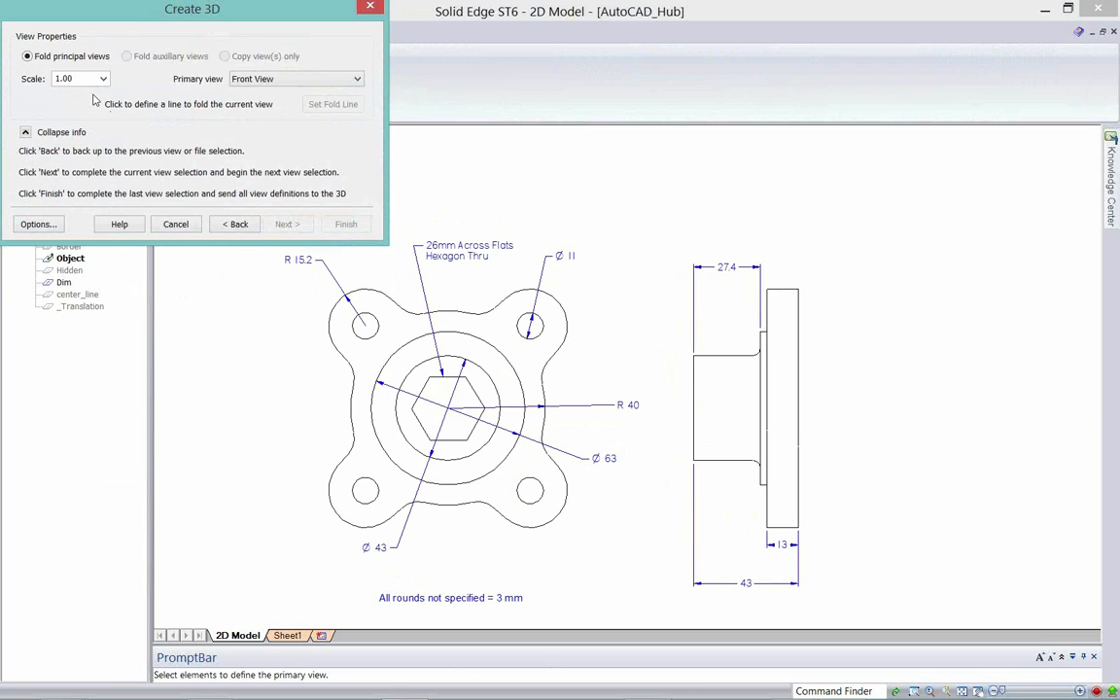
{"action": "mouse_move", "coordinate": [204, 97]}
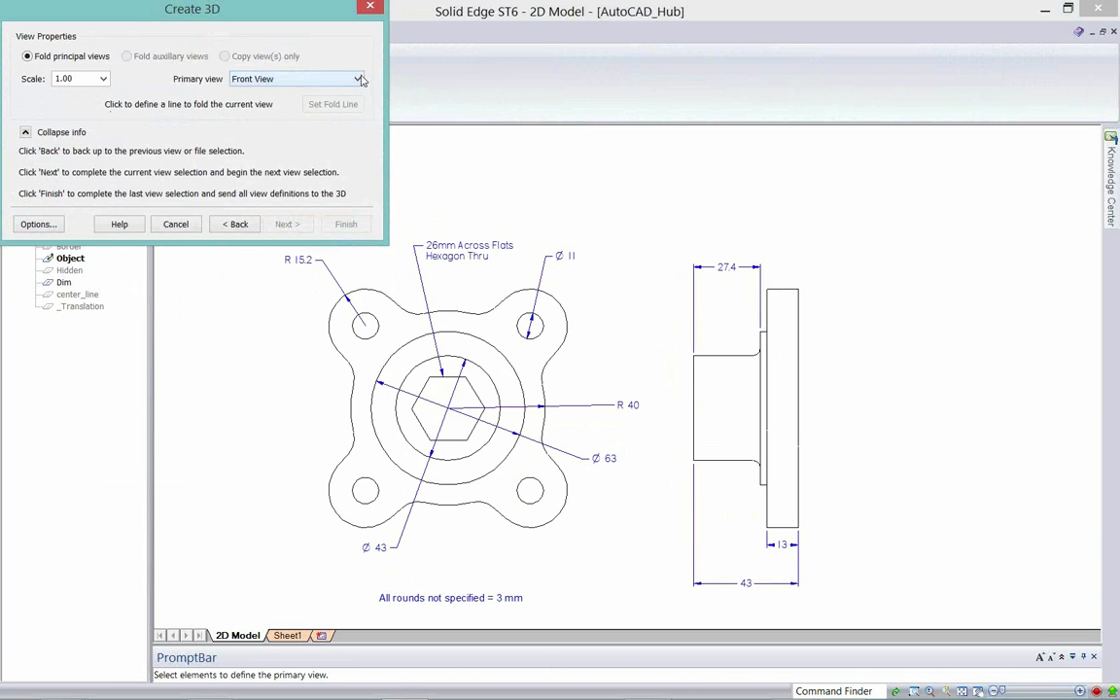
{"action": "left_click", "coordinate": [357, 78]}
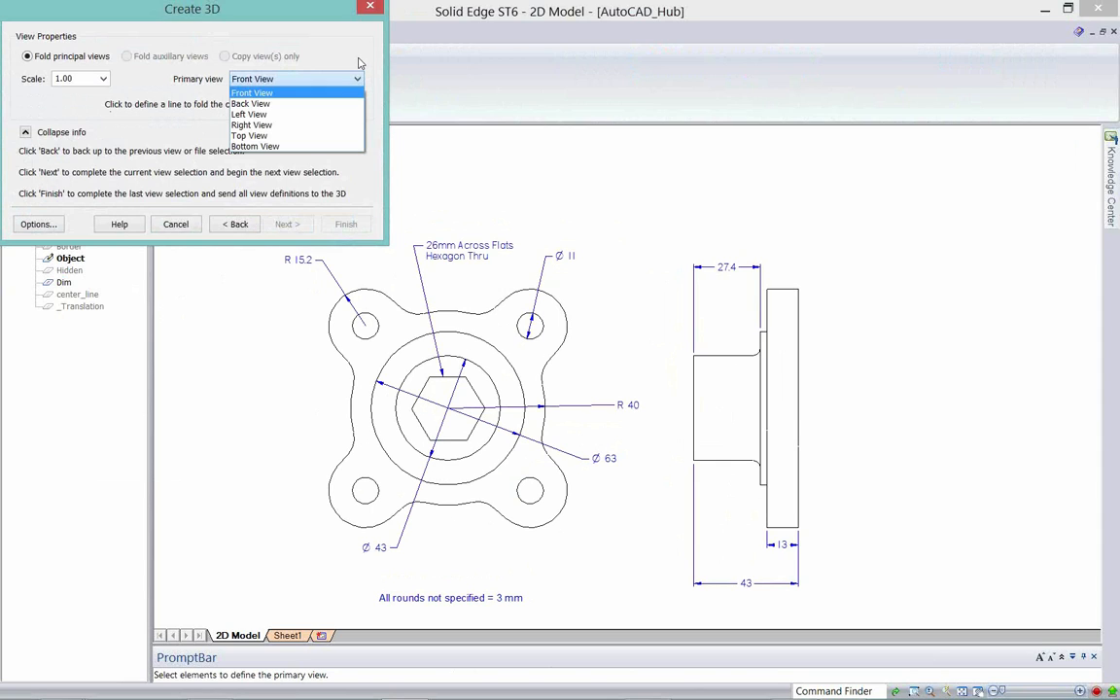
{"action": "left_click", "coordinate": [253, 93]}
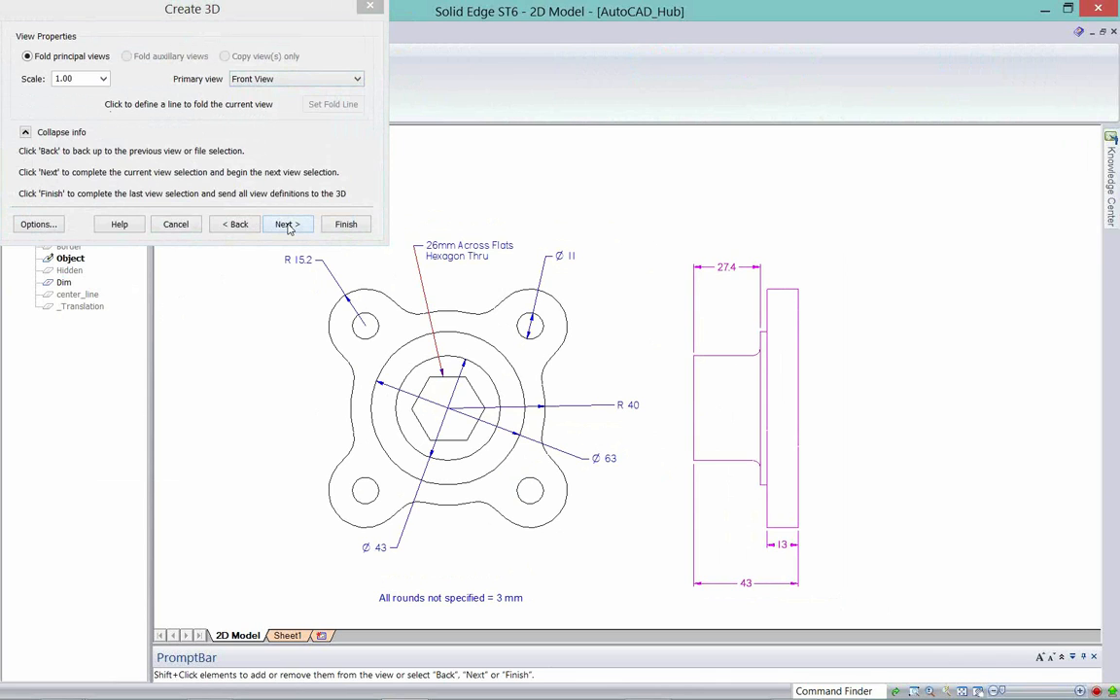
- Accept the front view and select the side view geometry for the second view
{"action": "left_click", "coordinate": [286, 224]}
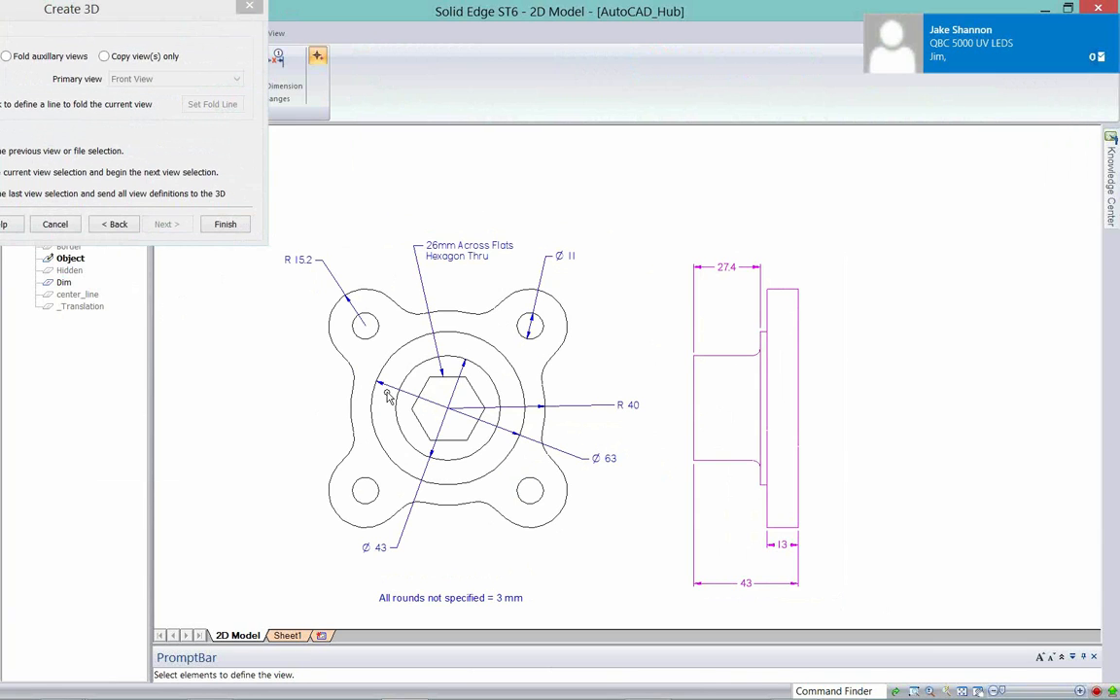
{"action": "left_click", "coordinate": [448, 408]}
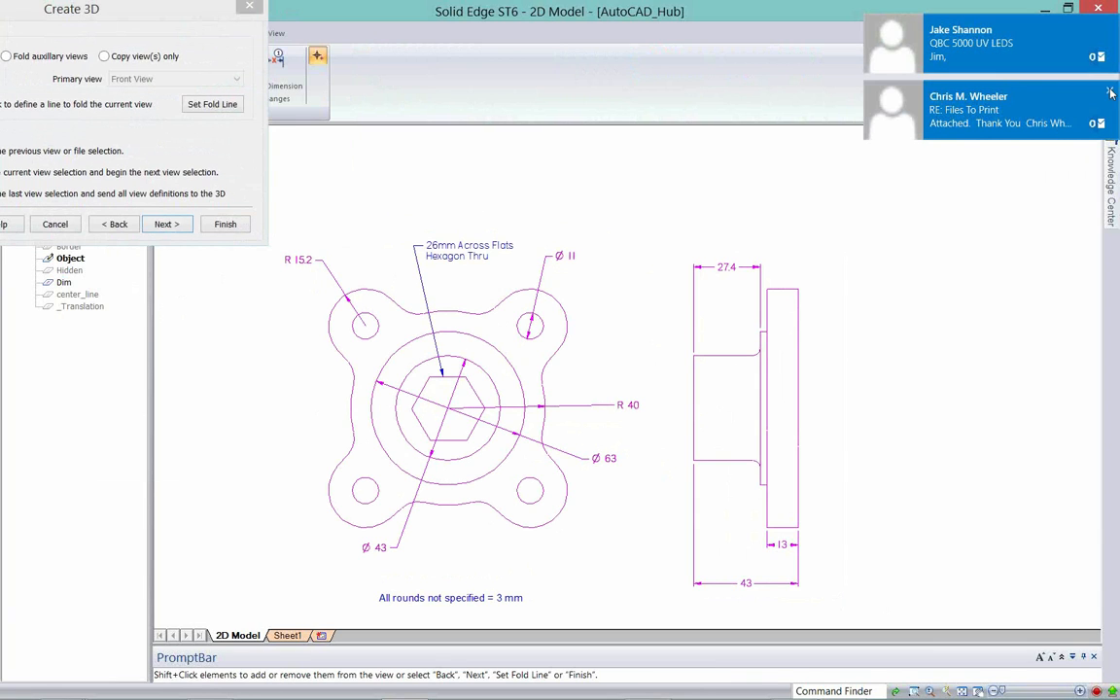
{"action": "left_click", "coordinate": [1113, 94]}
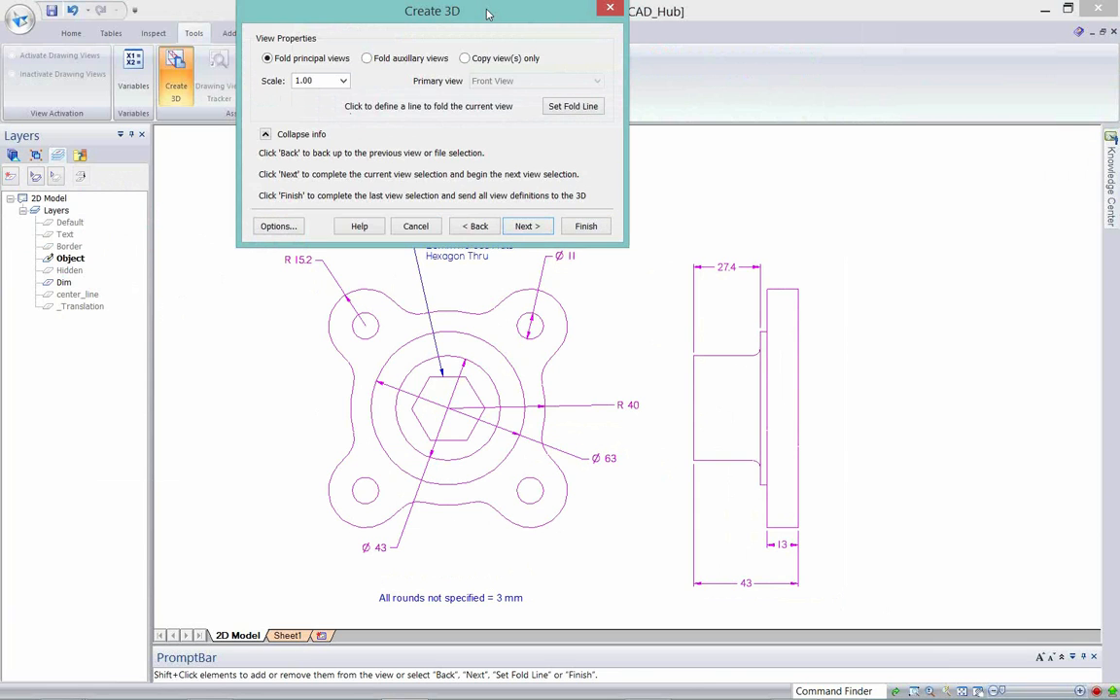
{"action": "left_click_drag", "start_coordinate": [432, 11], "coordinate": [199, 8]}
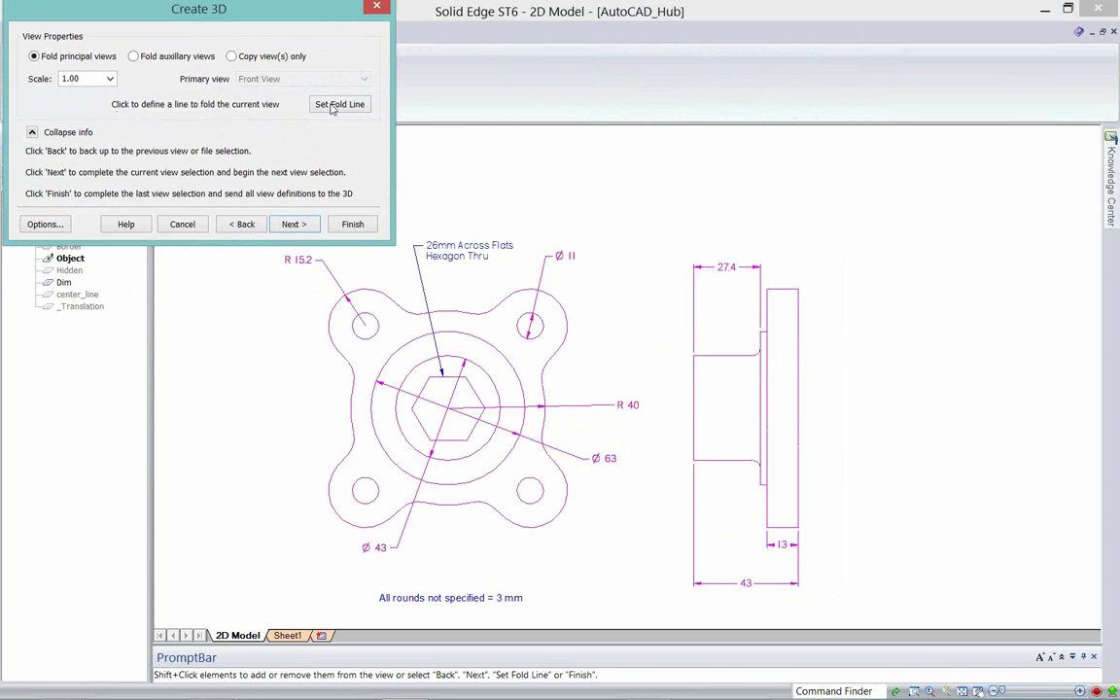
- Set the fold line through the hub centre and finish, sending the views to 3D
{"action": "left_click", "coordinate": [339, 105]}
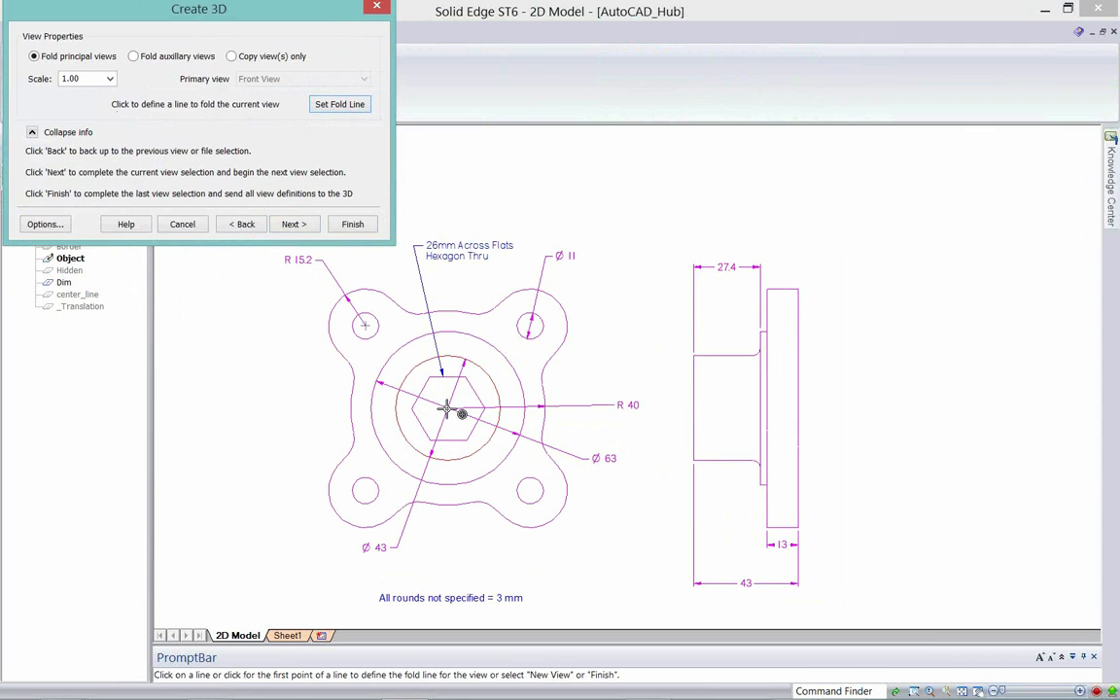
{"action": "left_click", "coordinate": [443, 408]}
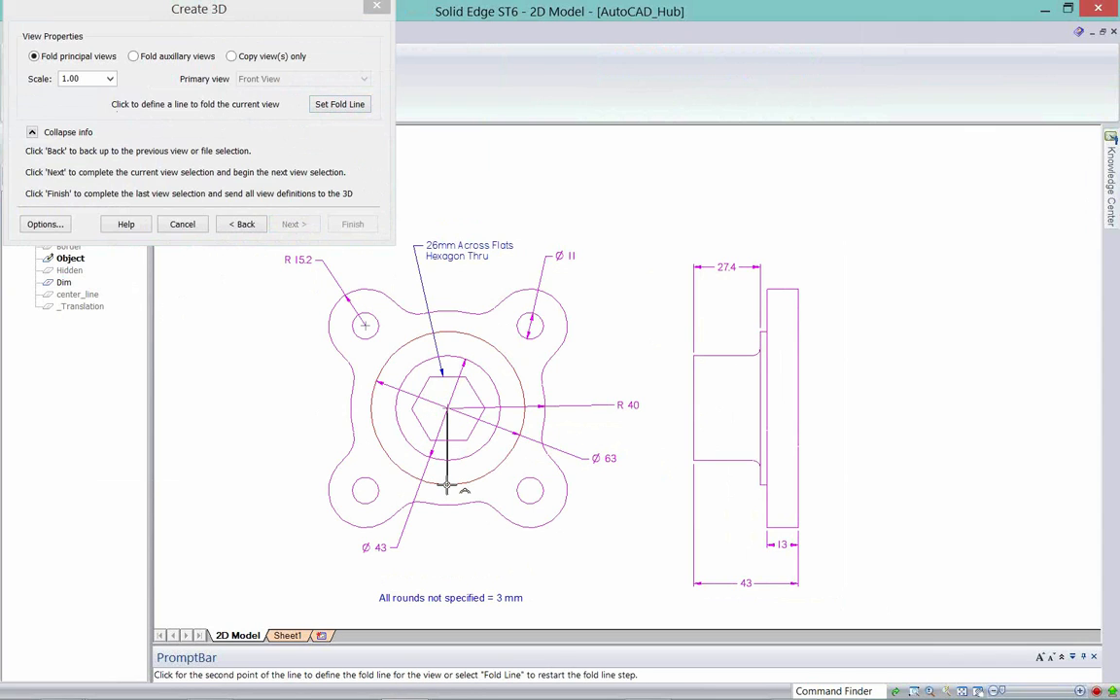
{"action": "left_click", "coordinate": [446, 486]}
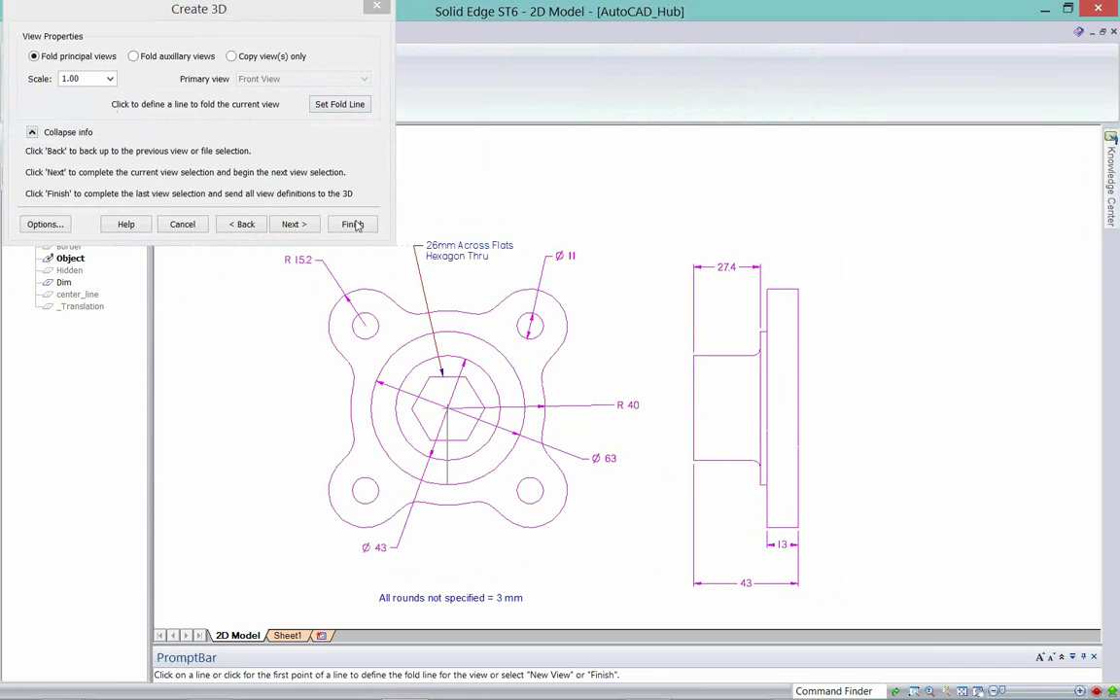
{"action": "left_click", "coordinate": [350, 224]}
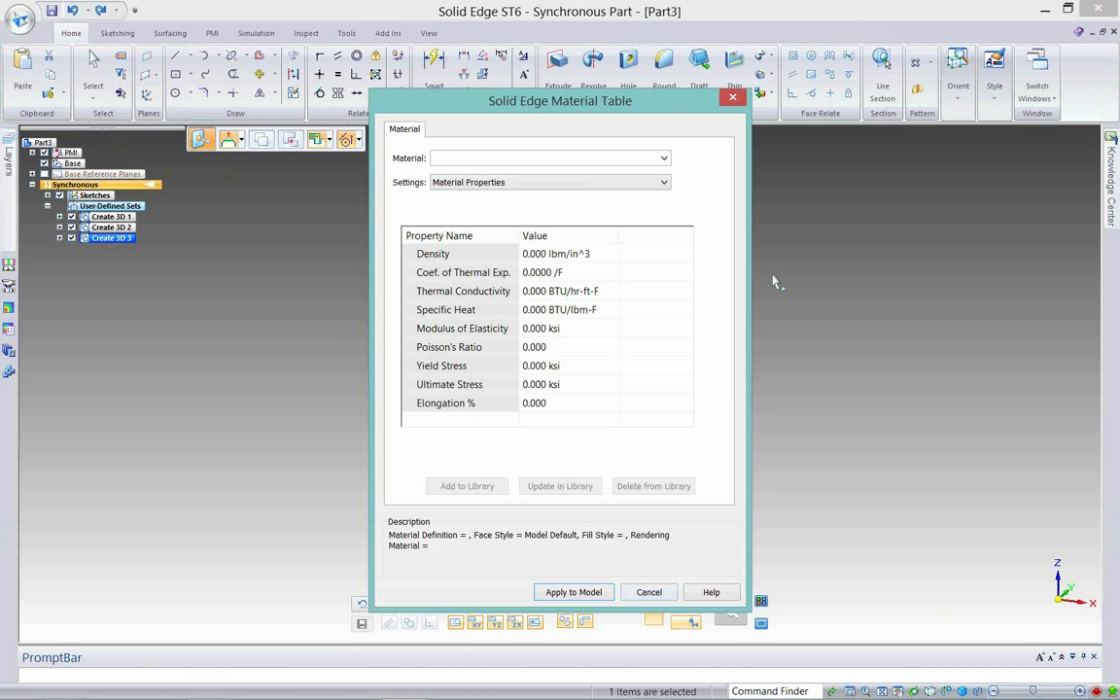
- Dismiss the Material Table dialog in the new synchronous part
{"action": "left_click", "coordinate": [650, 591]}
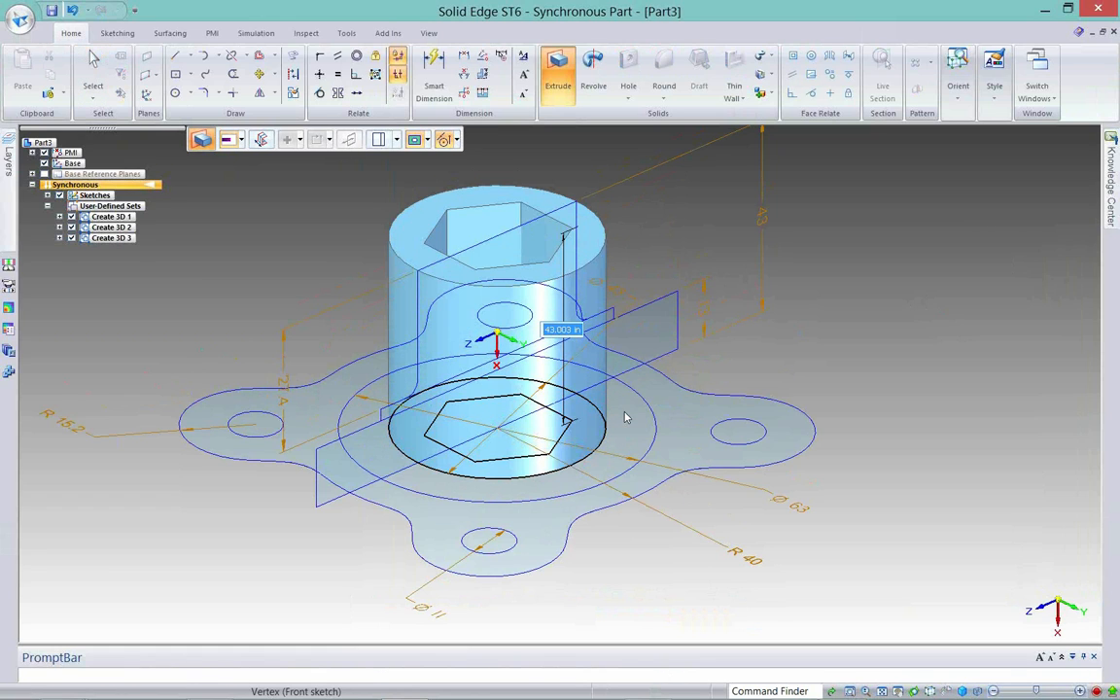
- Extrude the hub sketch region into a solid boss with height 4.3
{"action": "left_click", "coordinate": [496, 418]}
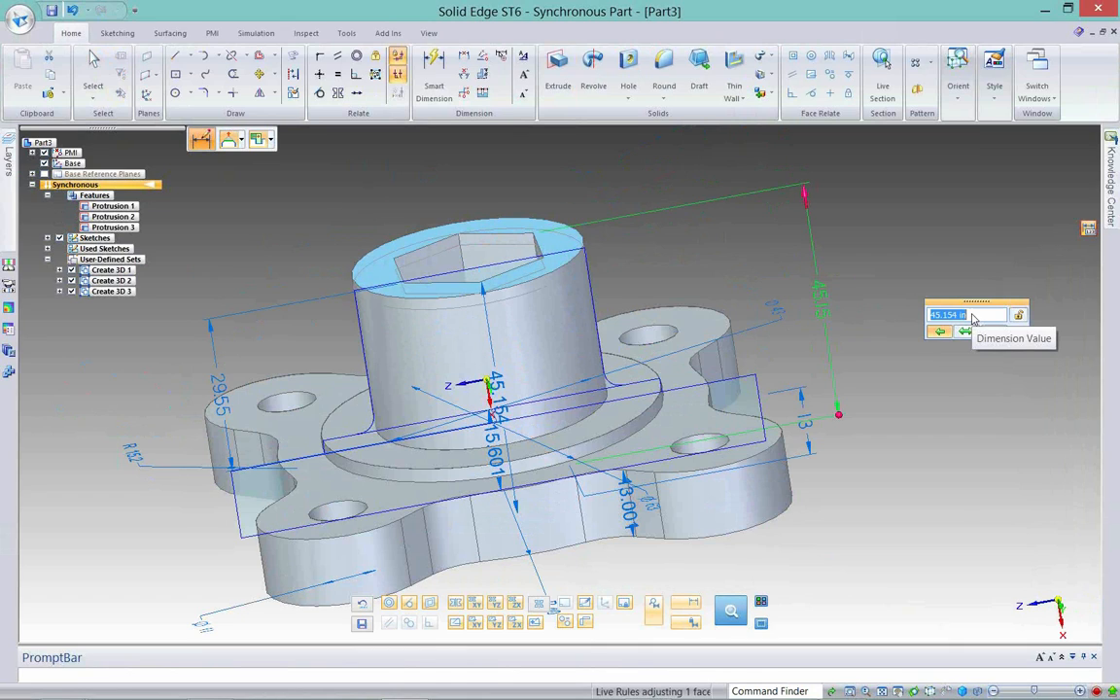
{"action": "type", "text": "4."}
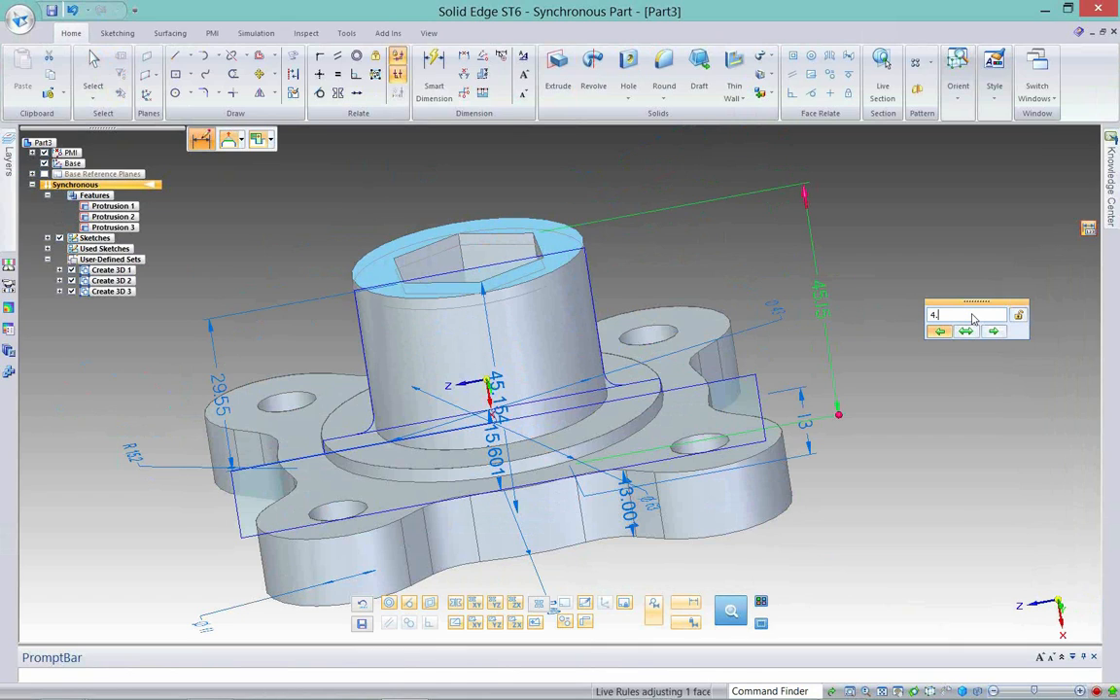
{"action": "type", "text": "3"}
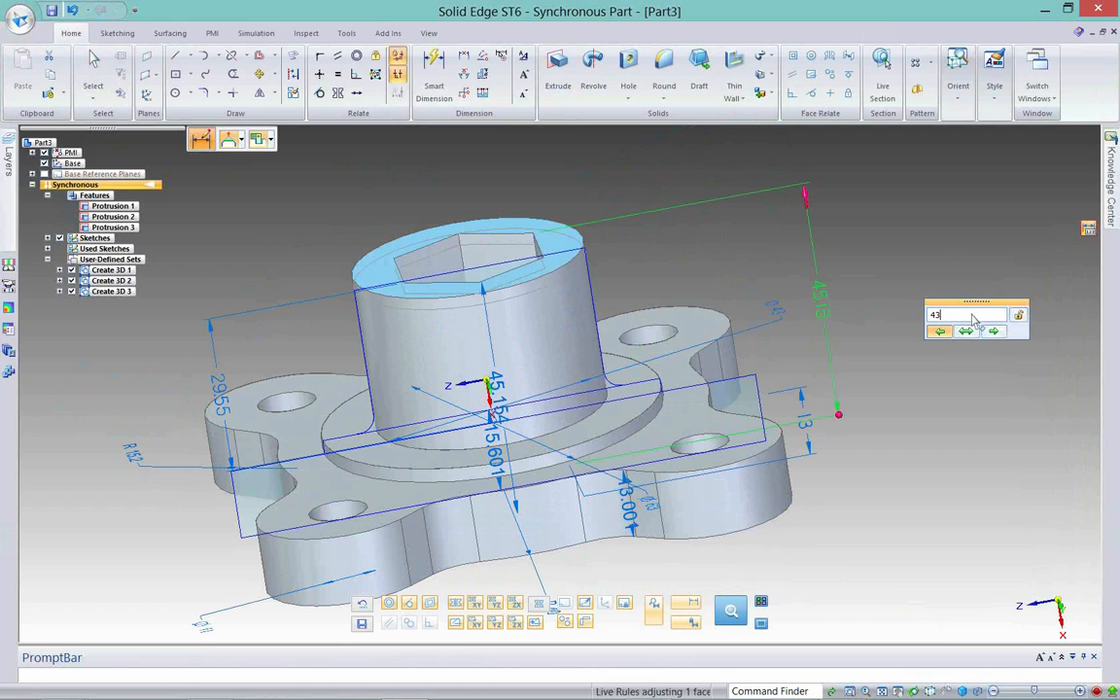
{"action": "key", "text": "Return"}
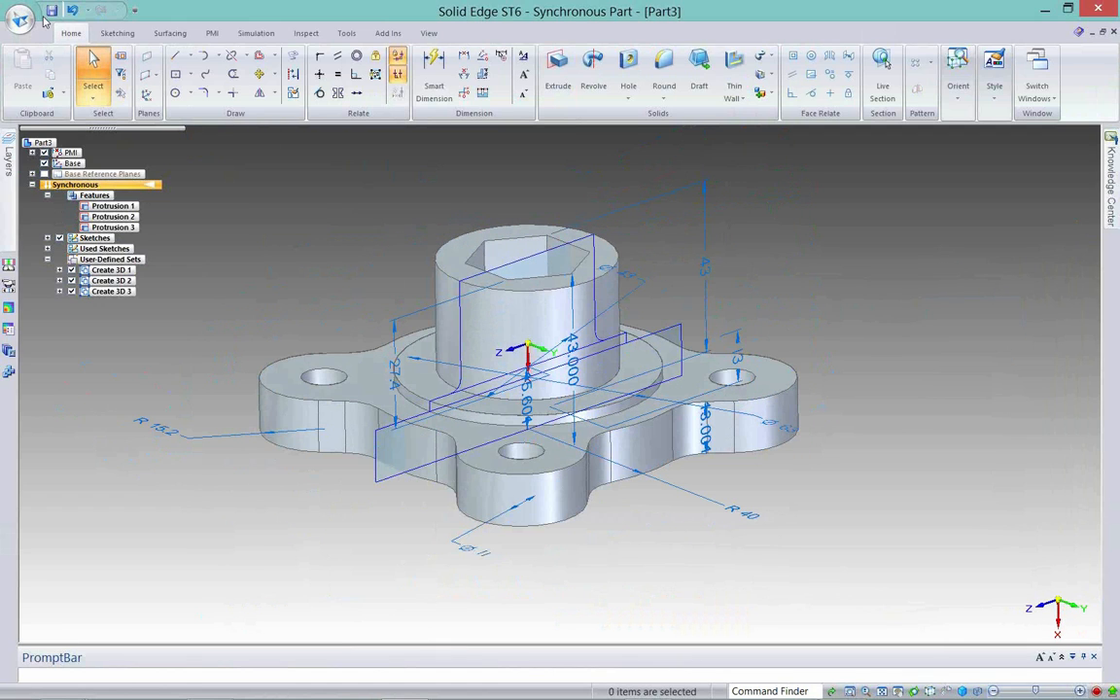
- Save the hub as Part3.par and create a new draft from the Innovated template
{"action": "left_click", "coordinate": [51, 12]}
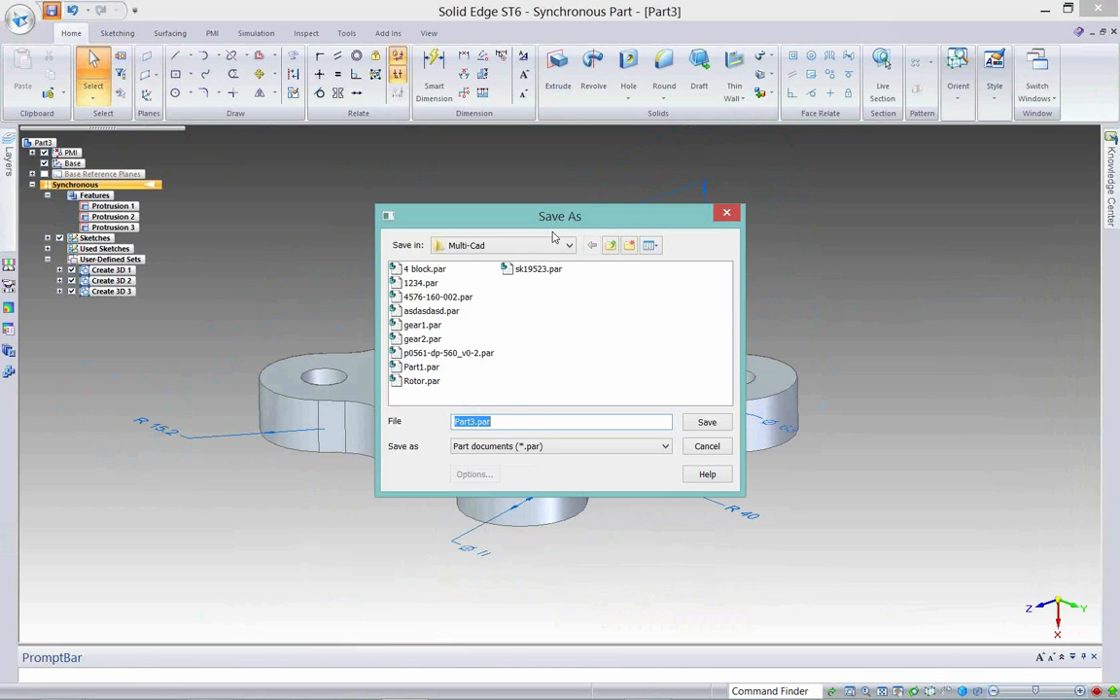
{"action": "mouse_move", "coordinate": [689, 424]}
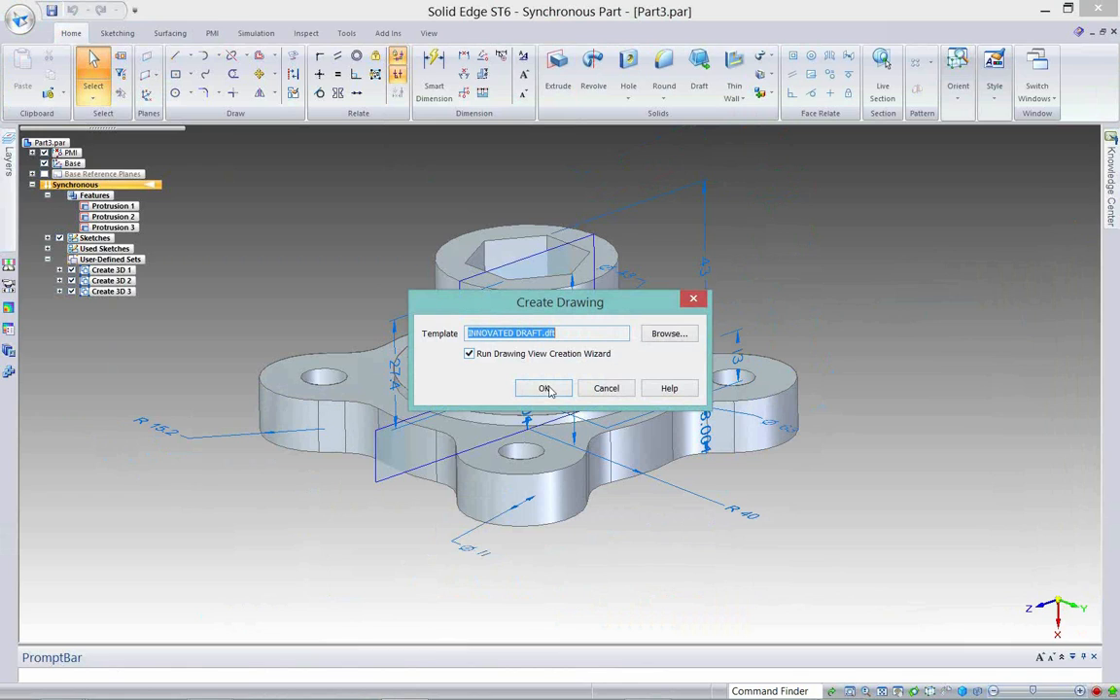
{"action": "mouse_move", "coordinate": [447, 313]}
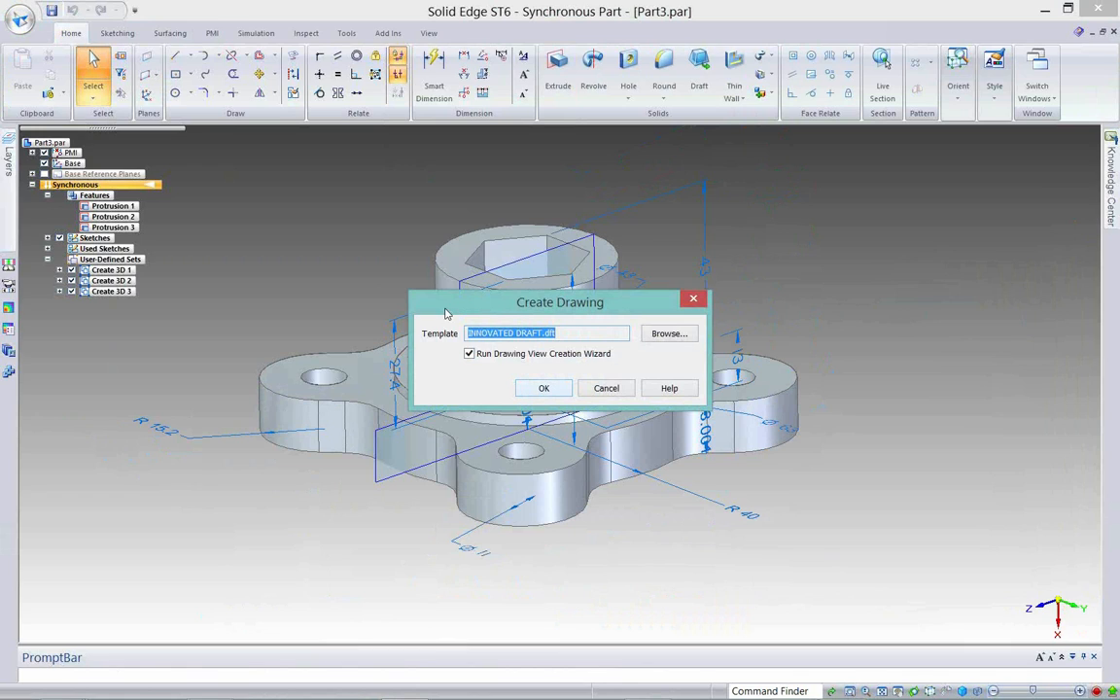
{"action": "left_click", "coordinate": [544, 389]}
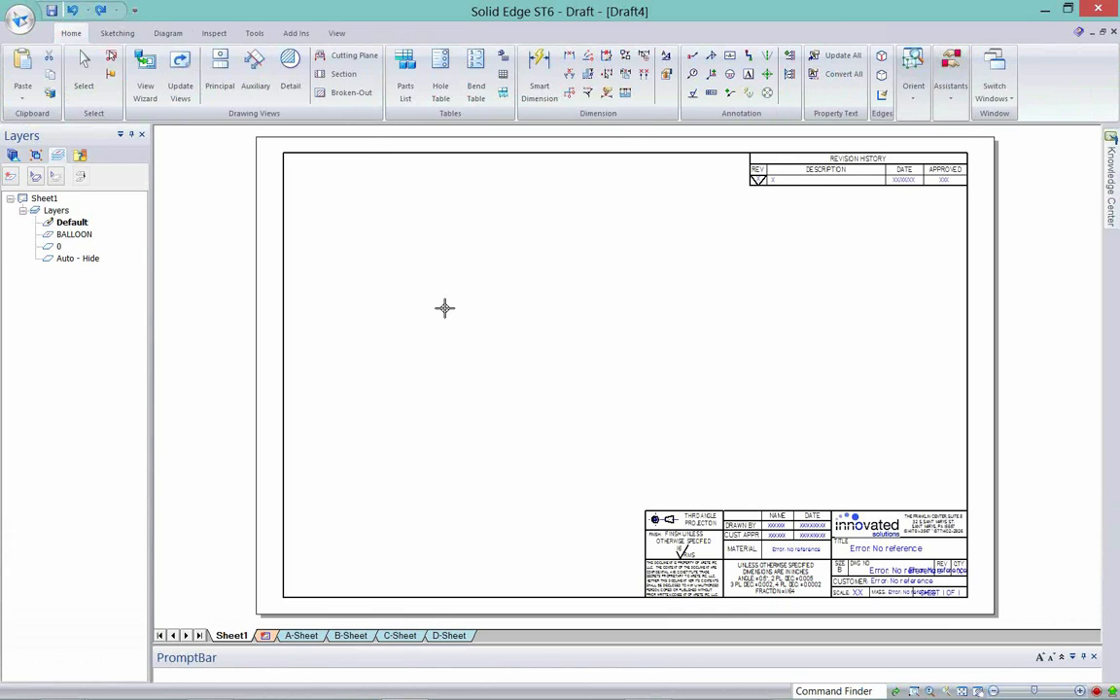
- Place front and side principal views of the hub on the sheet with View Wizard
{"action": "left_click", "coordinate": [144, 74]}
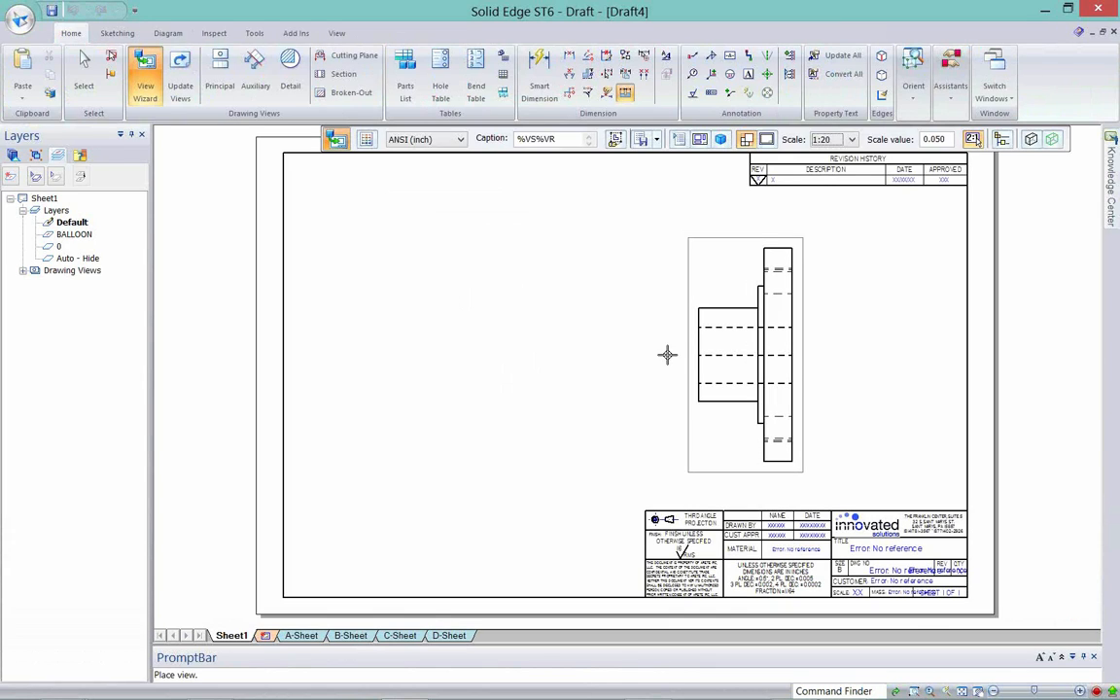
{"action": "left_click", "coordinate": [220, 74]}
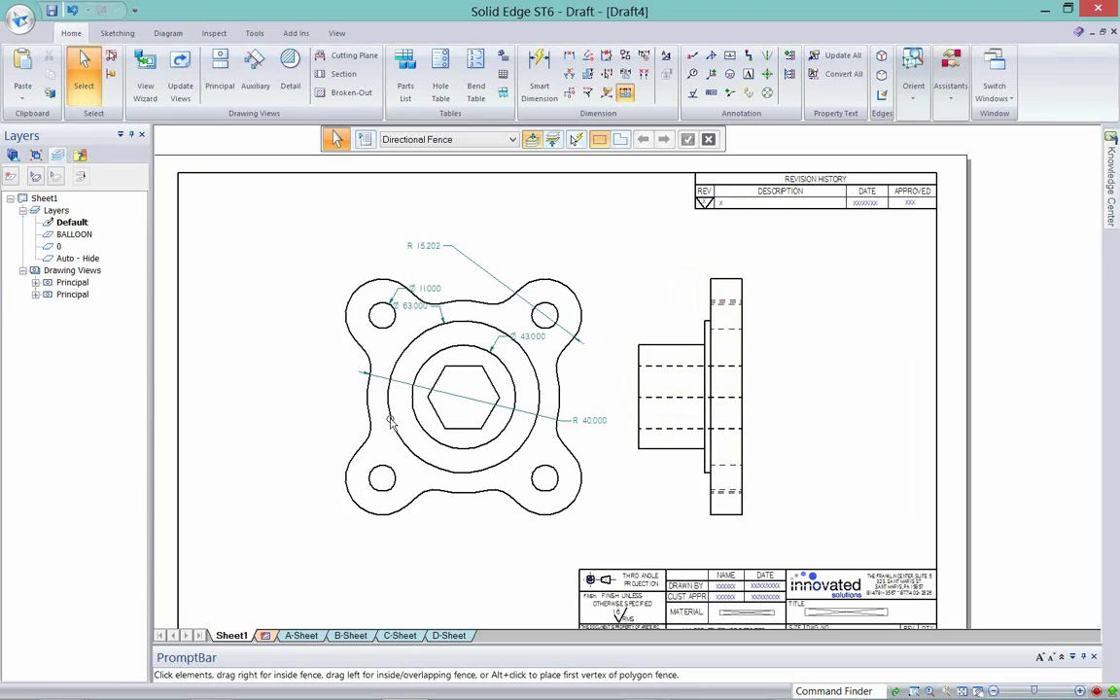
{"action": "left_click", "coordinate": [74, 12]}
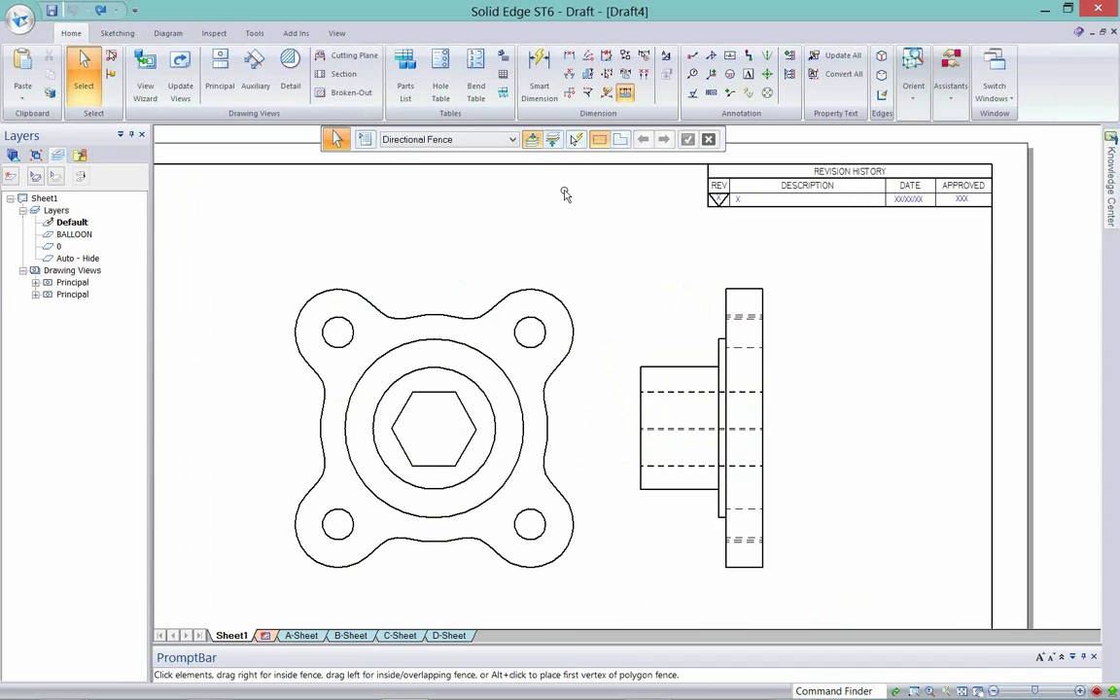
{"action": "left_click", "coordinate": [538, 74]}
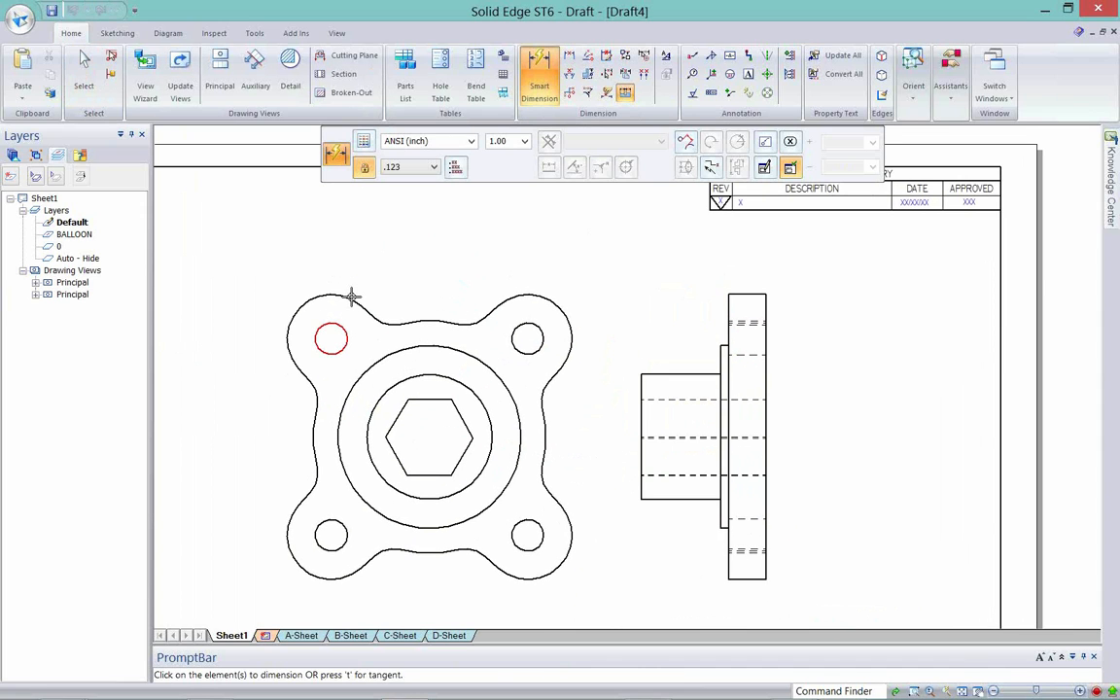
- Add a diameter dimension to the upper-left bolt hole in the front view
{"action": "left_click", "coordinate": [331, 338]}
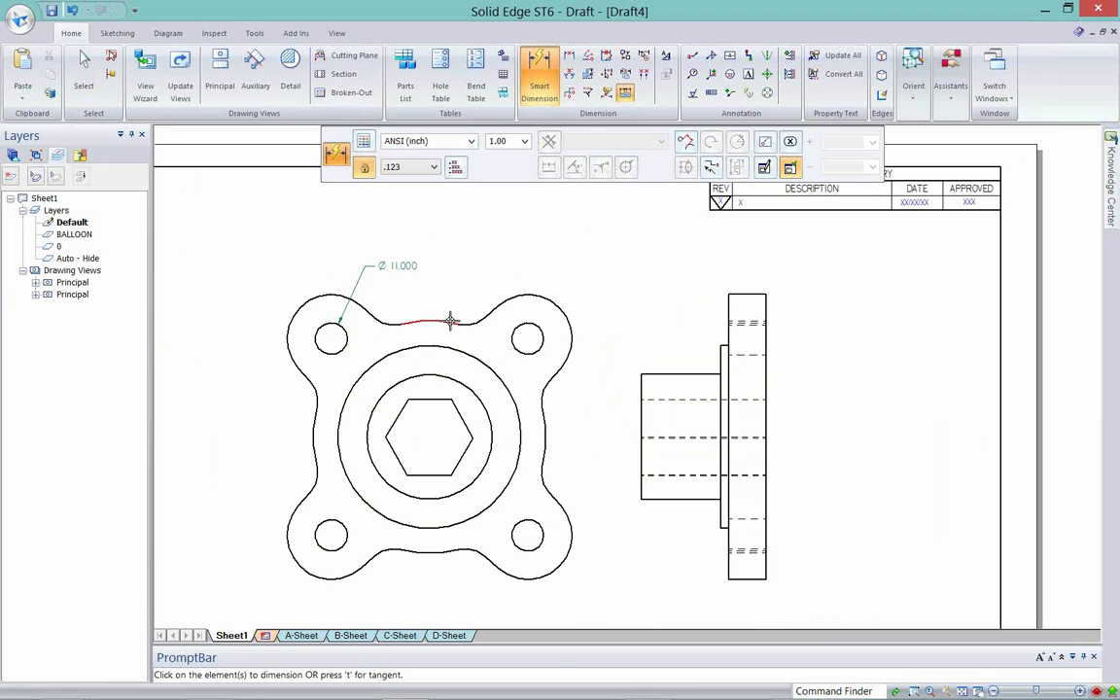
{"action": "mouse_move", "coordinate": [463, 321]}
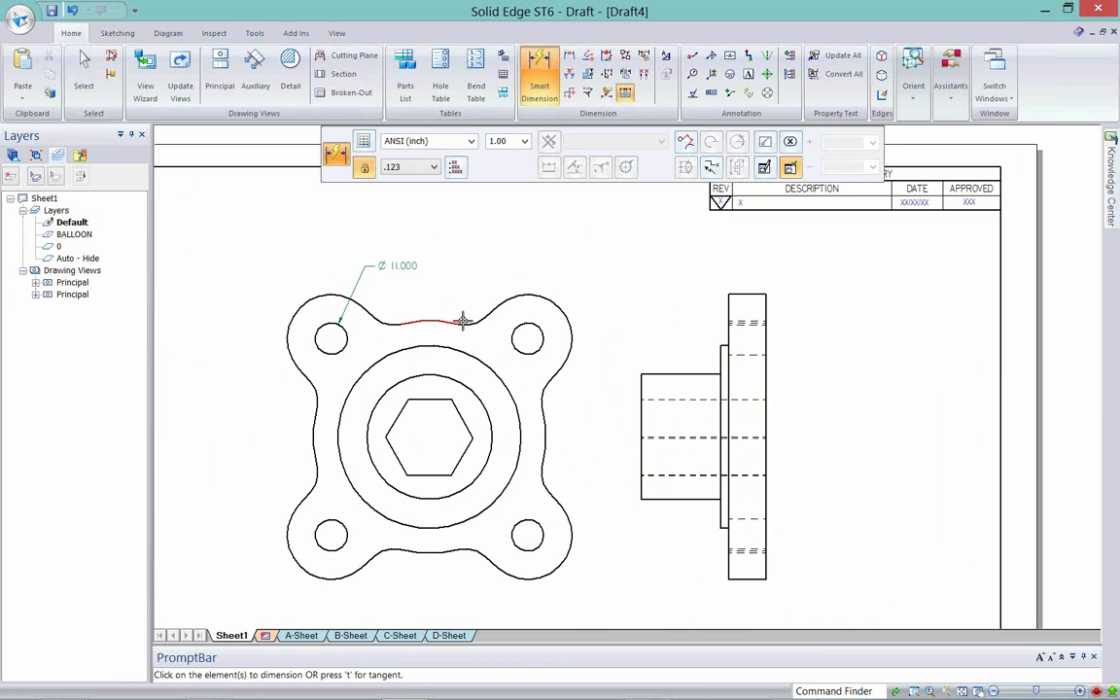
{"action": "mouse_move", "coordinate": [871, 307]}
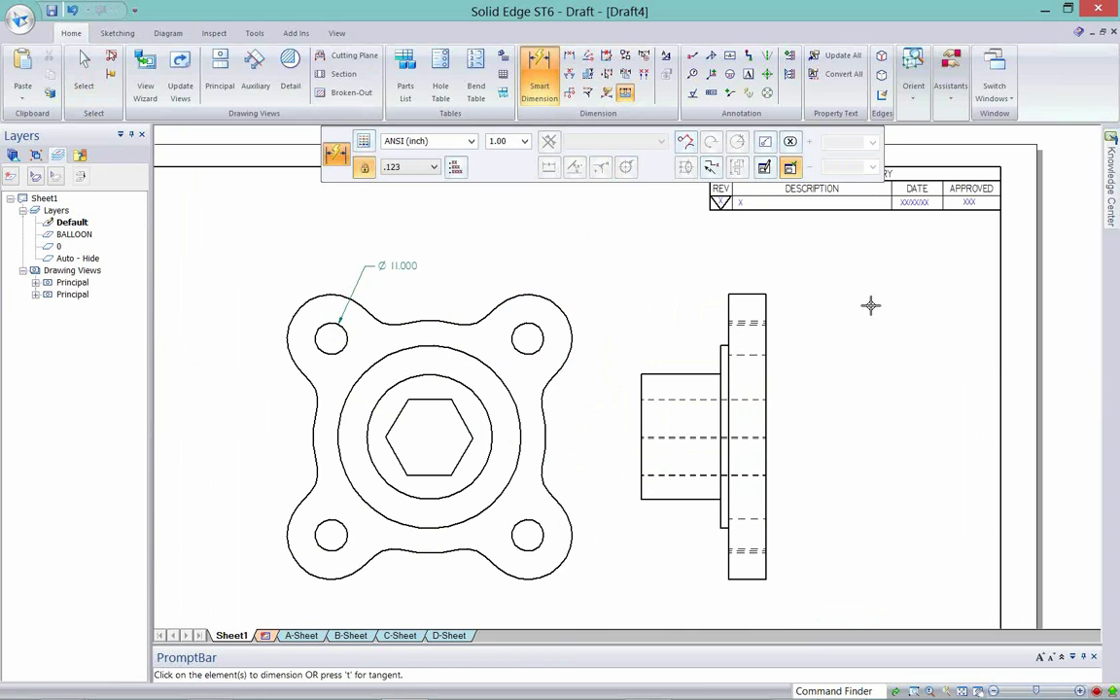